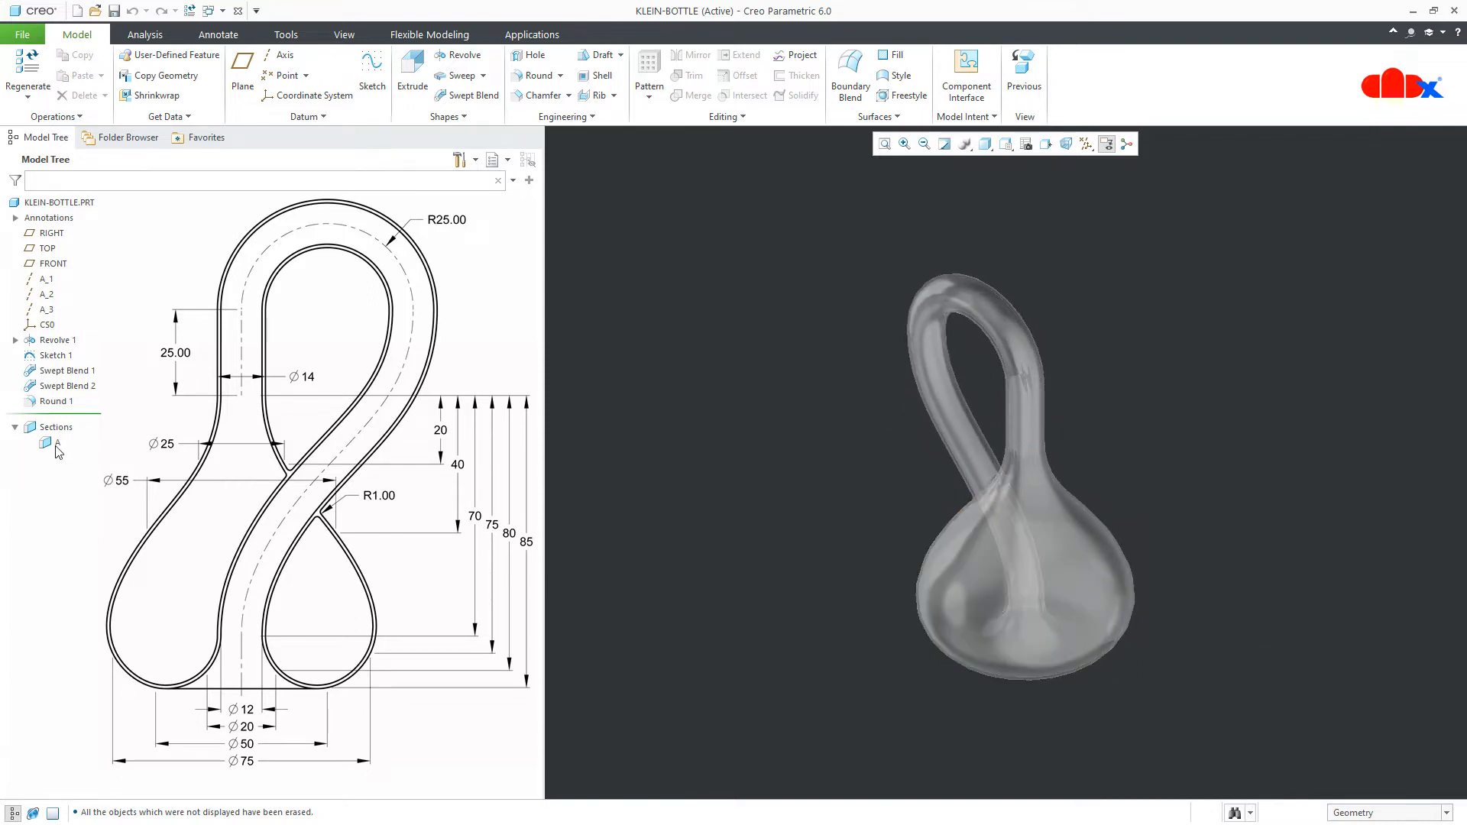
# Clip the finished Klein bottle with section A and view it from the FRONT orientation.
pyautogui.click(56, 442)
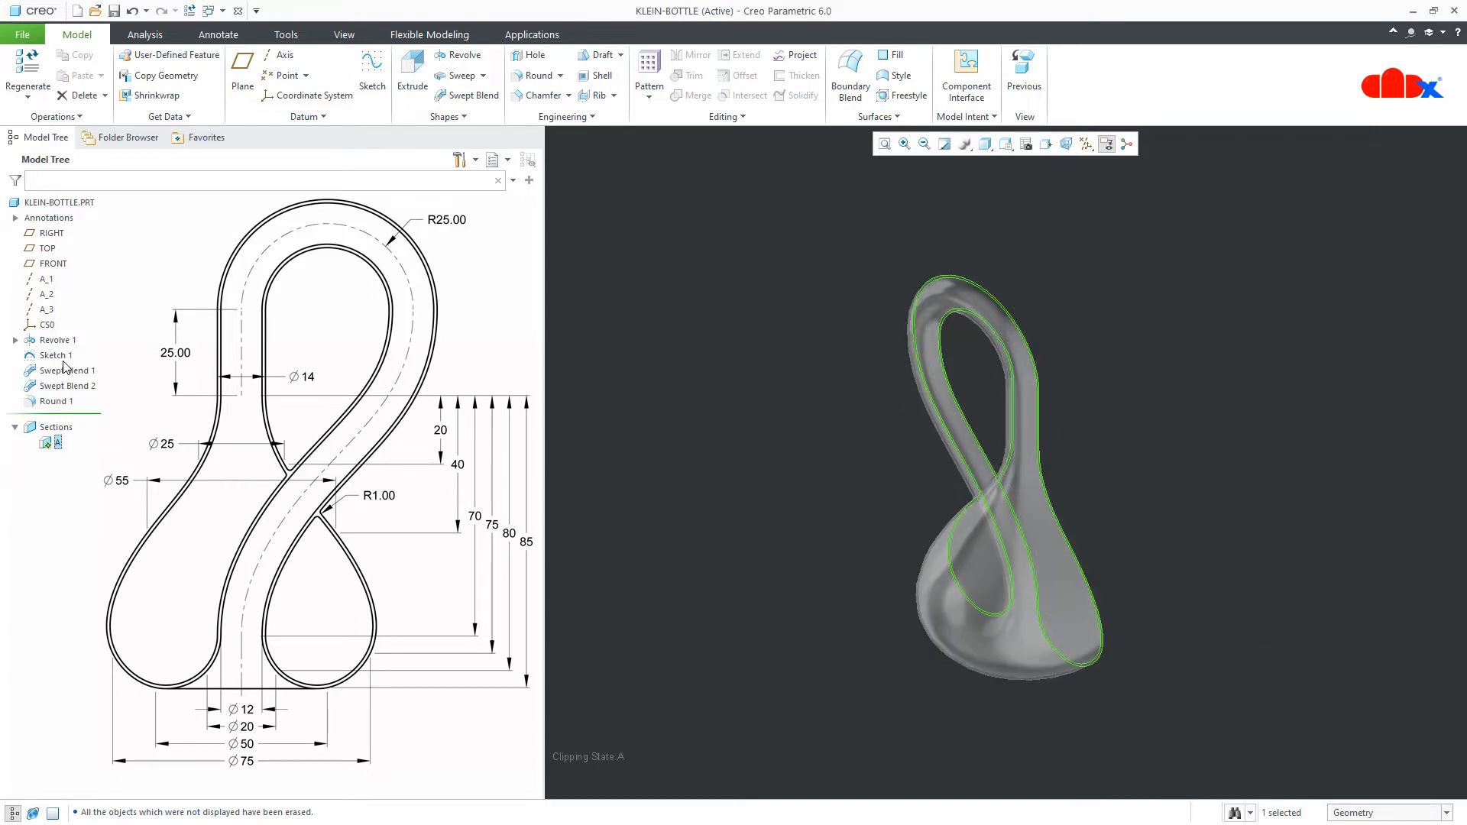
pyautogui.click(1007, 144)
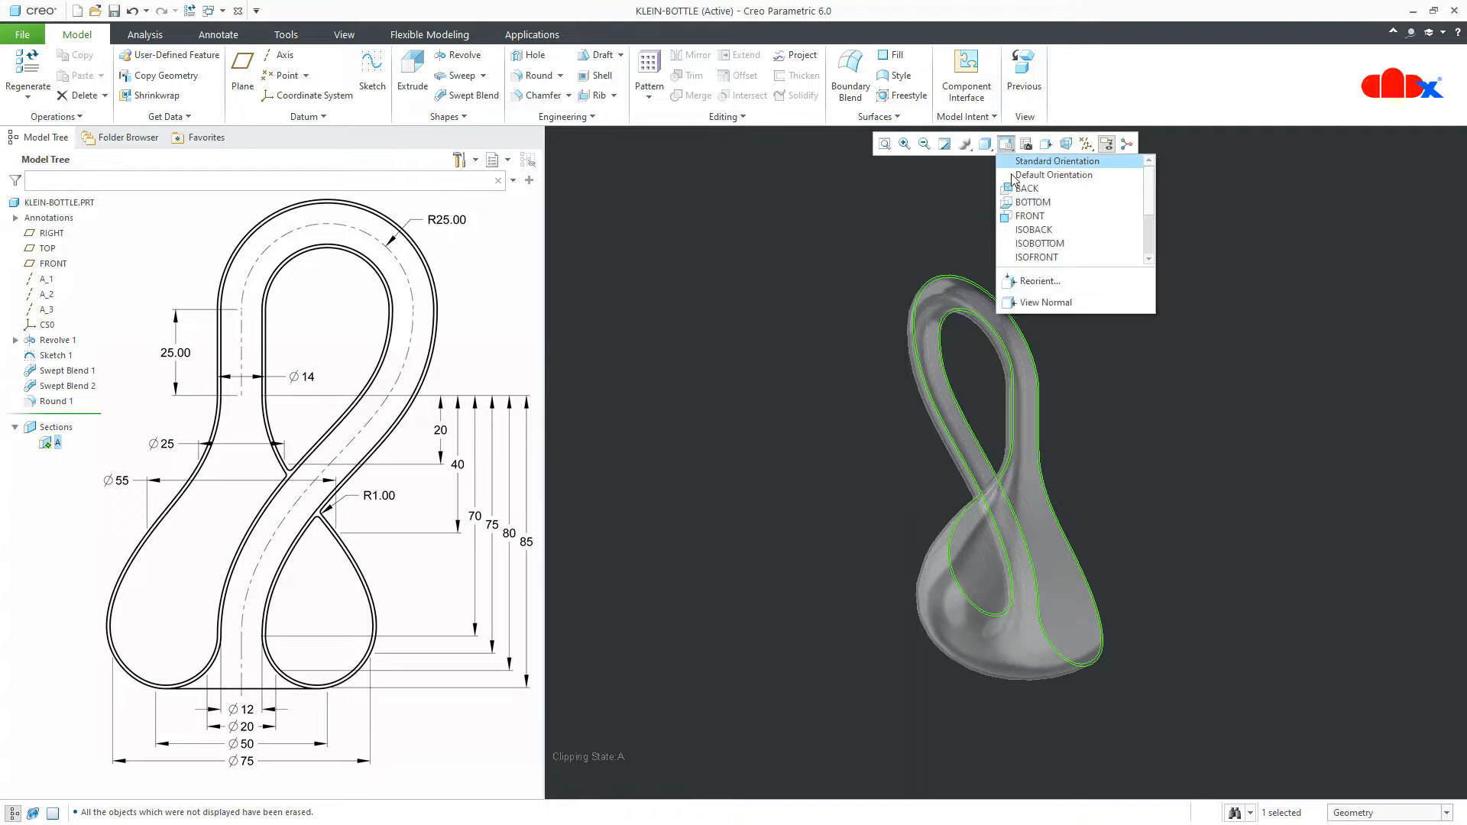
pyautogui.click(1030, 216)
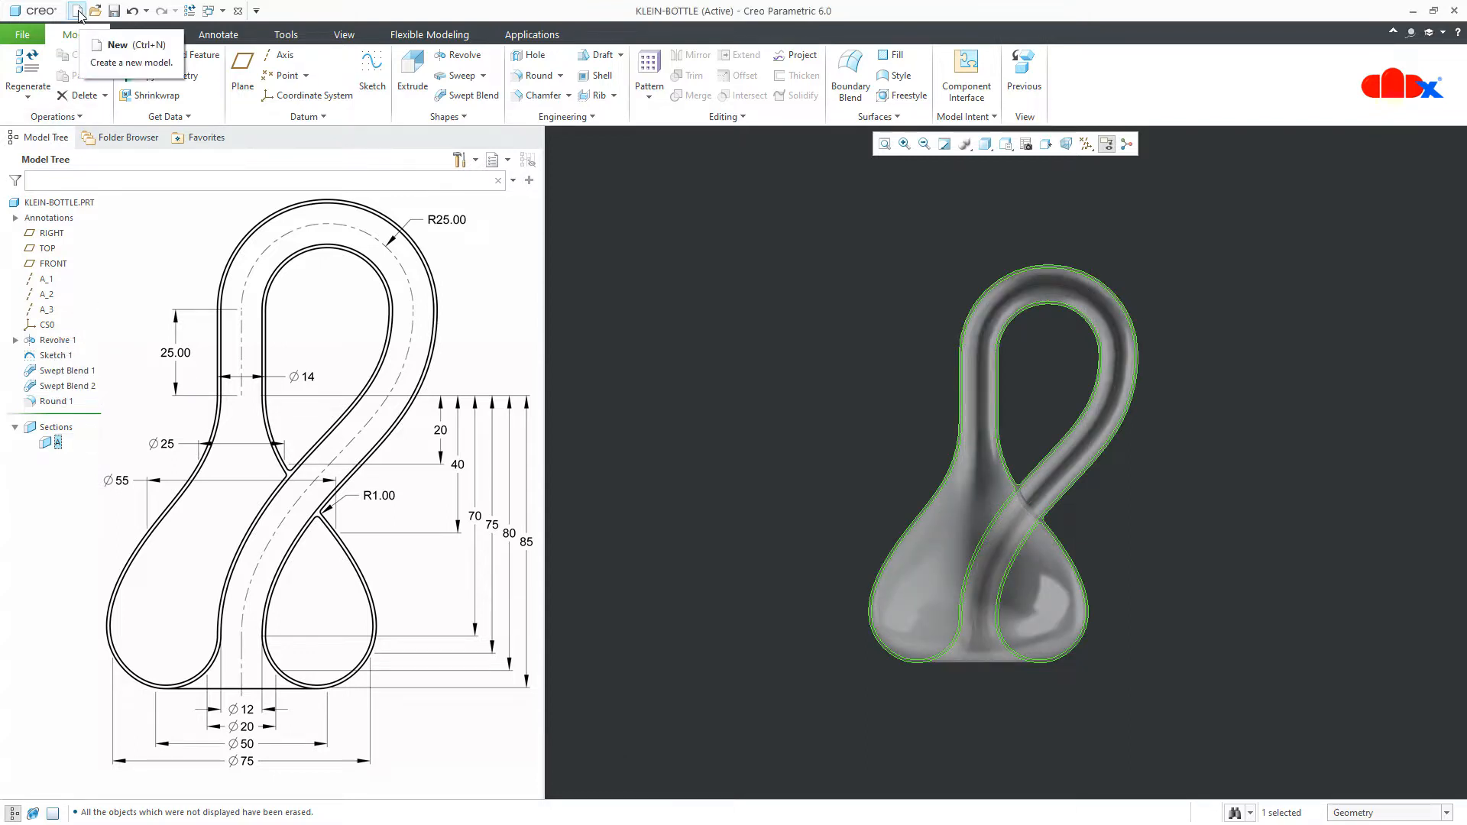
# Create a new solid part, start a Revolve sketch, and begin placing spline points.
pyautogui.click(115, 44)
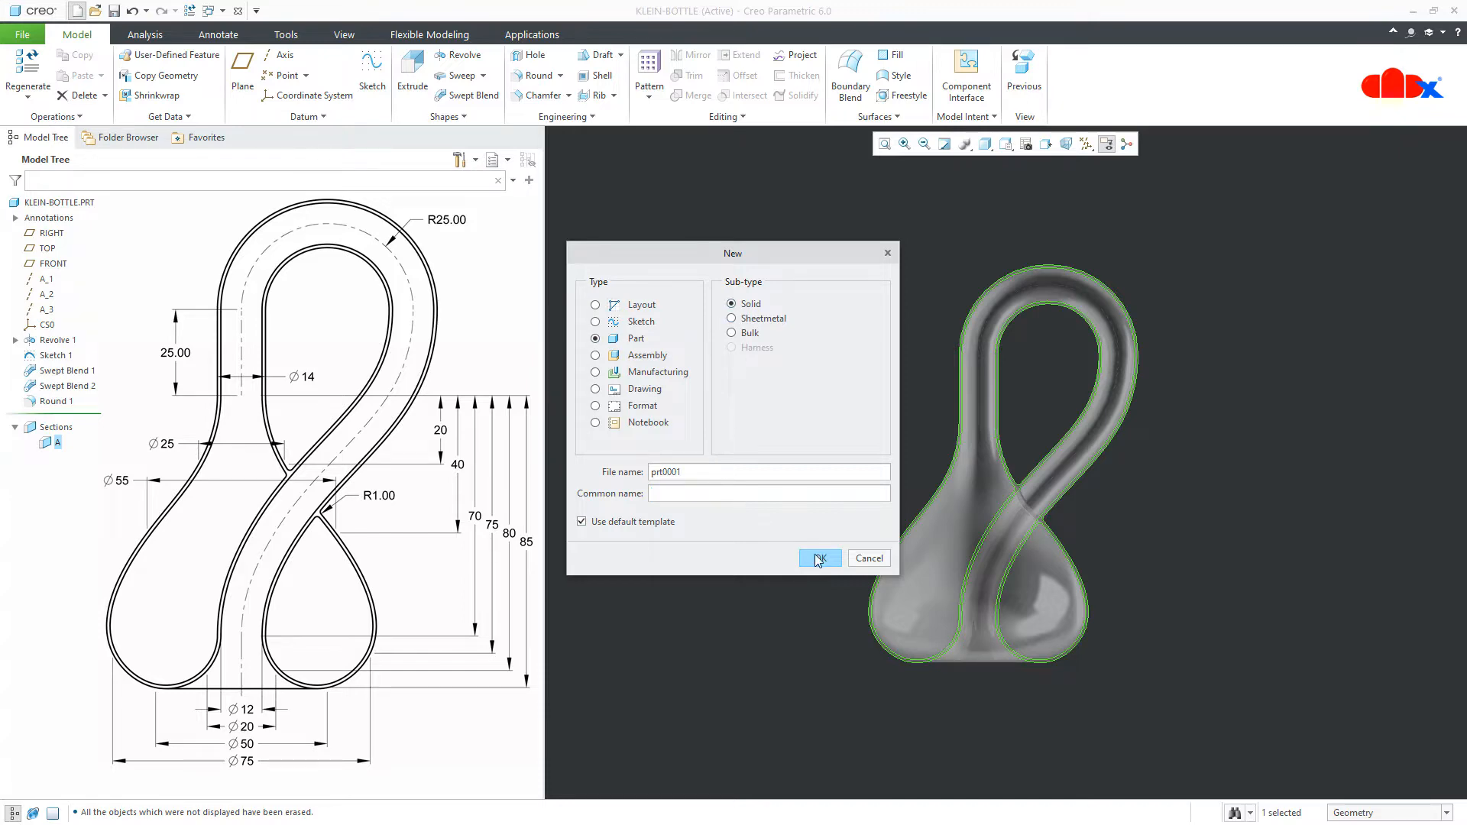
pyautogui.click(819, 558)
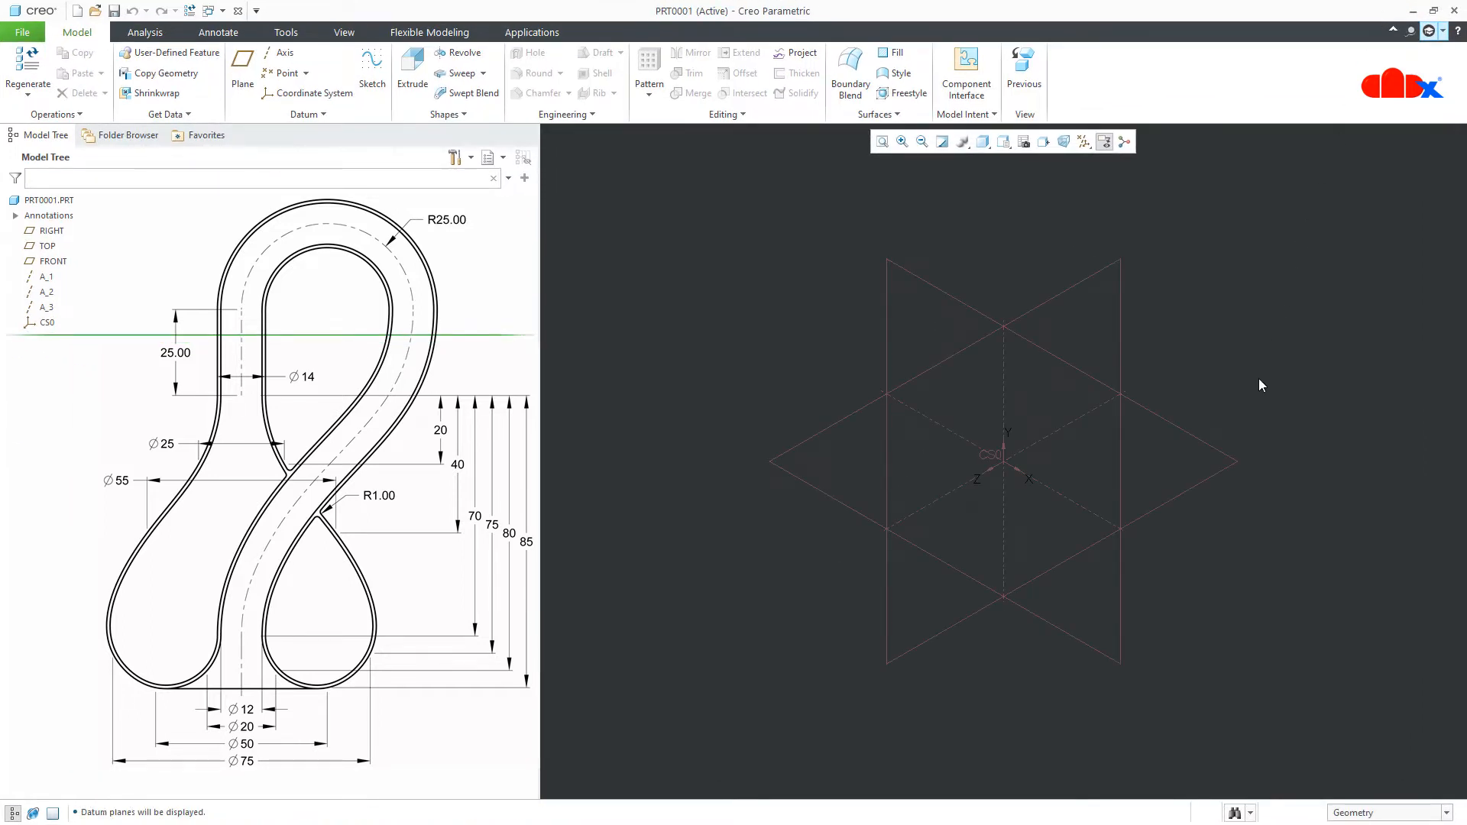
pyautogui.moveTo(466, 53)
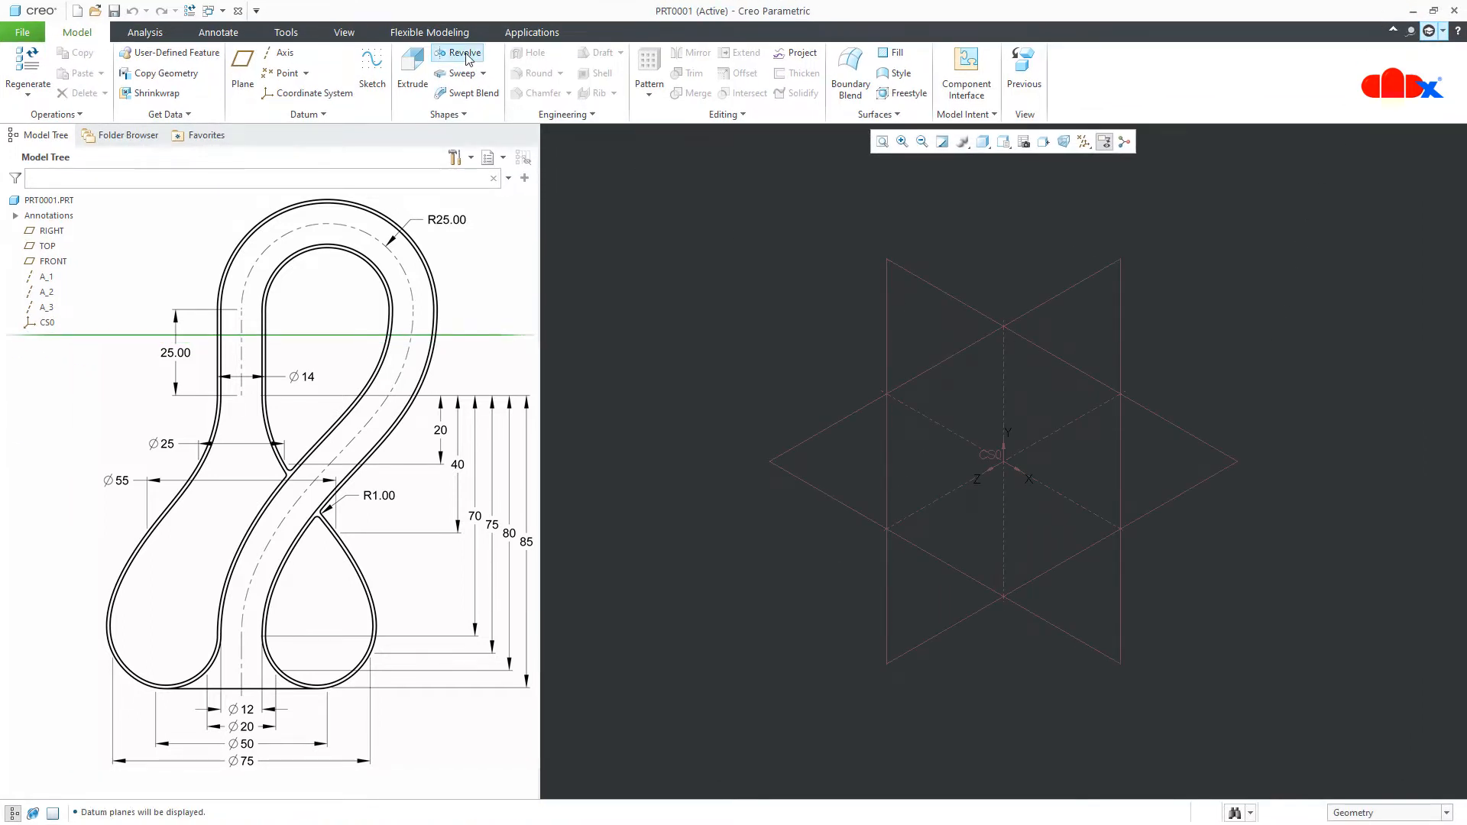
pyautogui.click(461, 52)
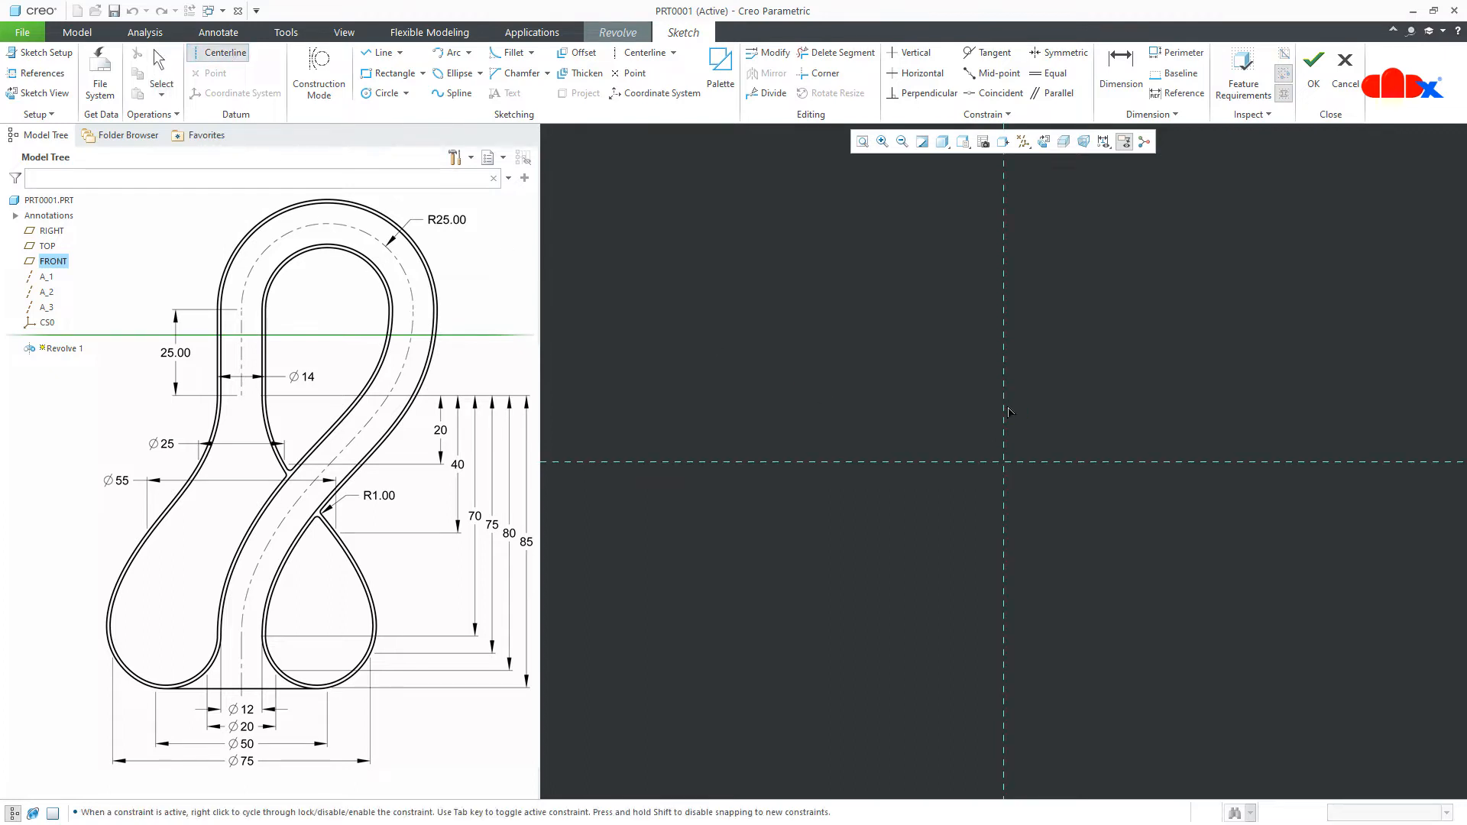
pyautogui.click(1004, 462)
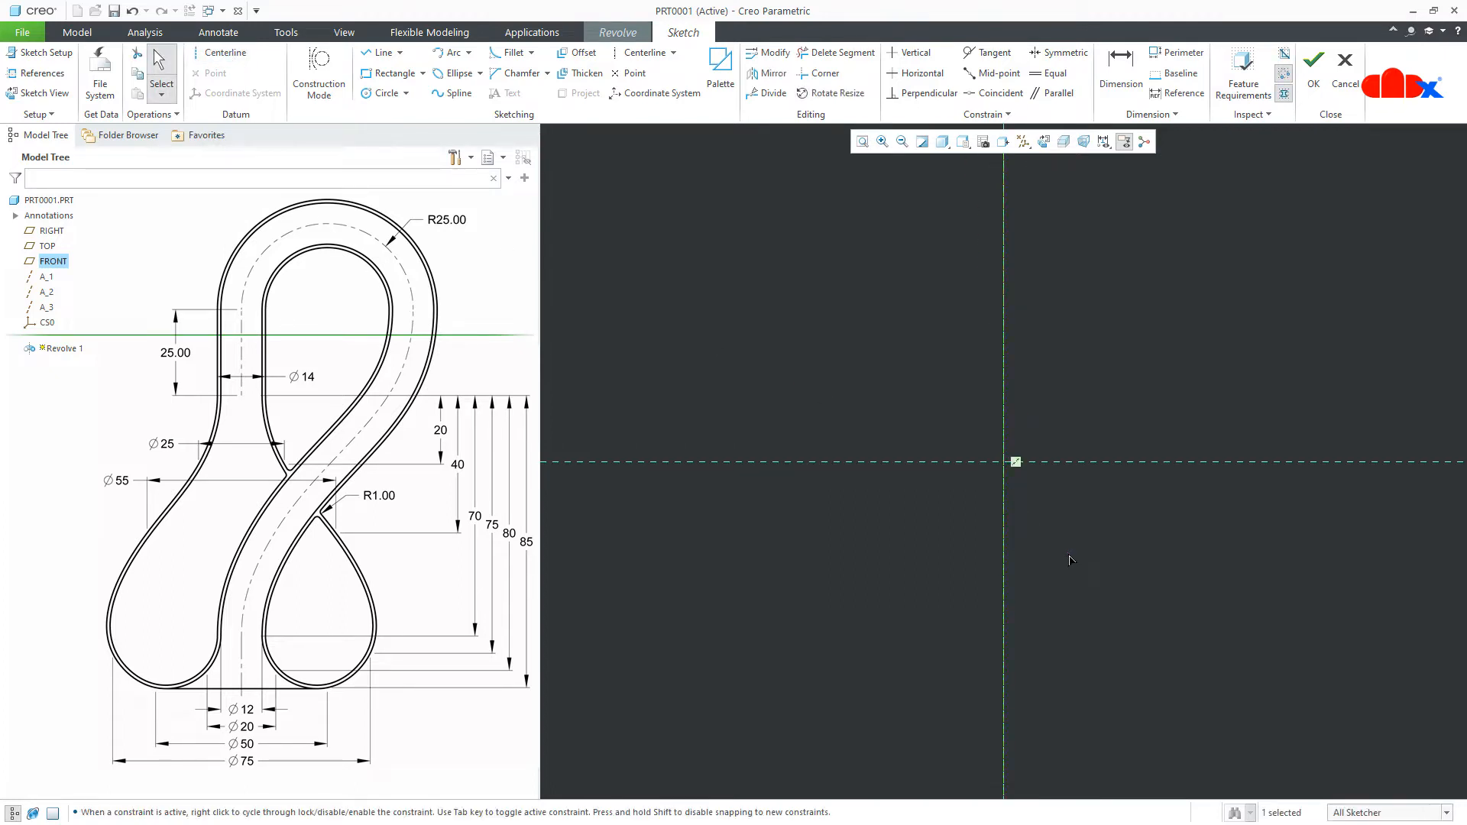
pyautogui.click(453, 93)
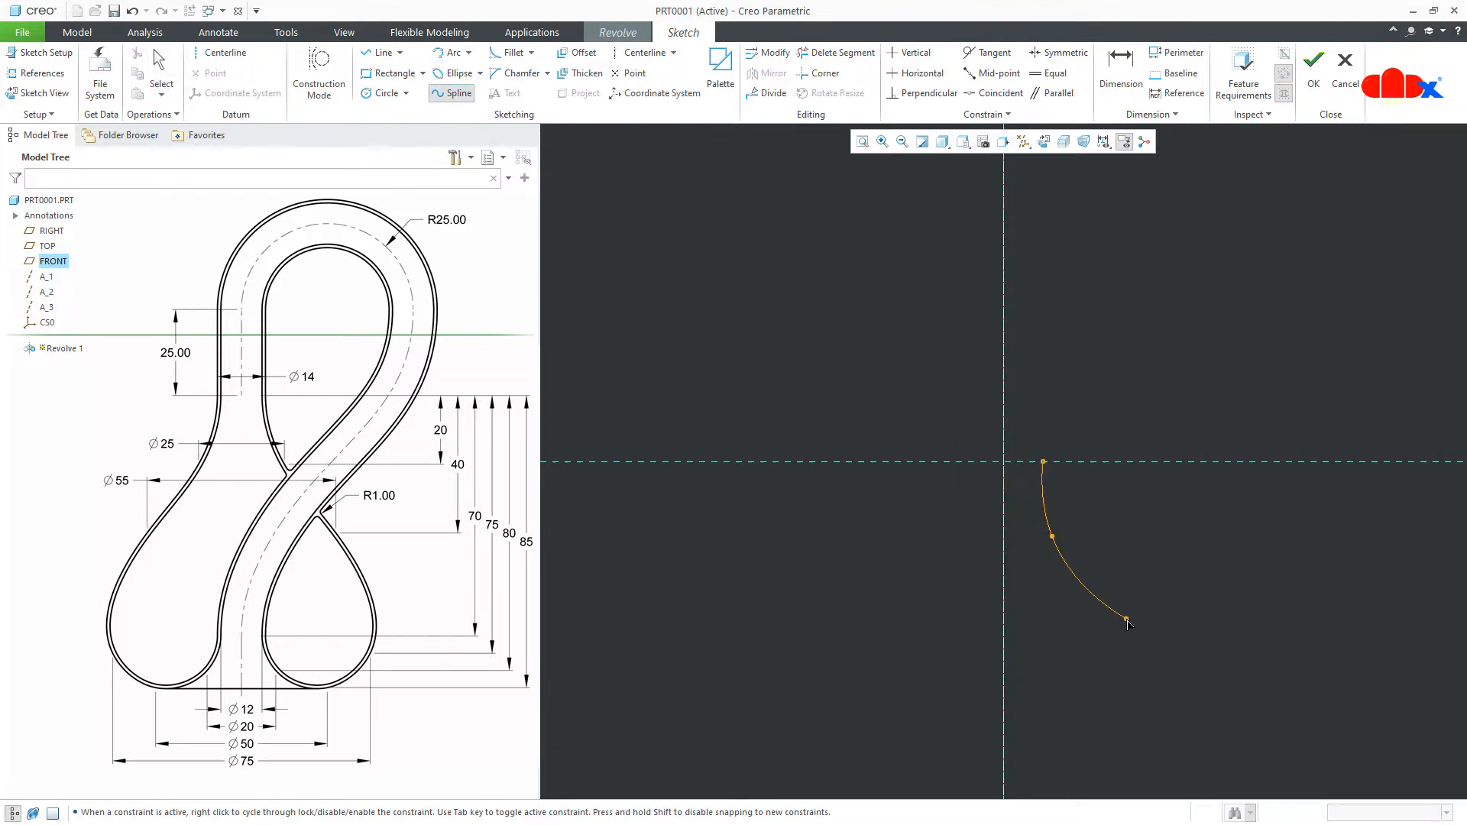
pyautogui.click(1107, 776)
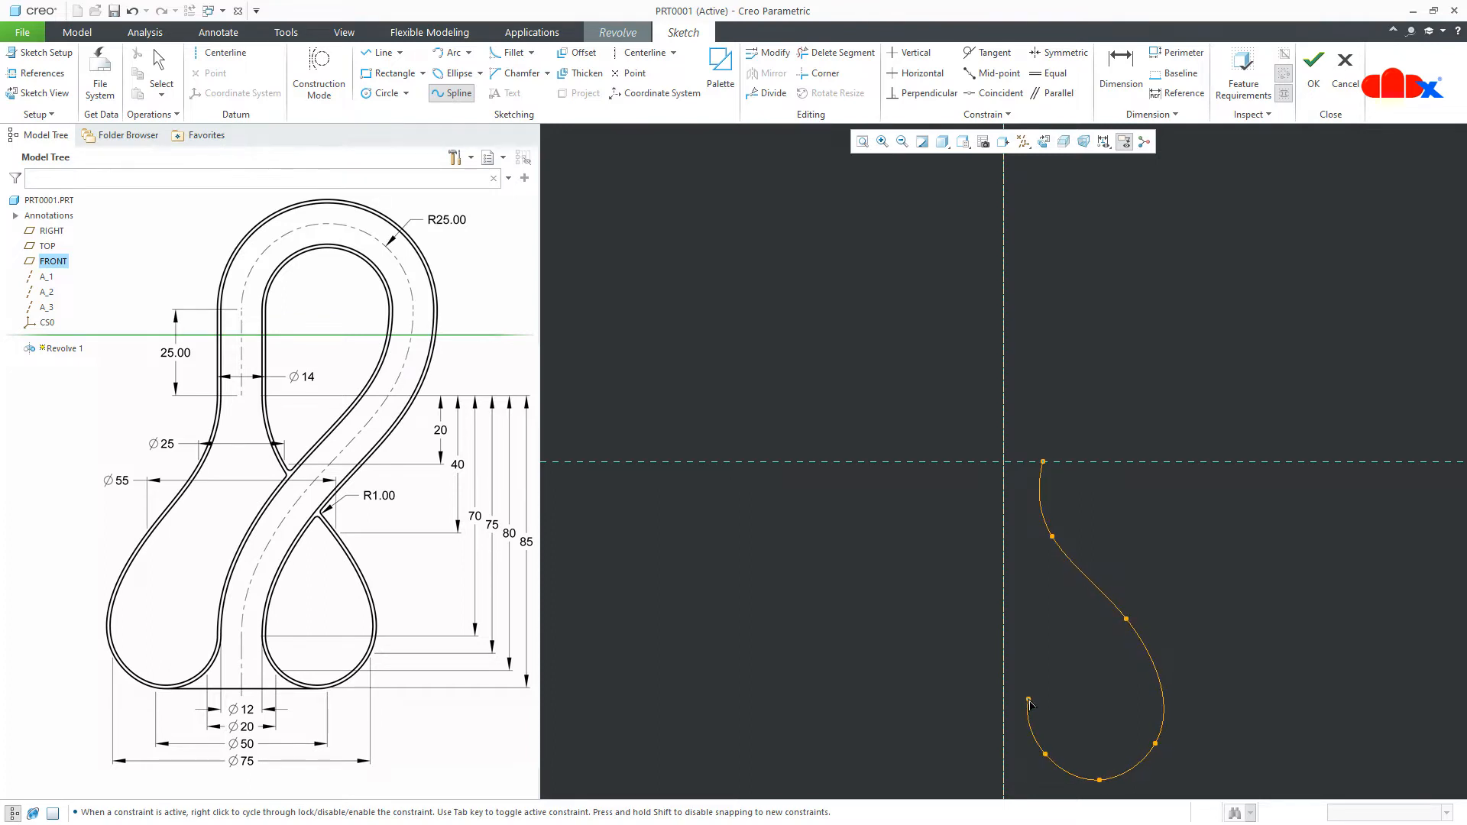
# Place the final point of the S-shaped spline.
pyautogui.click(1096, 617)
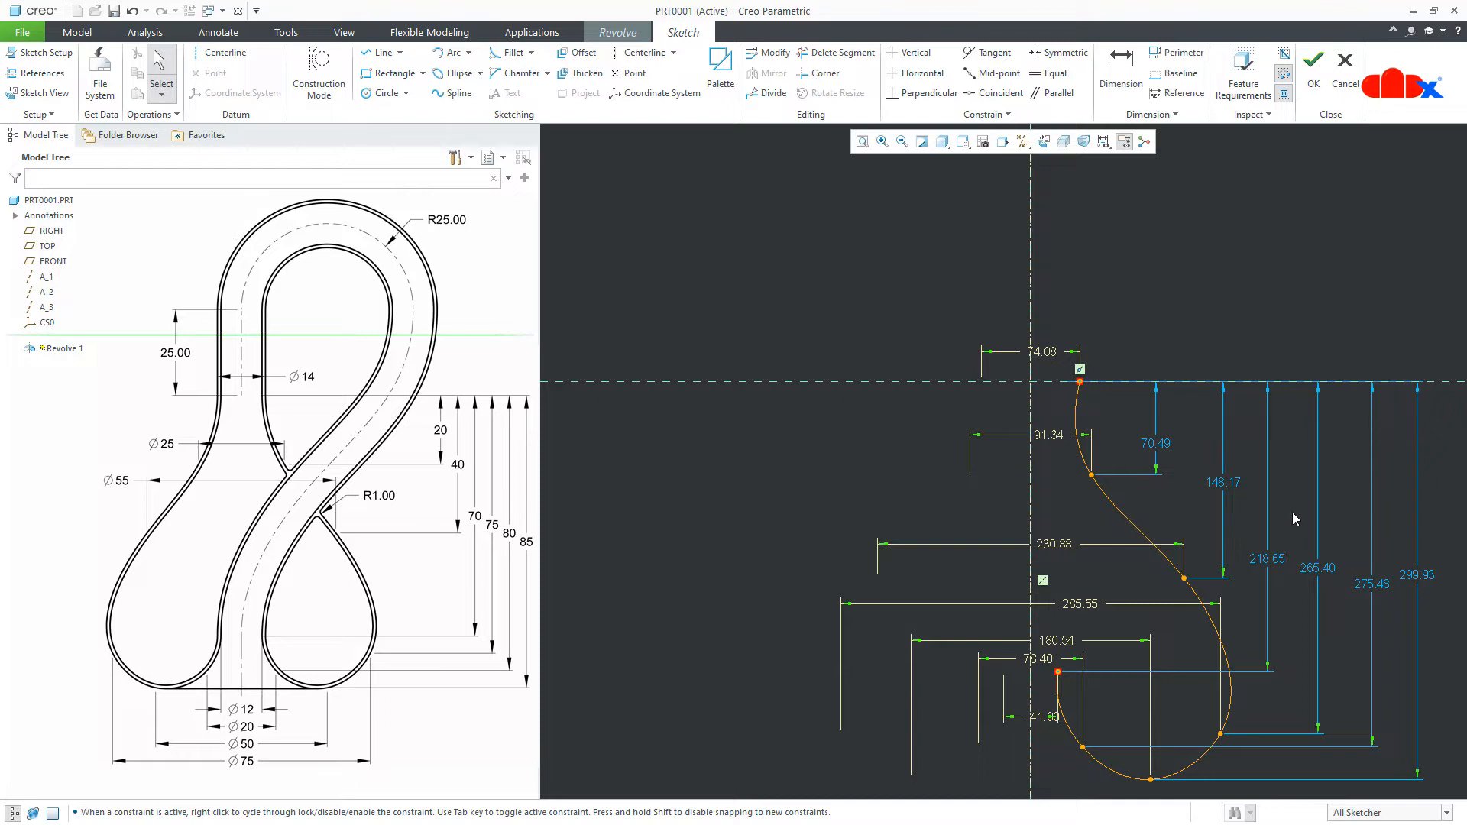
pyautogui.moveTo(296, 593)
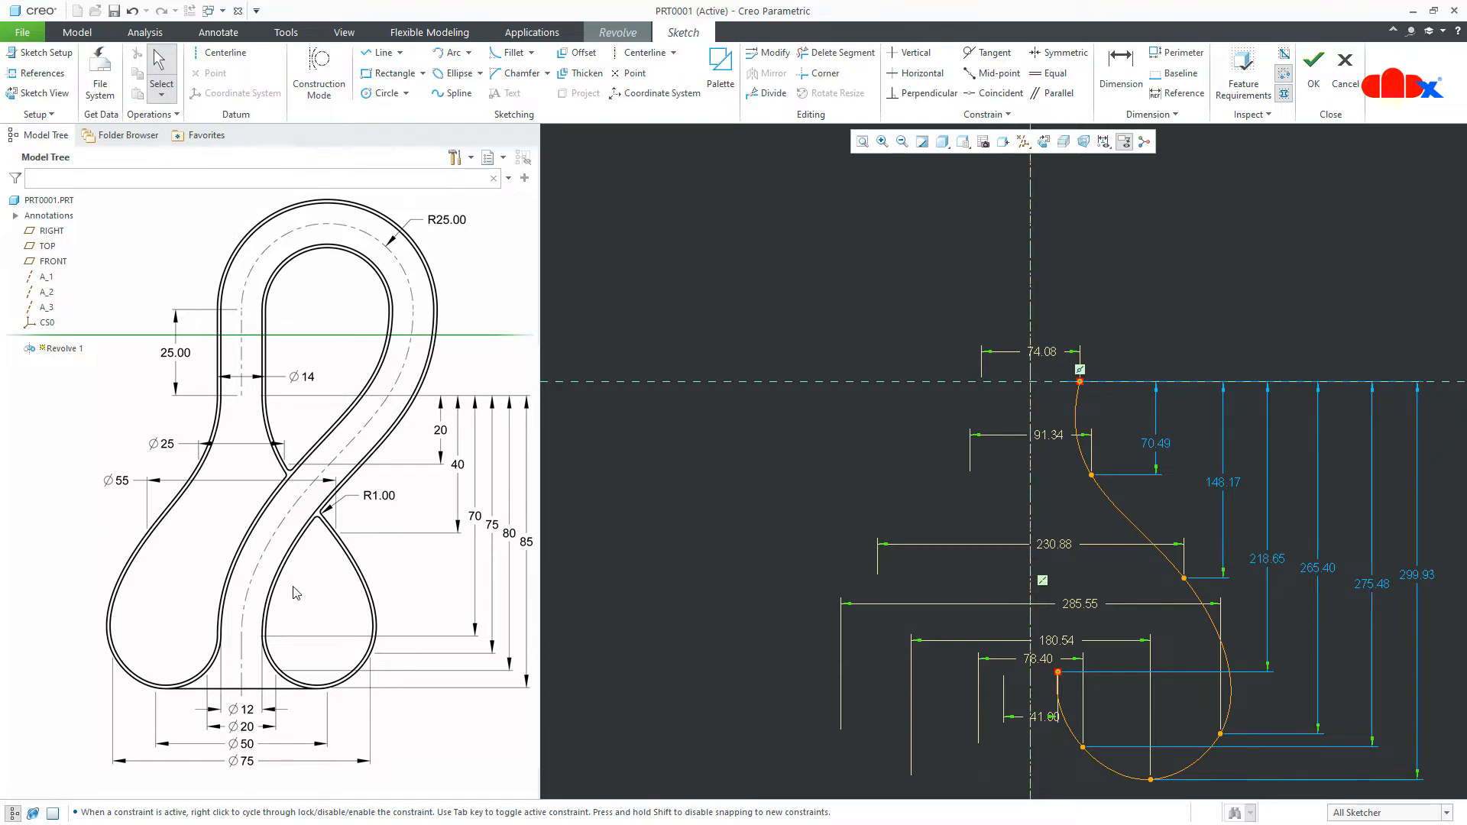
pyautogui.moveTo(747, 140)
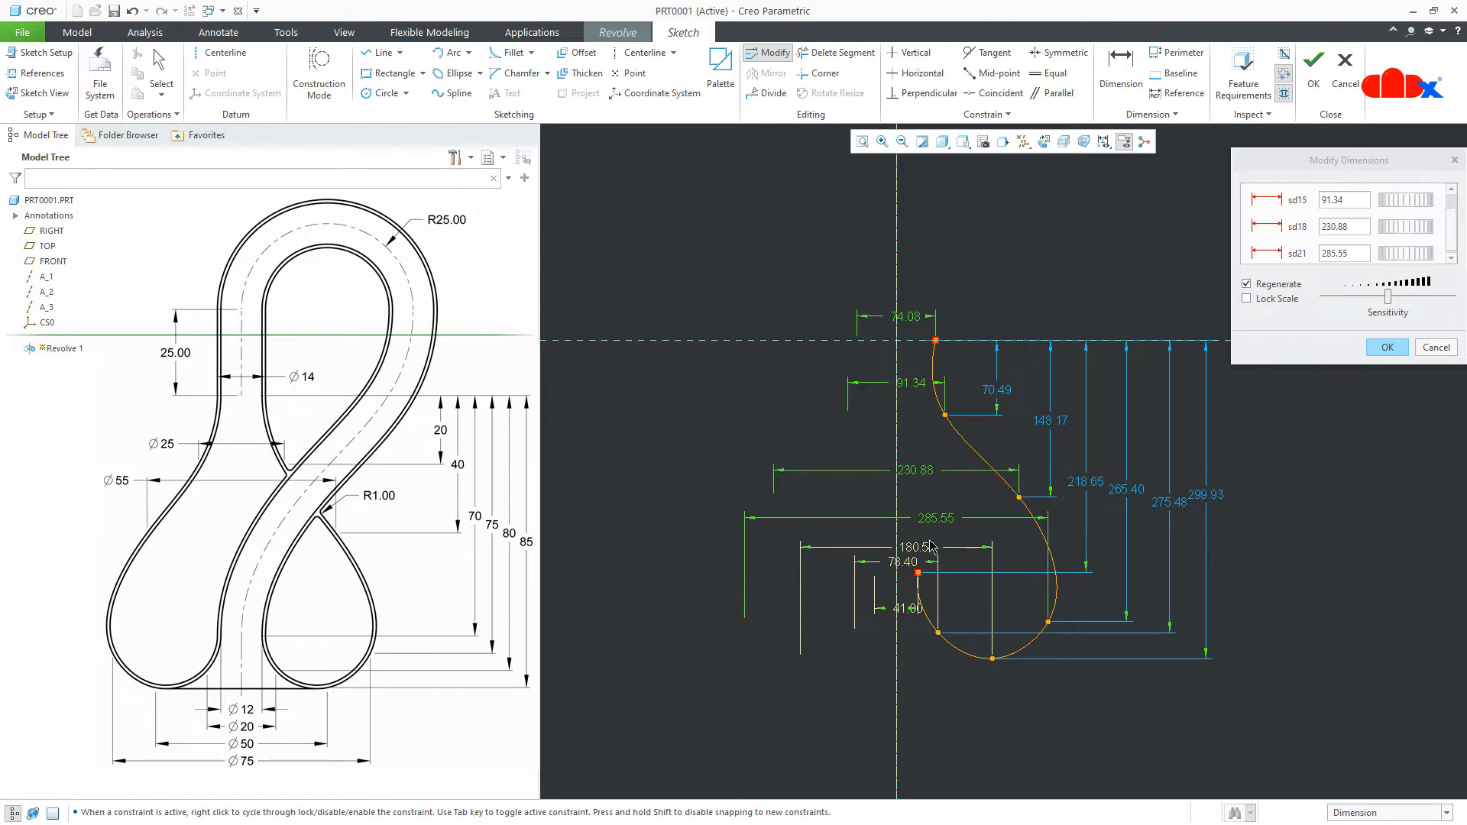
# Retype the thirteen spline dimensions to 14, 25, 55, 75, 50, 20, 12, 20, 40, 70, 75, 80, 85 with Regenerate off.
pyautogui.click(997, 390)
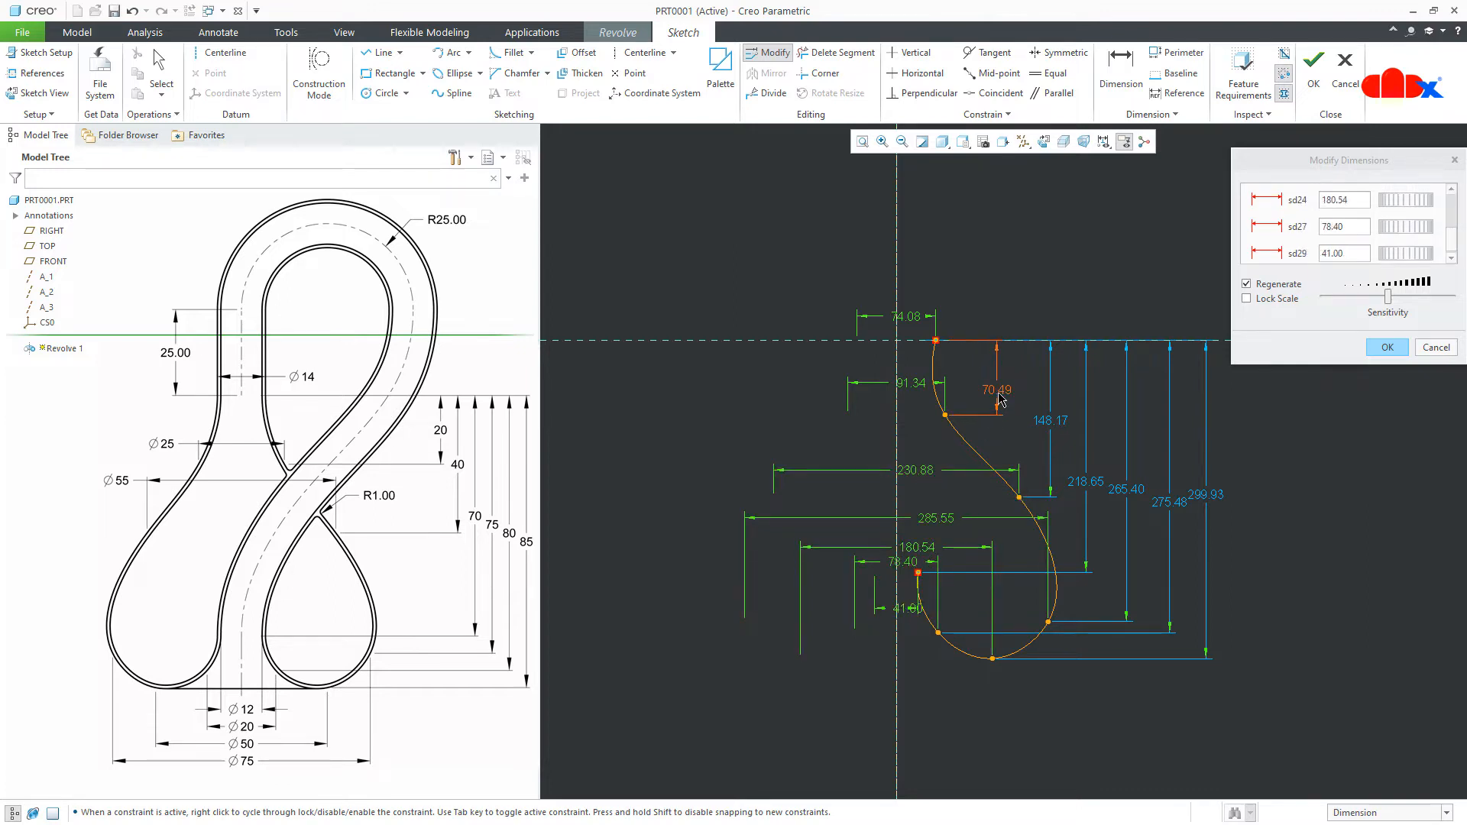
pyautogui.click(1168, 502)
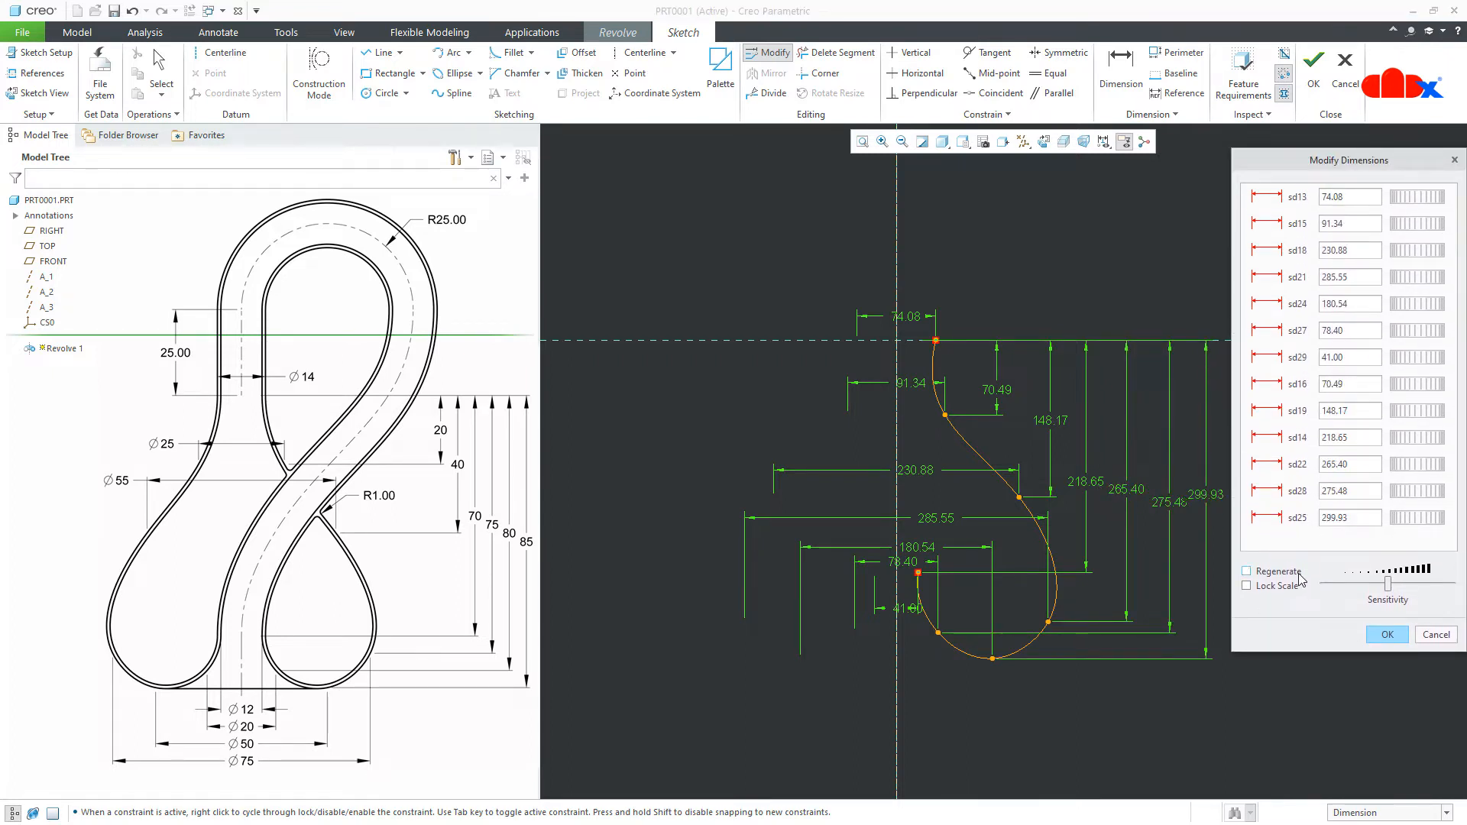
pyautogui.click(1350, 198)
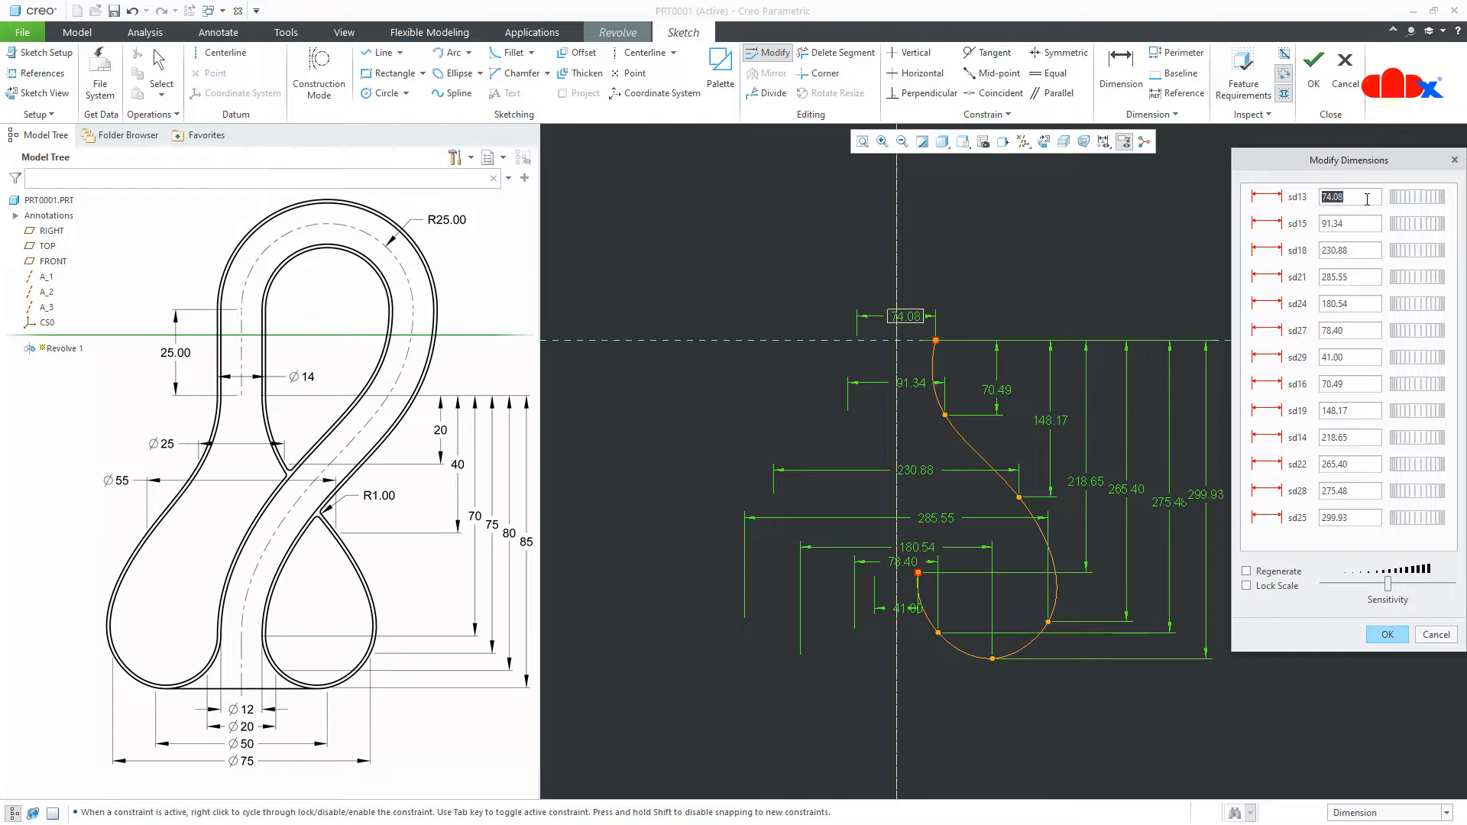
pyautogui.write('1')
pyautogui.click(1350, 223)
pyautogui.write('25')
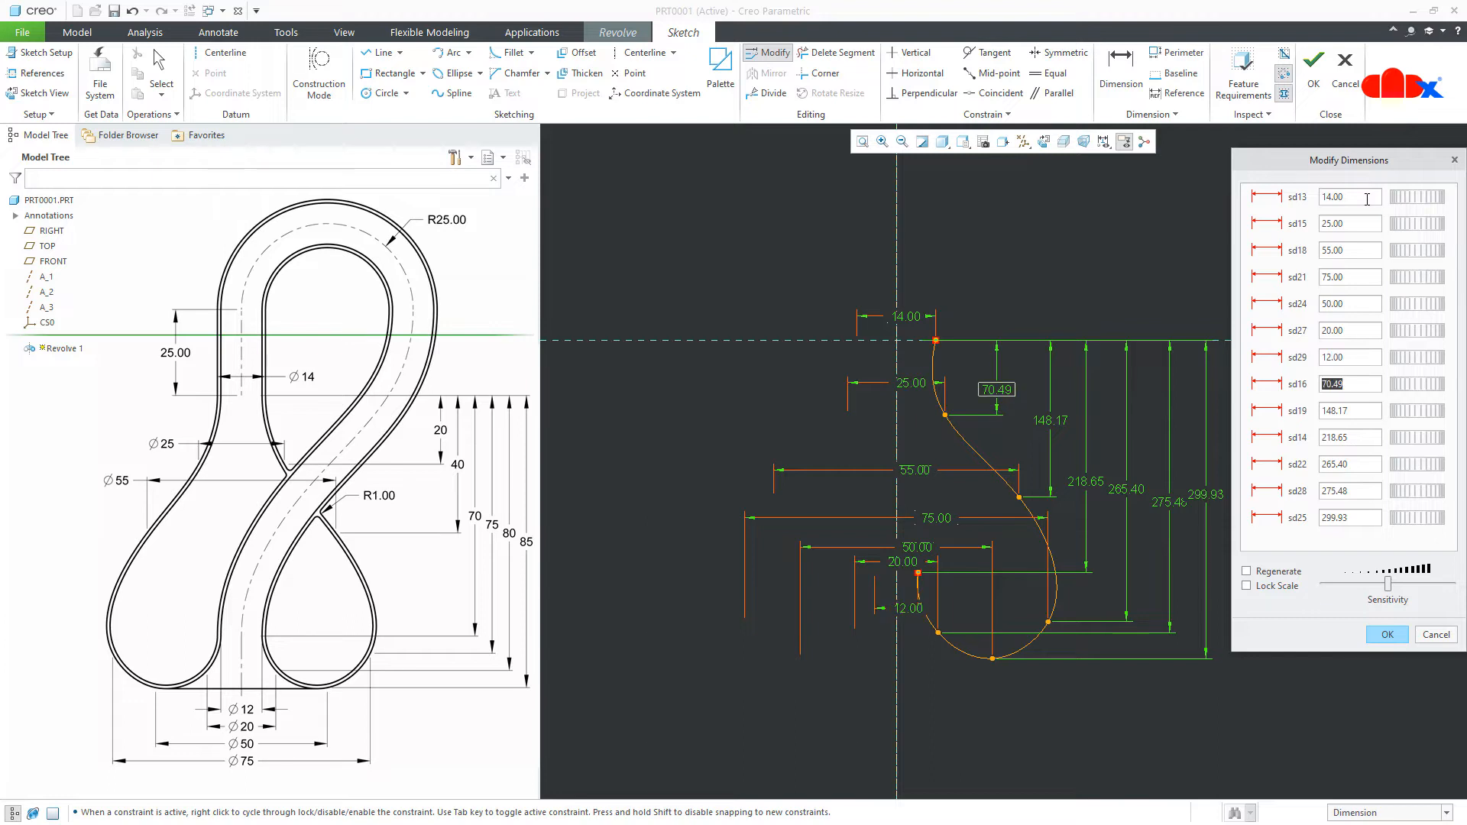
pyautogui.write('20.00')
pyautogui.click(1350, 411)
pyautogui.write('40')
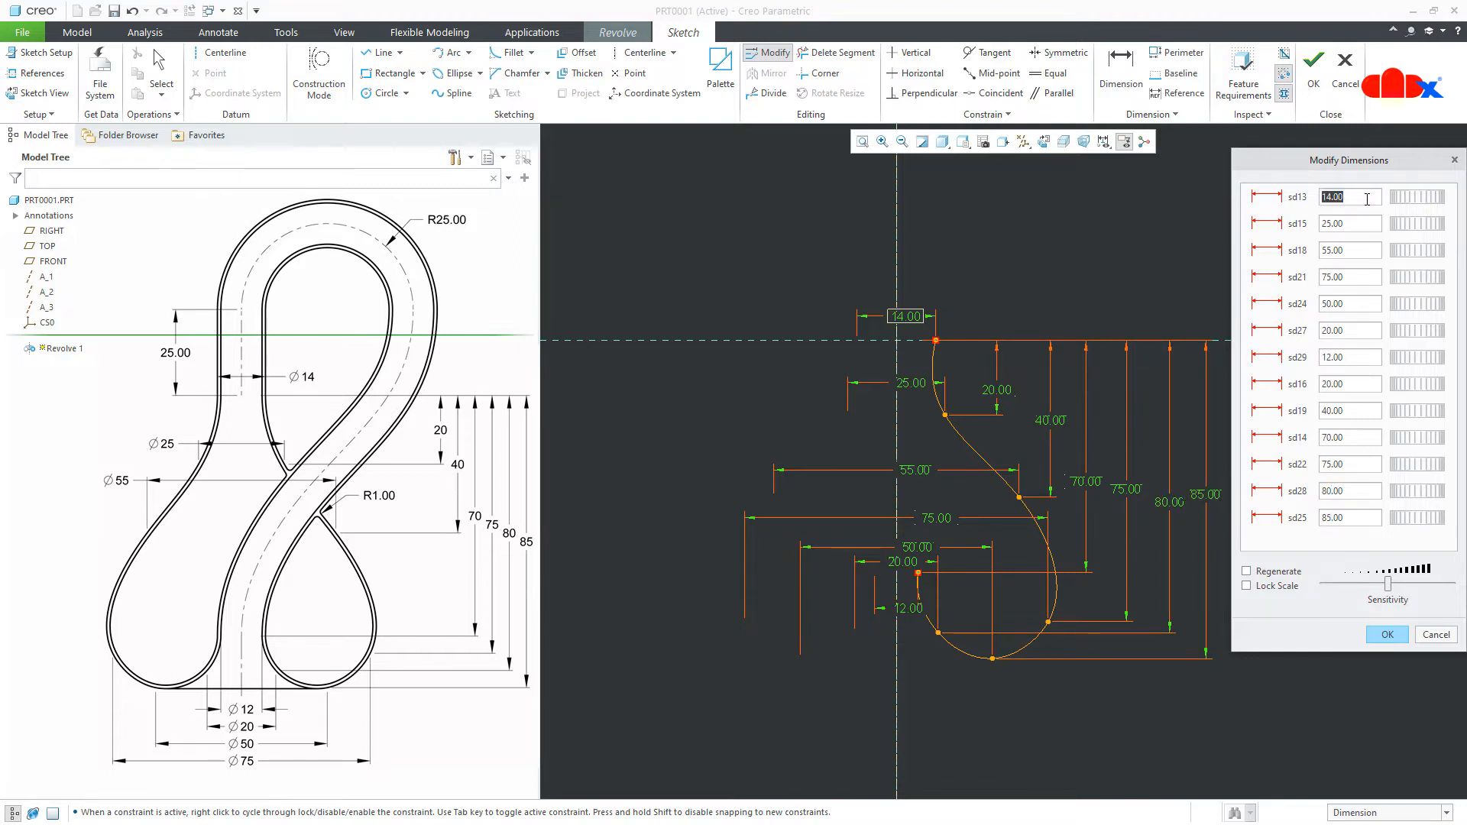
pyautogui.click(1386, 634)
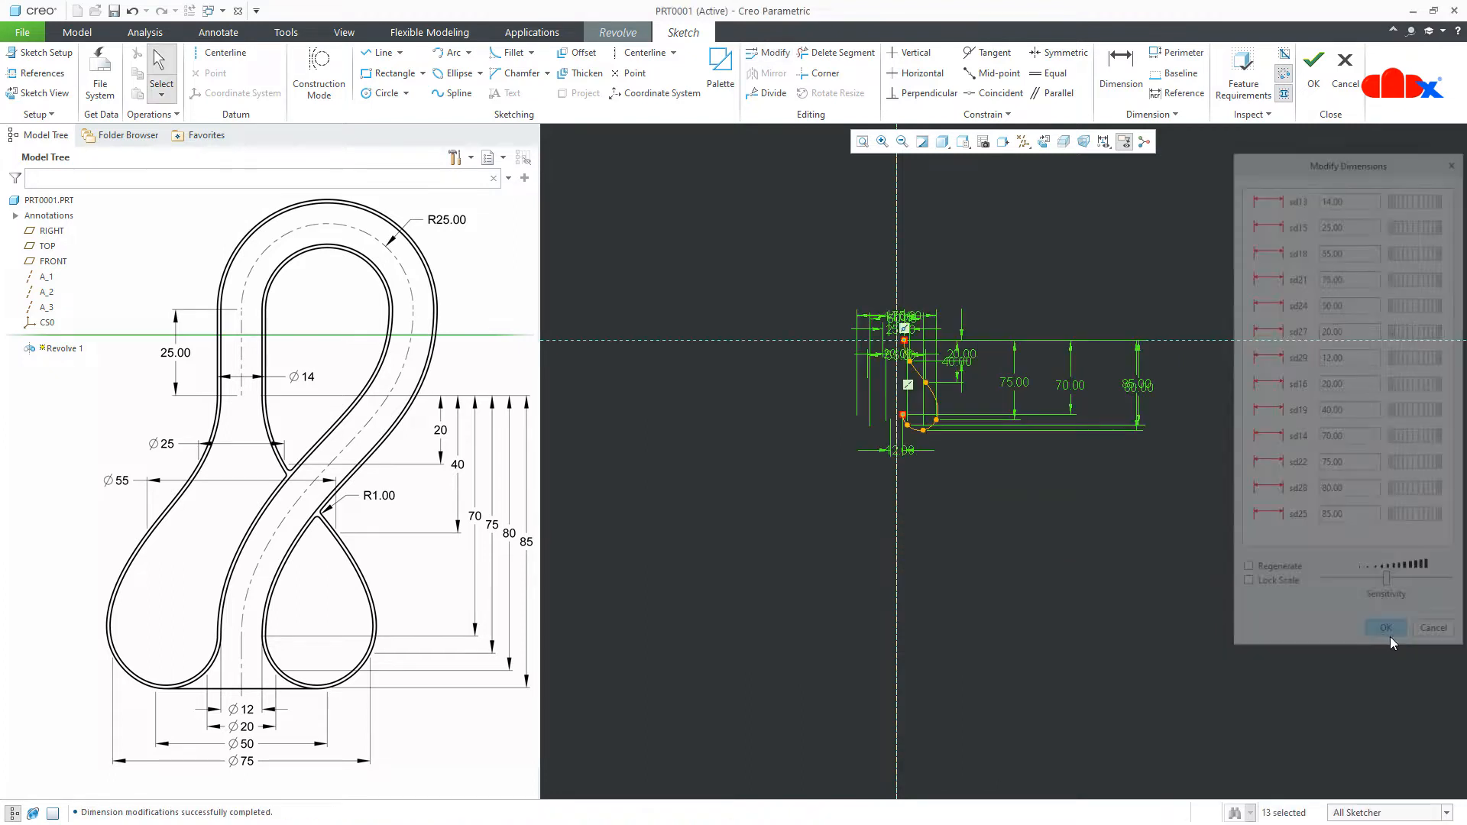
# Accept the regenerated profile and leave the sketch.
pyautogui.click(1385, 628)
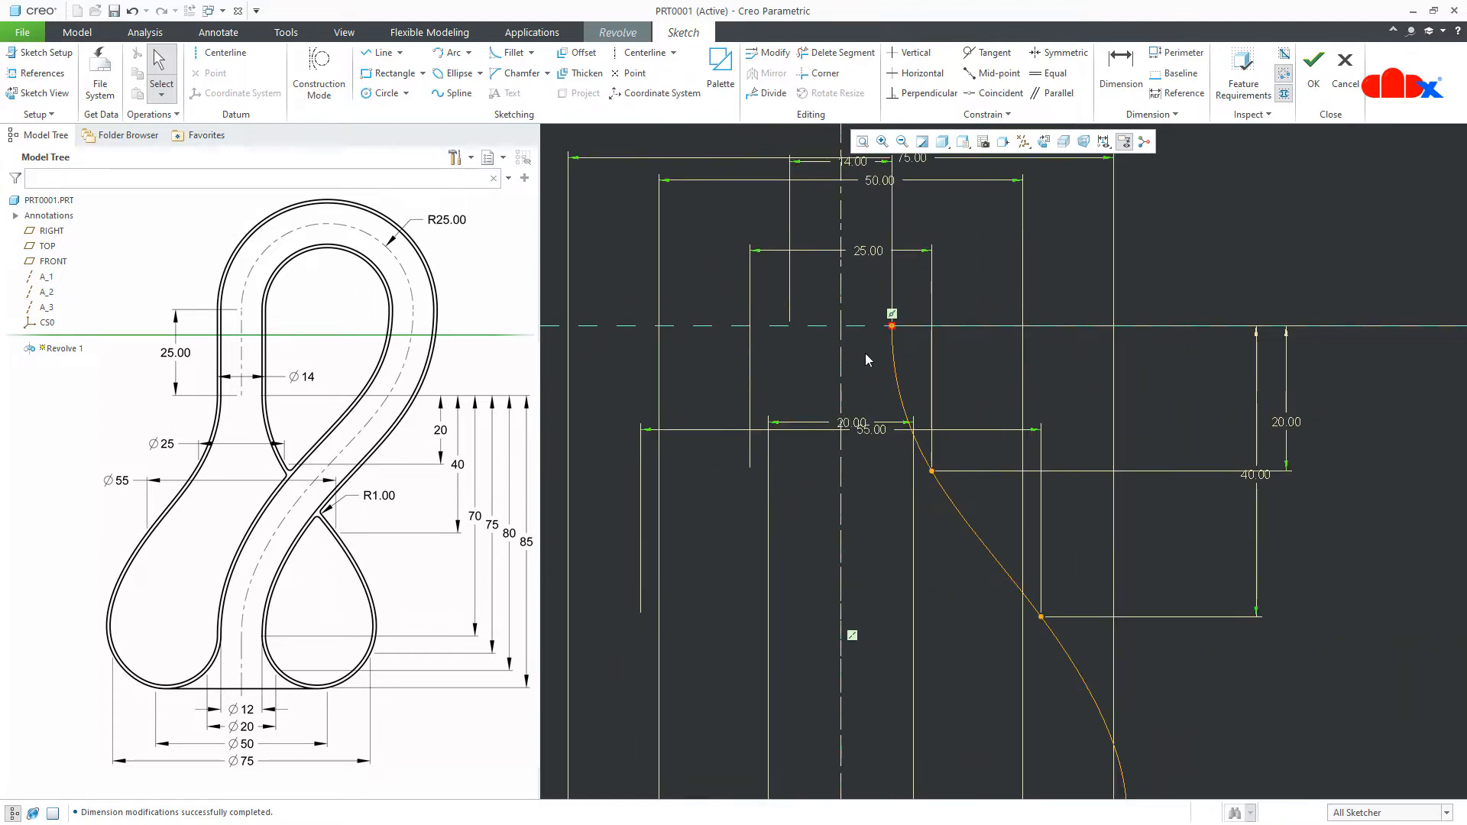
pyautogui.moveTo(919, 333)
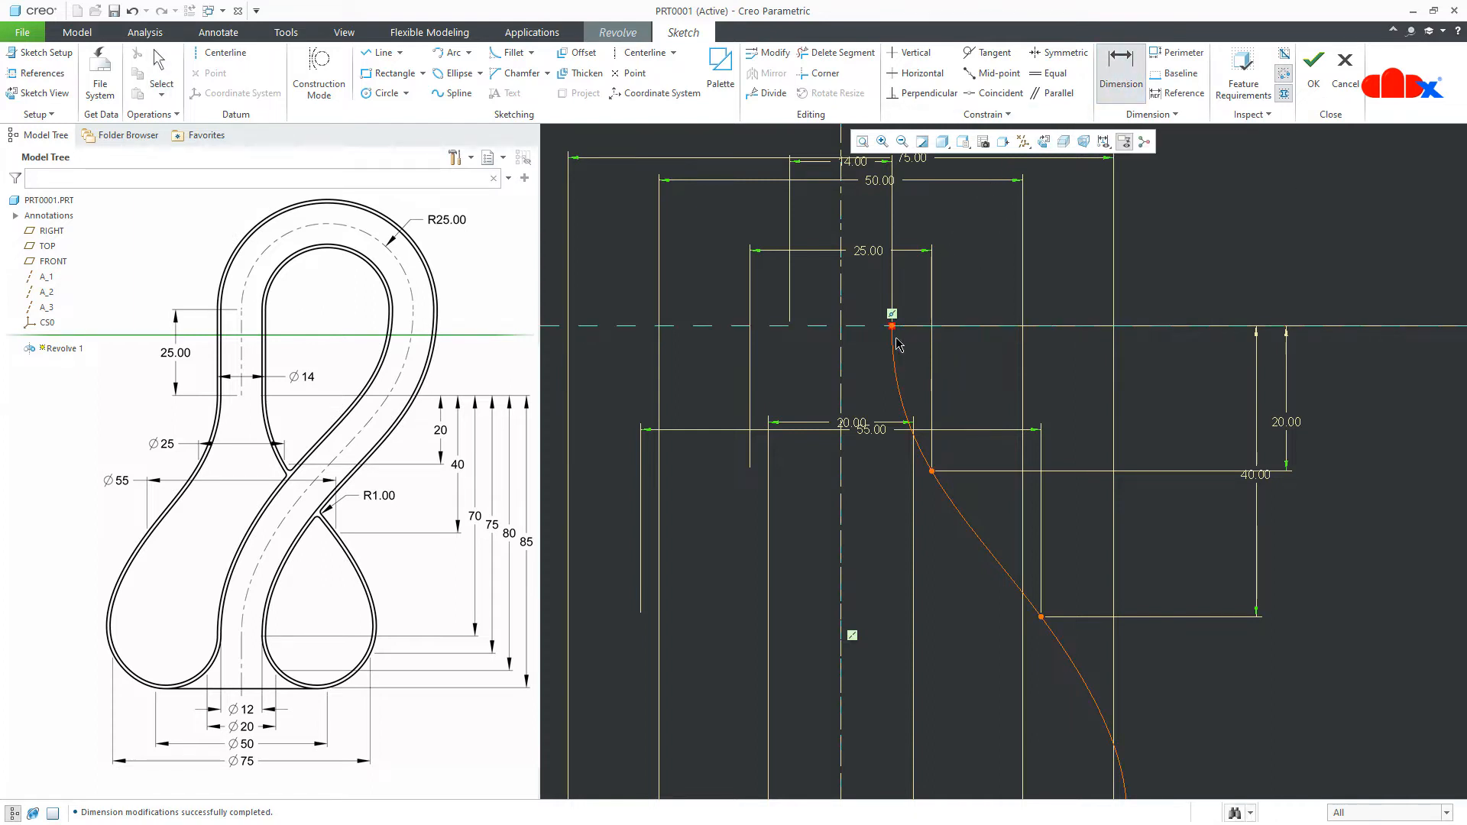
pyautogui.moveTo(874, 327)
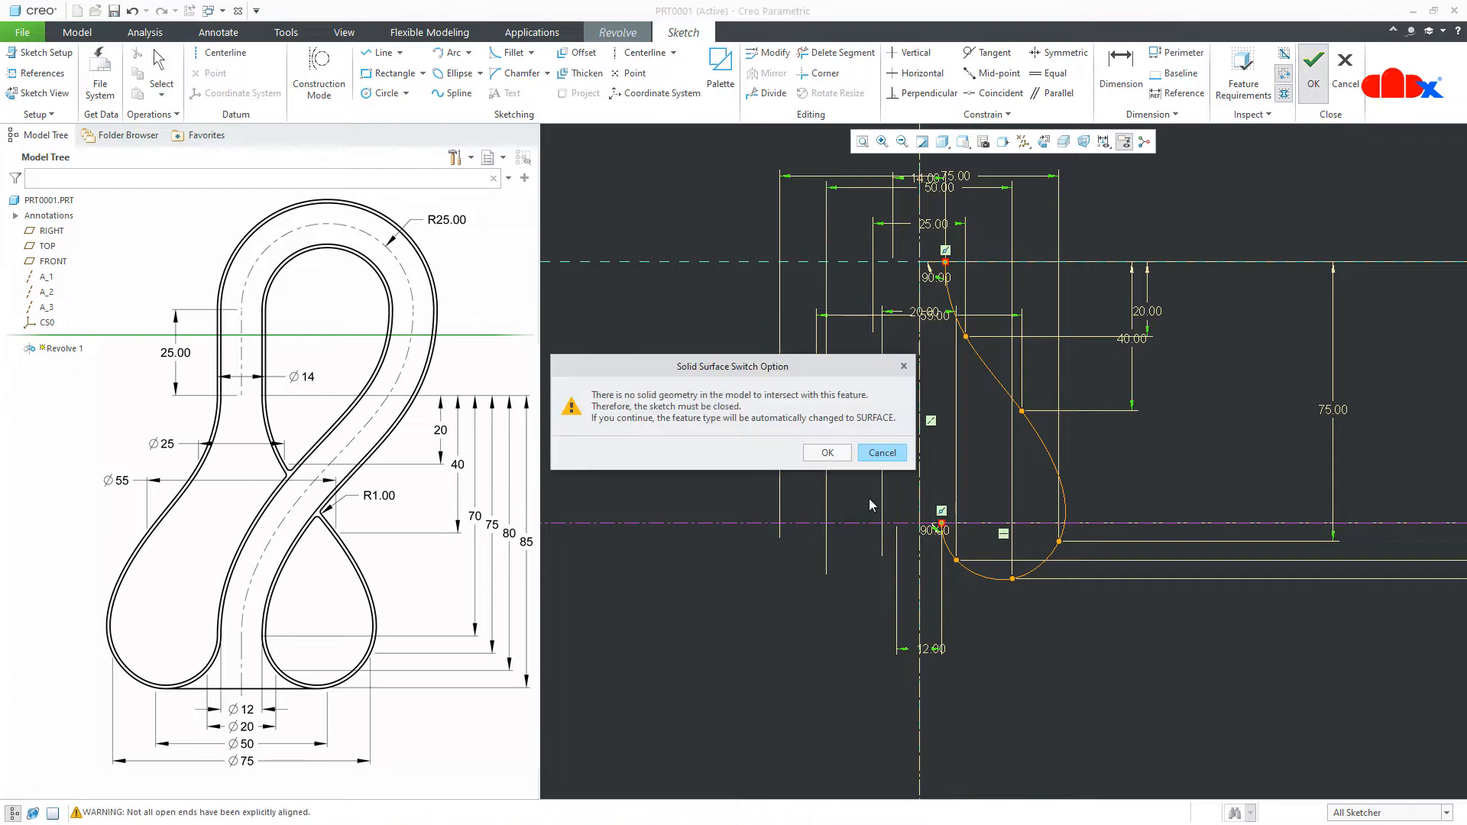
# Revolve the profile 360° as a solid thickened to 1.00, with thickness flipped to the other side.
pyautogui.click(827, 452)
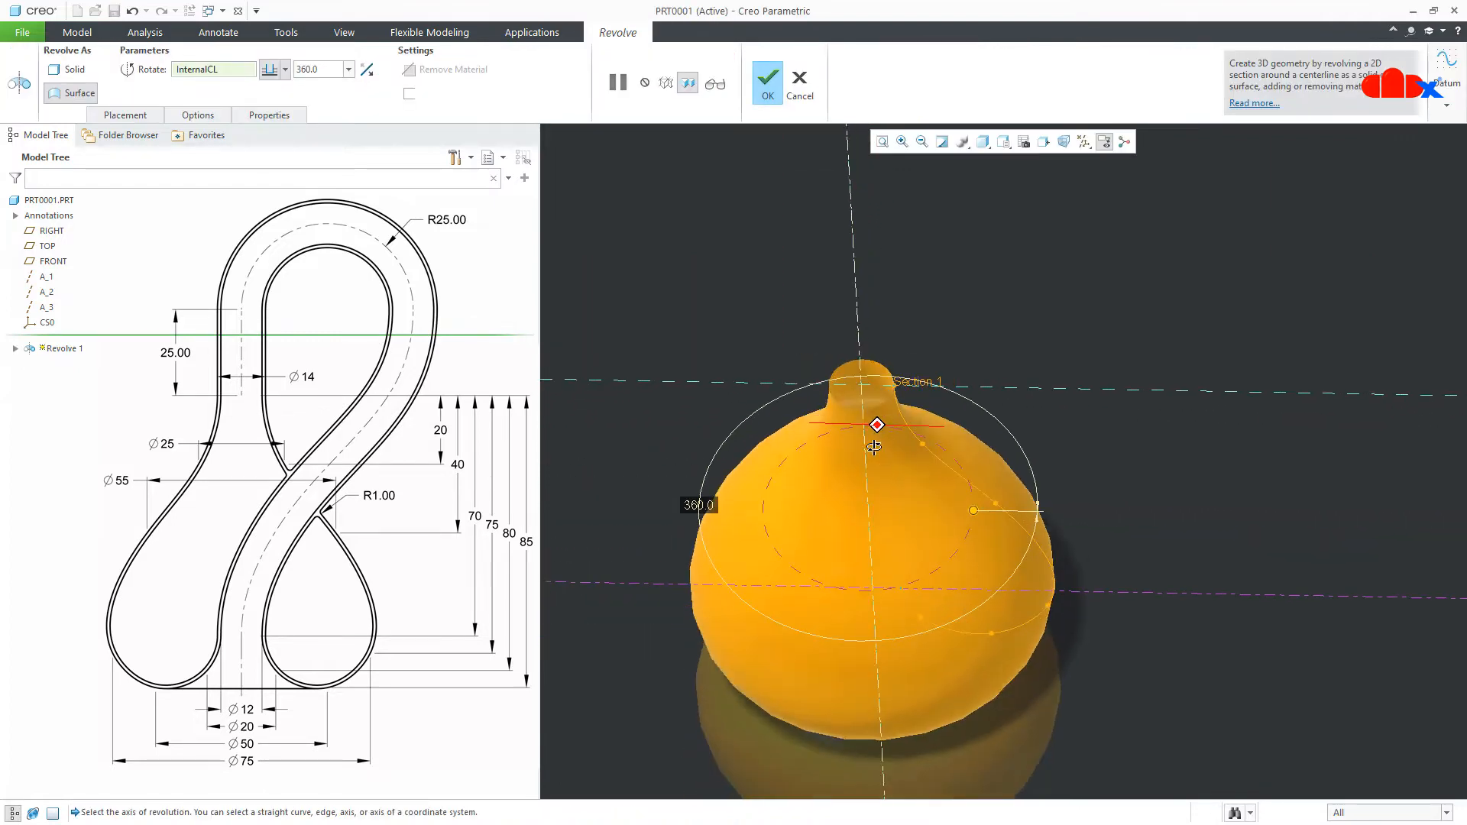
pyautogui.click(52, 71)
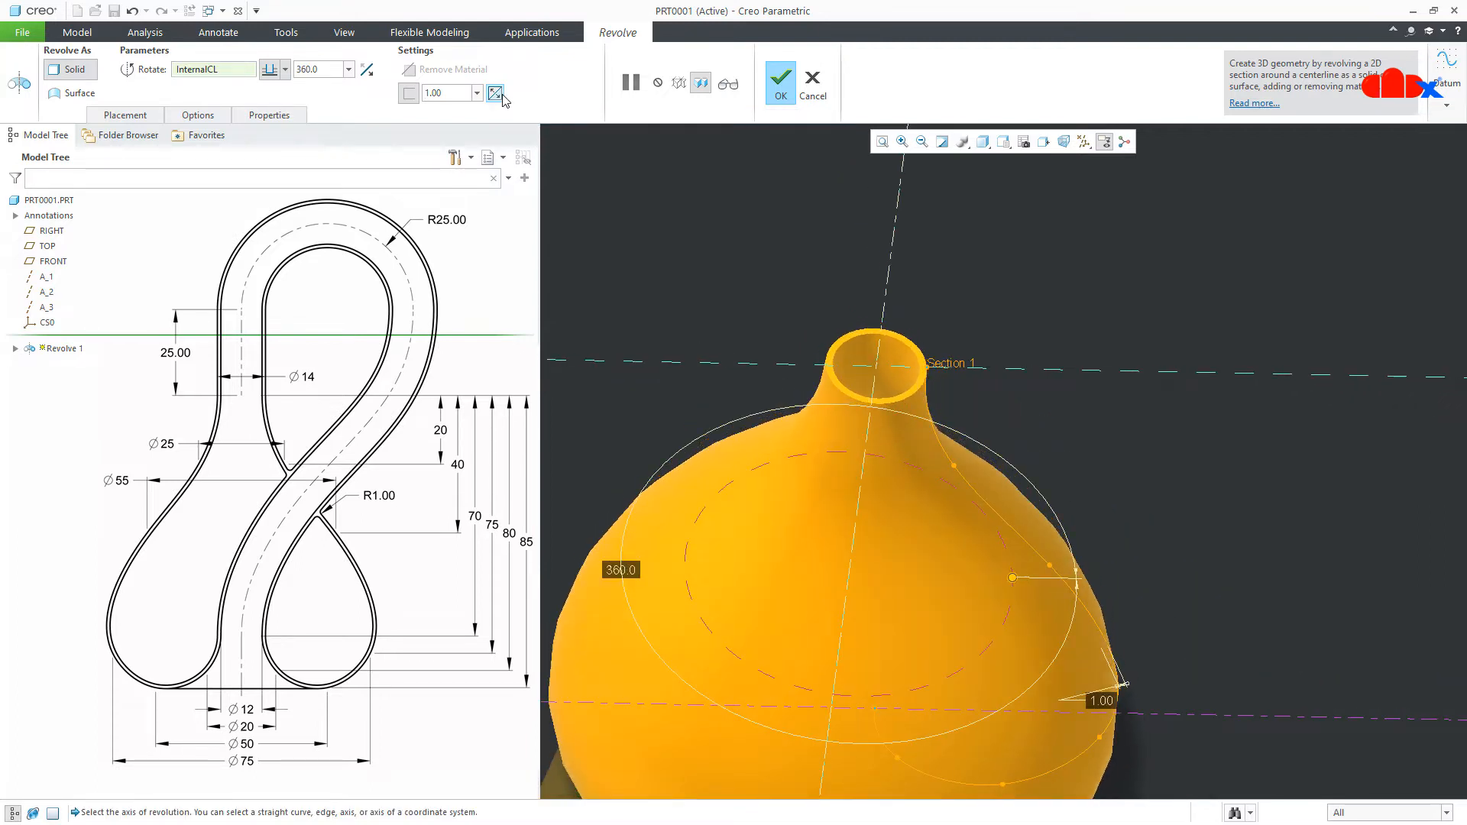
pyautogui.click(780, 78)
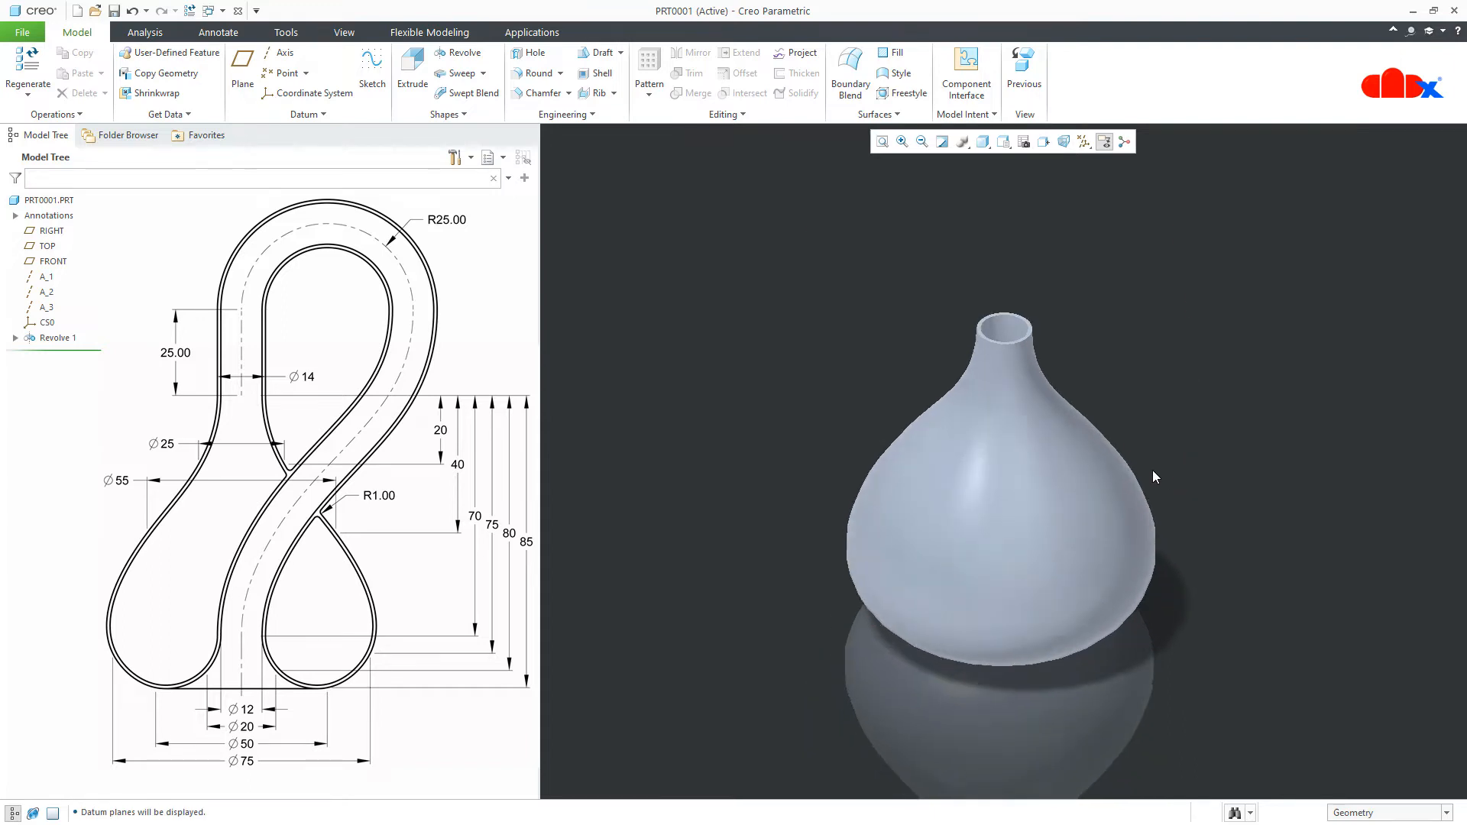
# Create planar cross-section A on the FRONT plane through the vase.
pyautogui.click(52, 261)
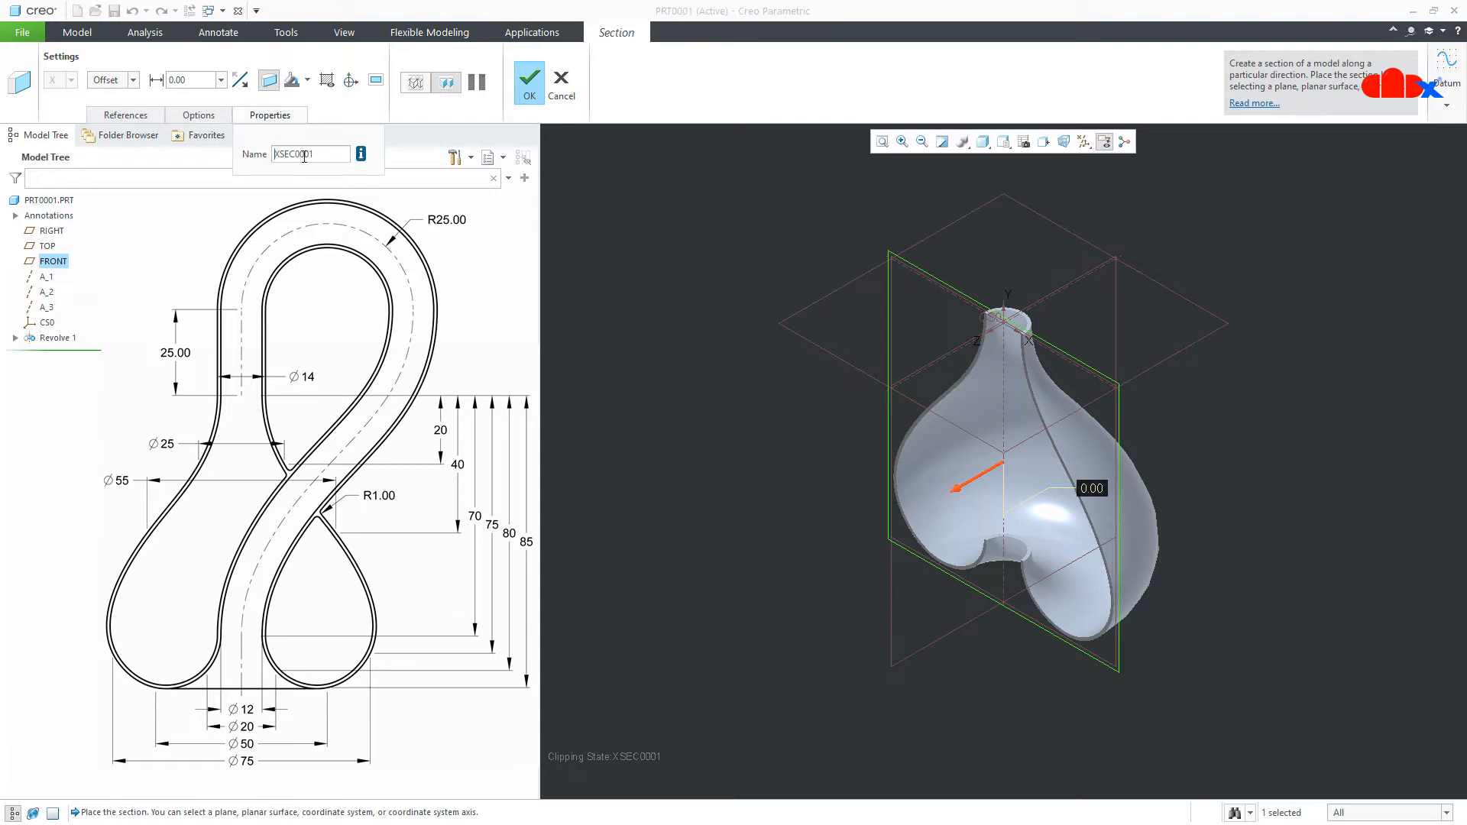
pyautogui.write('A')
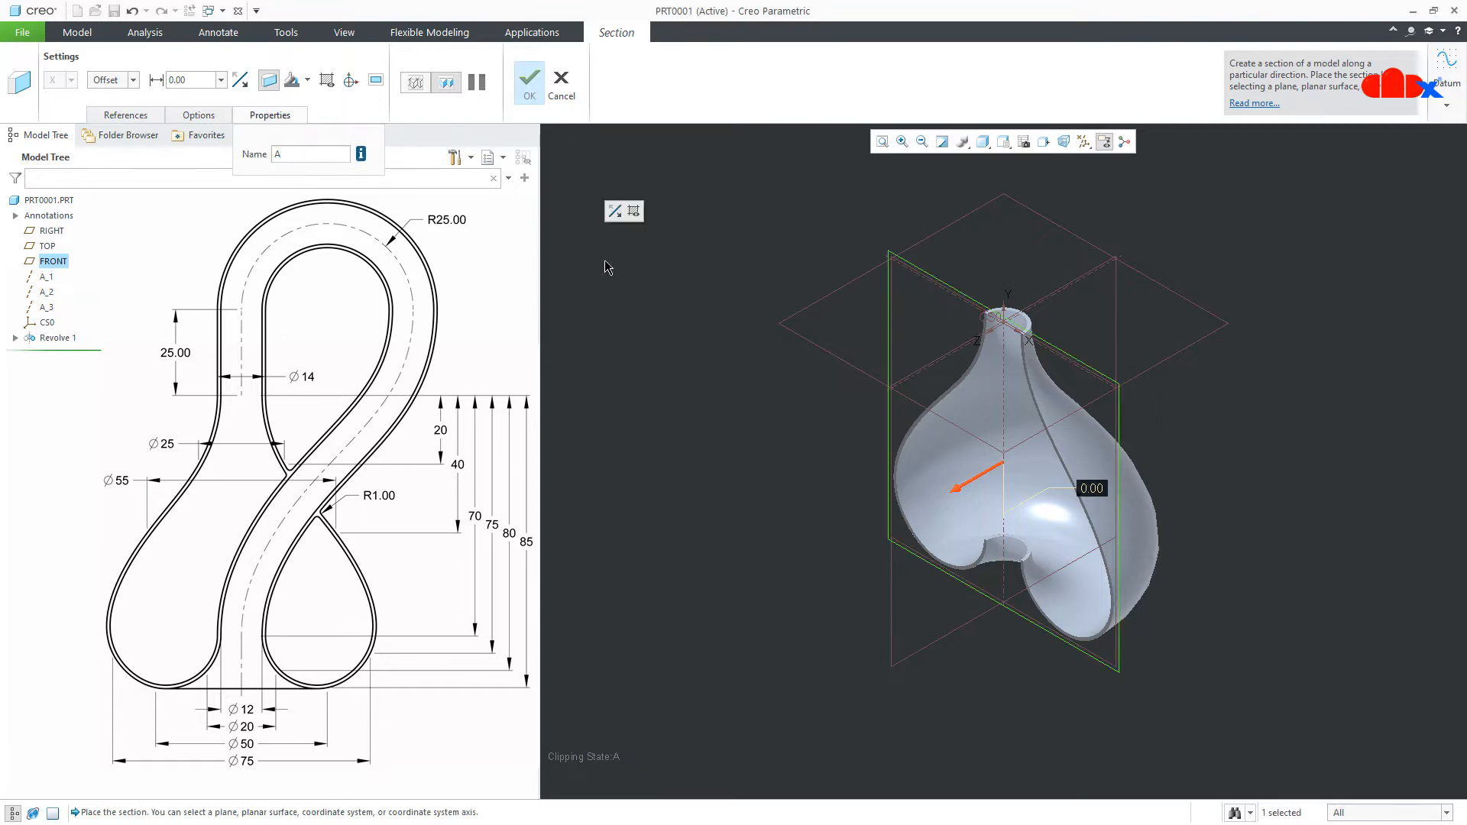
pyautogui.click(528, 79)
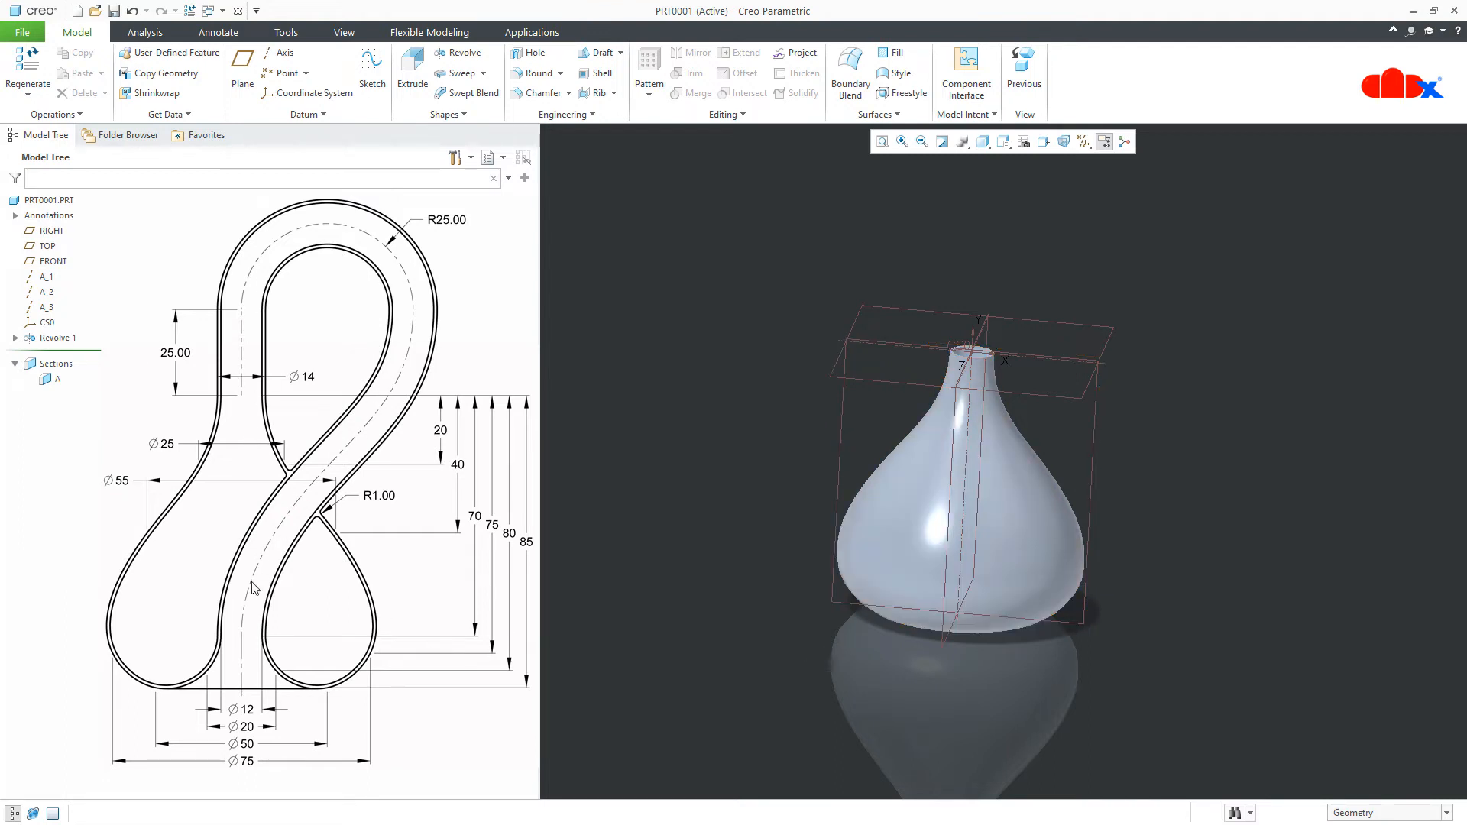
# Sketch on FRONT with the vase surface as reference: a 25.00 vertical line and R25 arc.
pyautogui.click(372, 65)
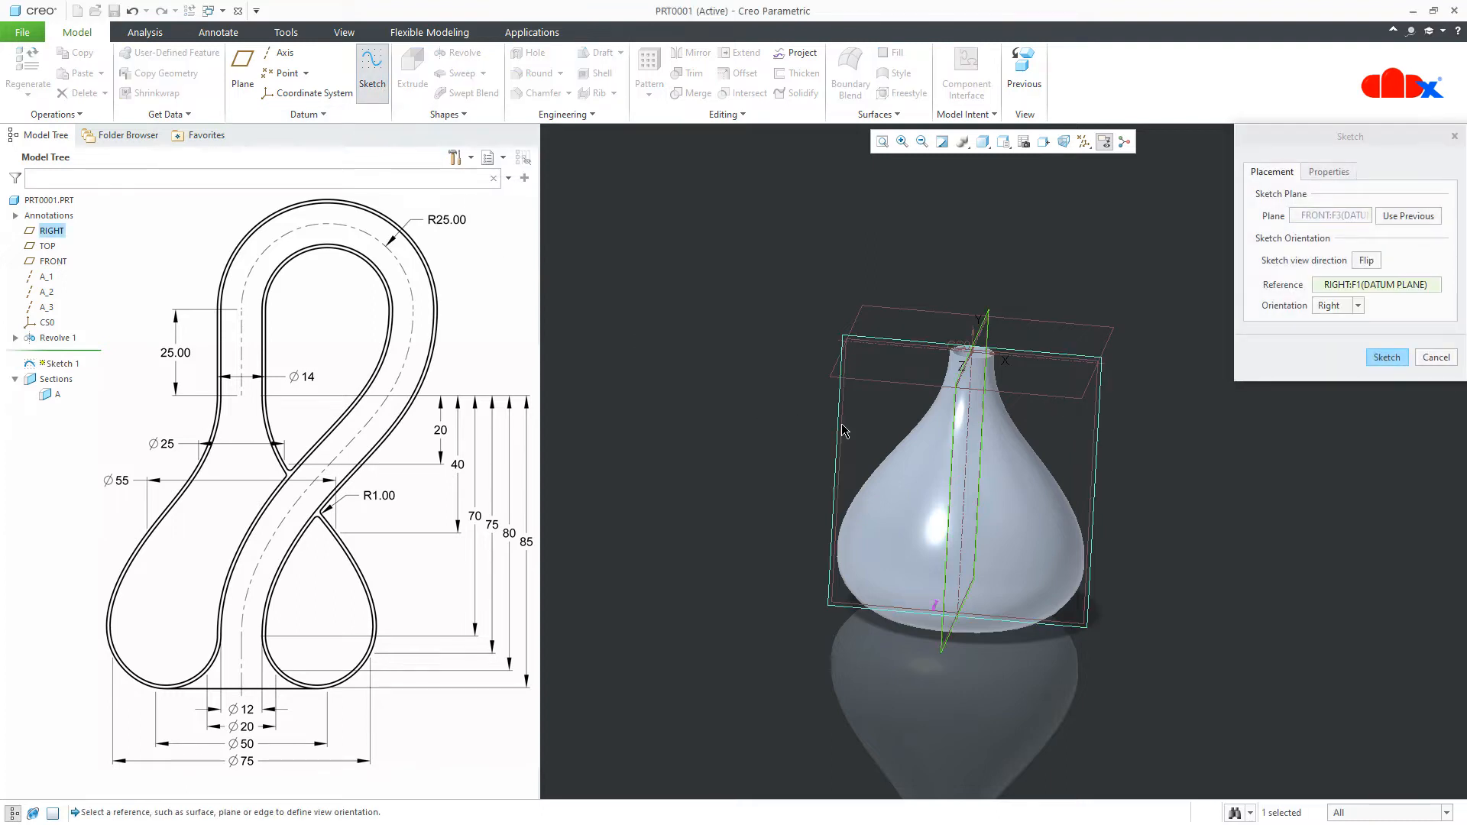
pyautogui.click(1386, 357)
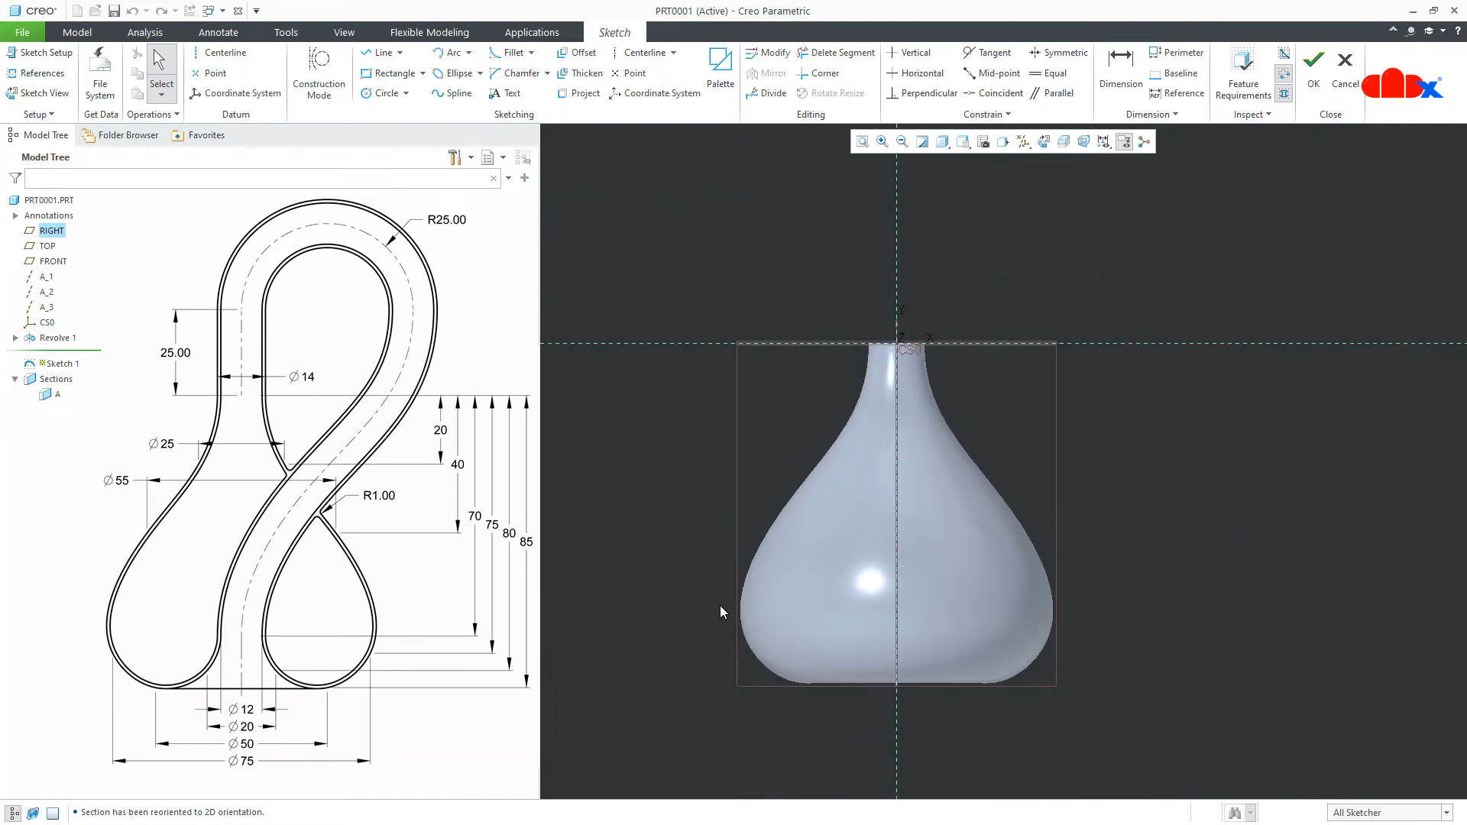
pyautogui.click(30, 60)
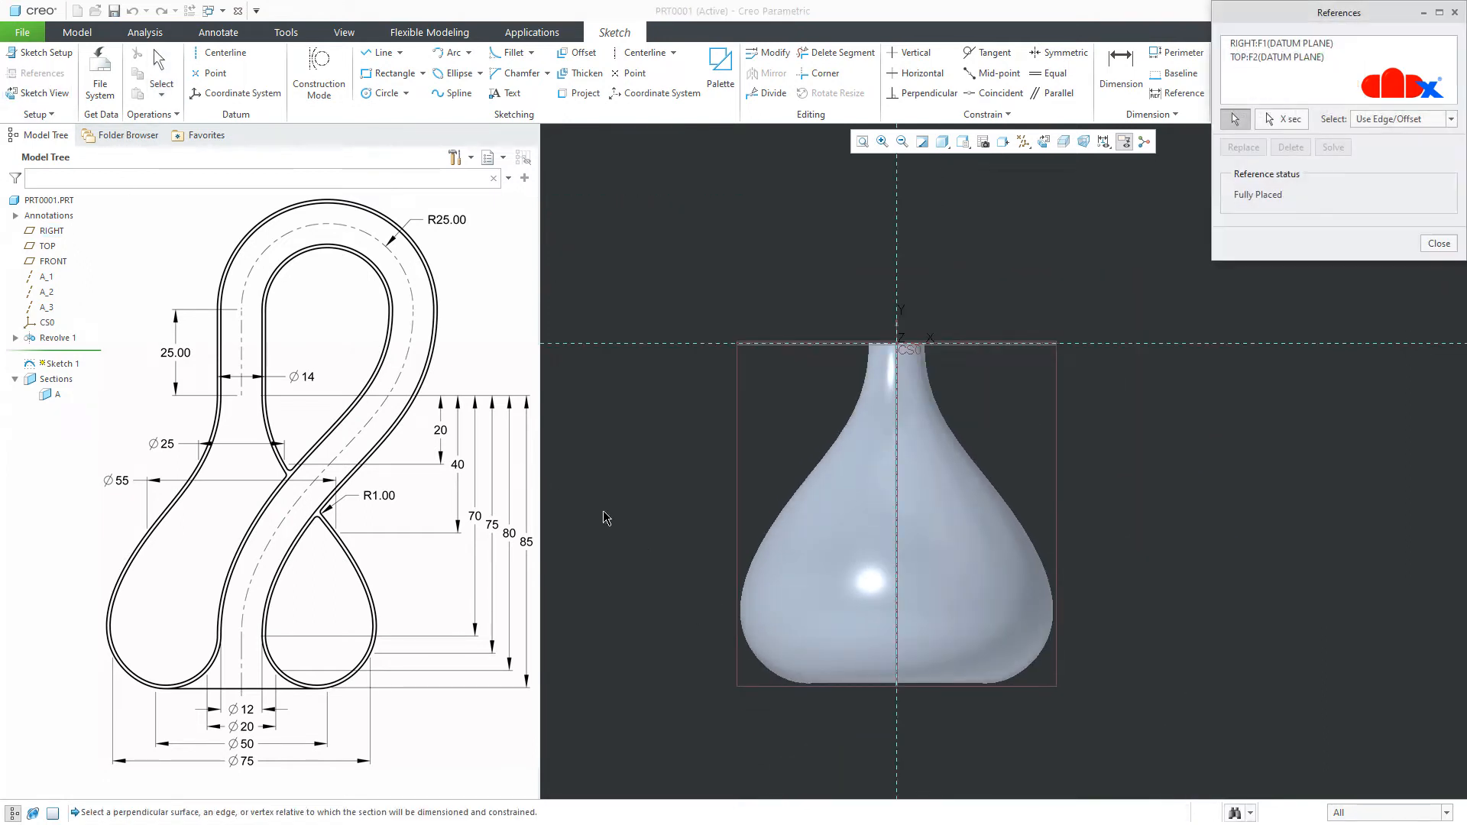
pyautogui.click(888, 628)
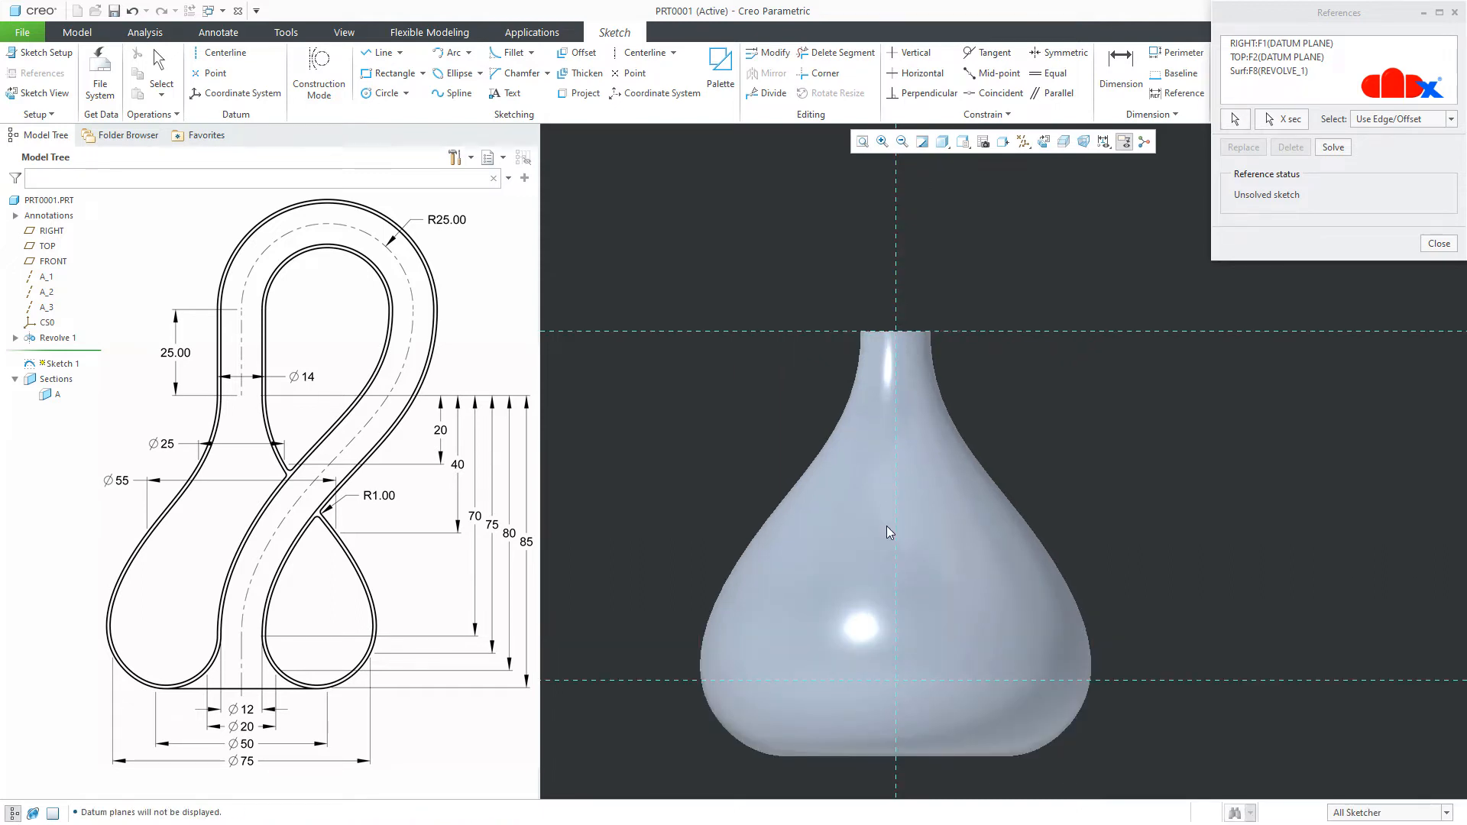
pyautogui.click(1439, 243)
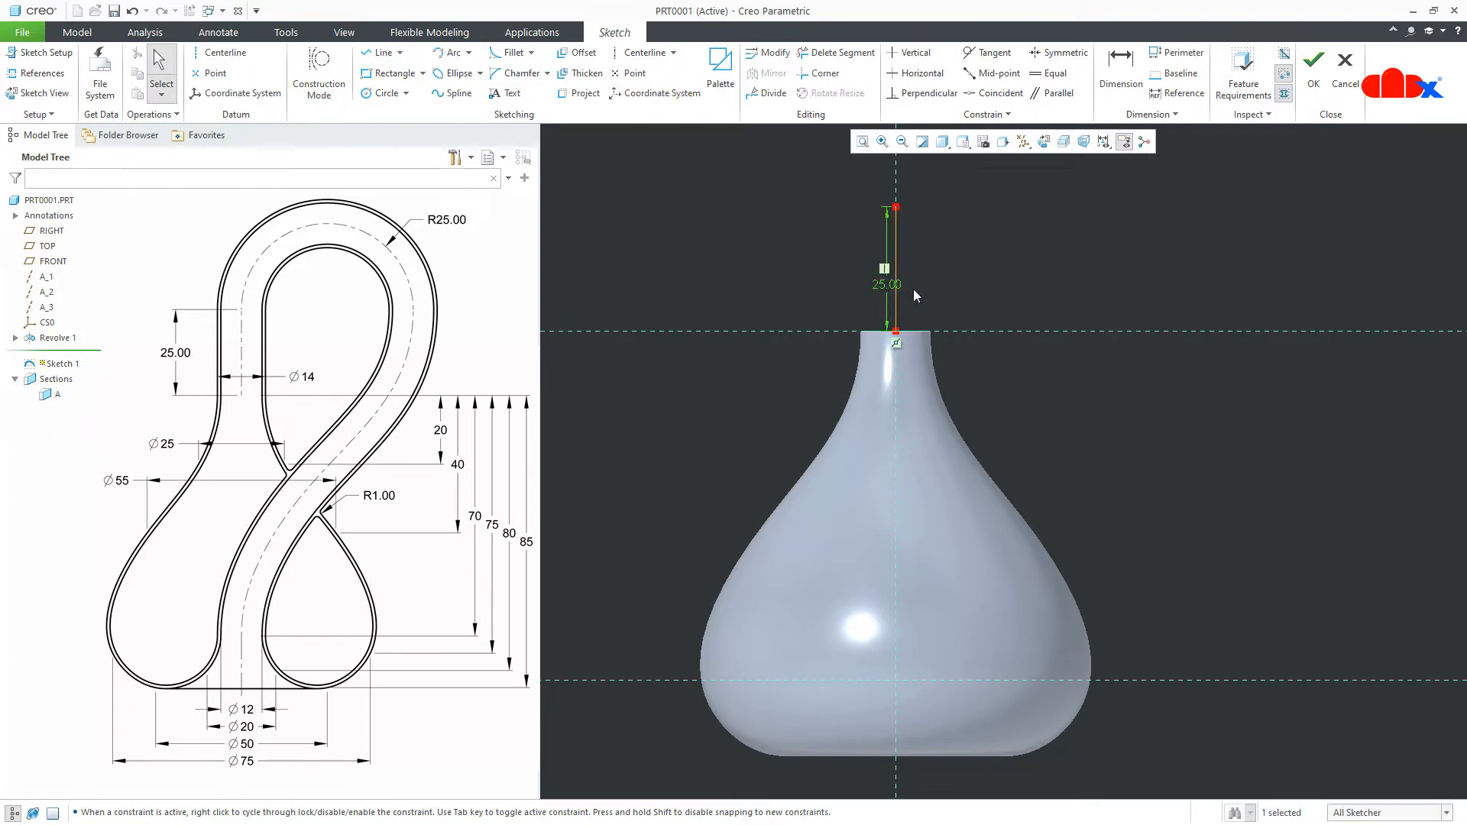
pyautogui.rightClick(915, 296)
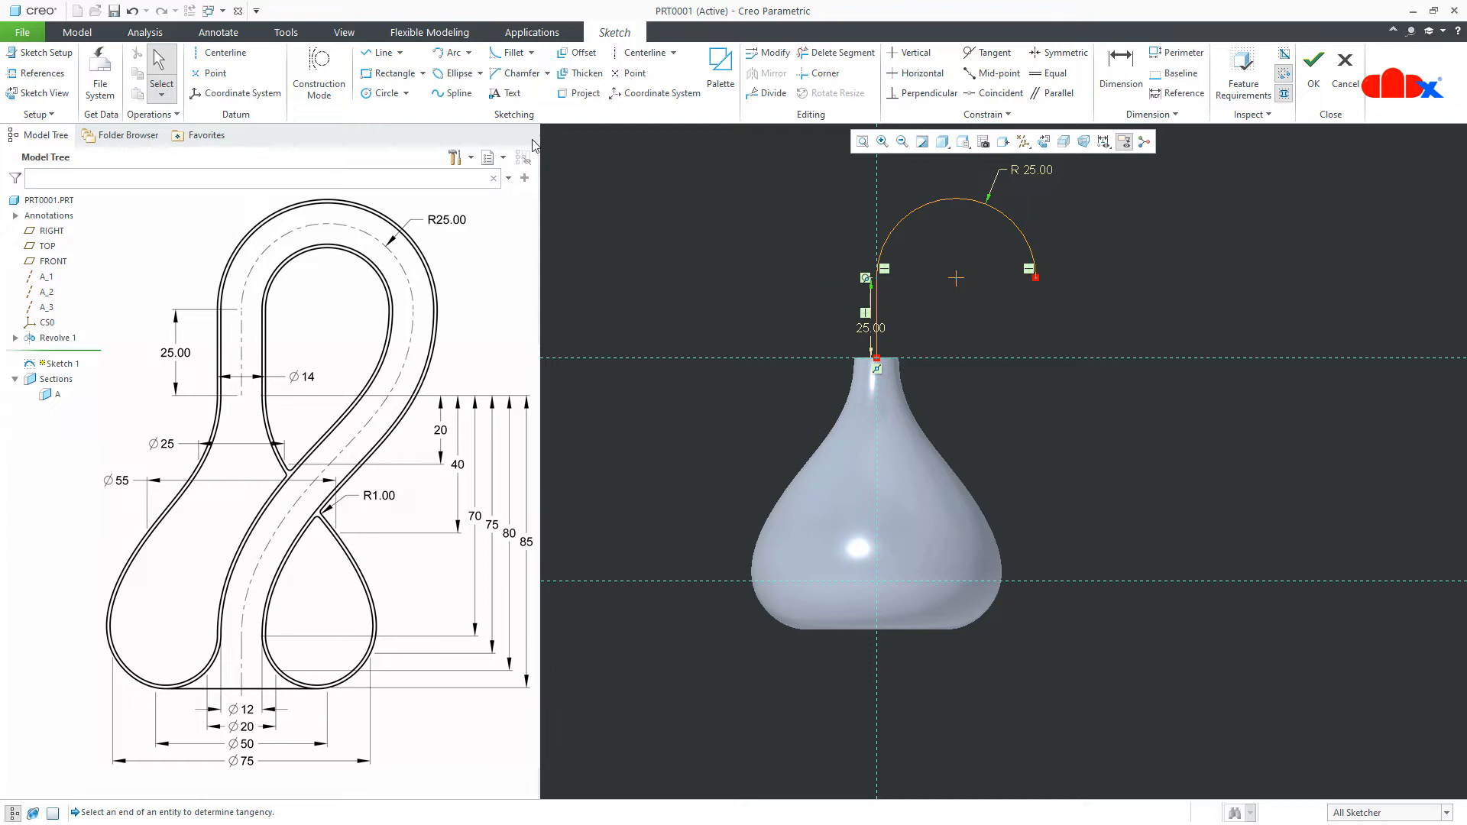
# Draw a spline from the arc end down into the vase and finish Sketch 1.
pyautogui.click(452, 93)
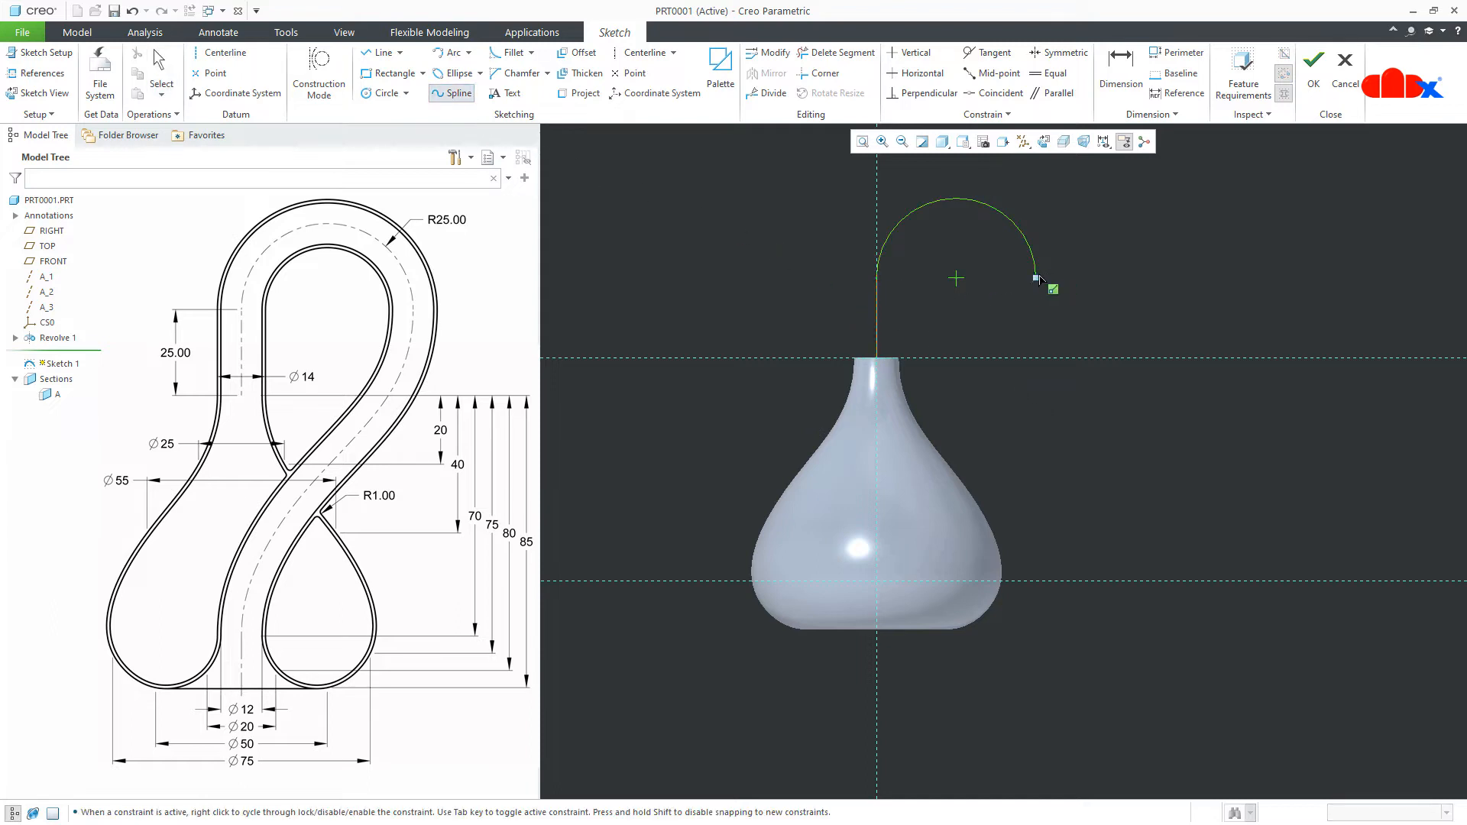
pyautogui.click(947, 420)
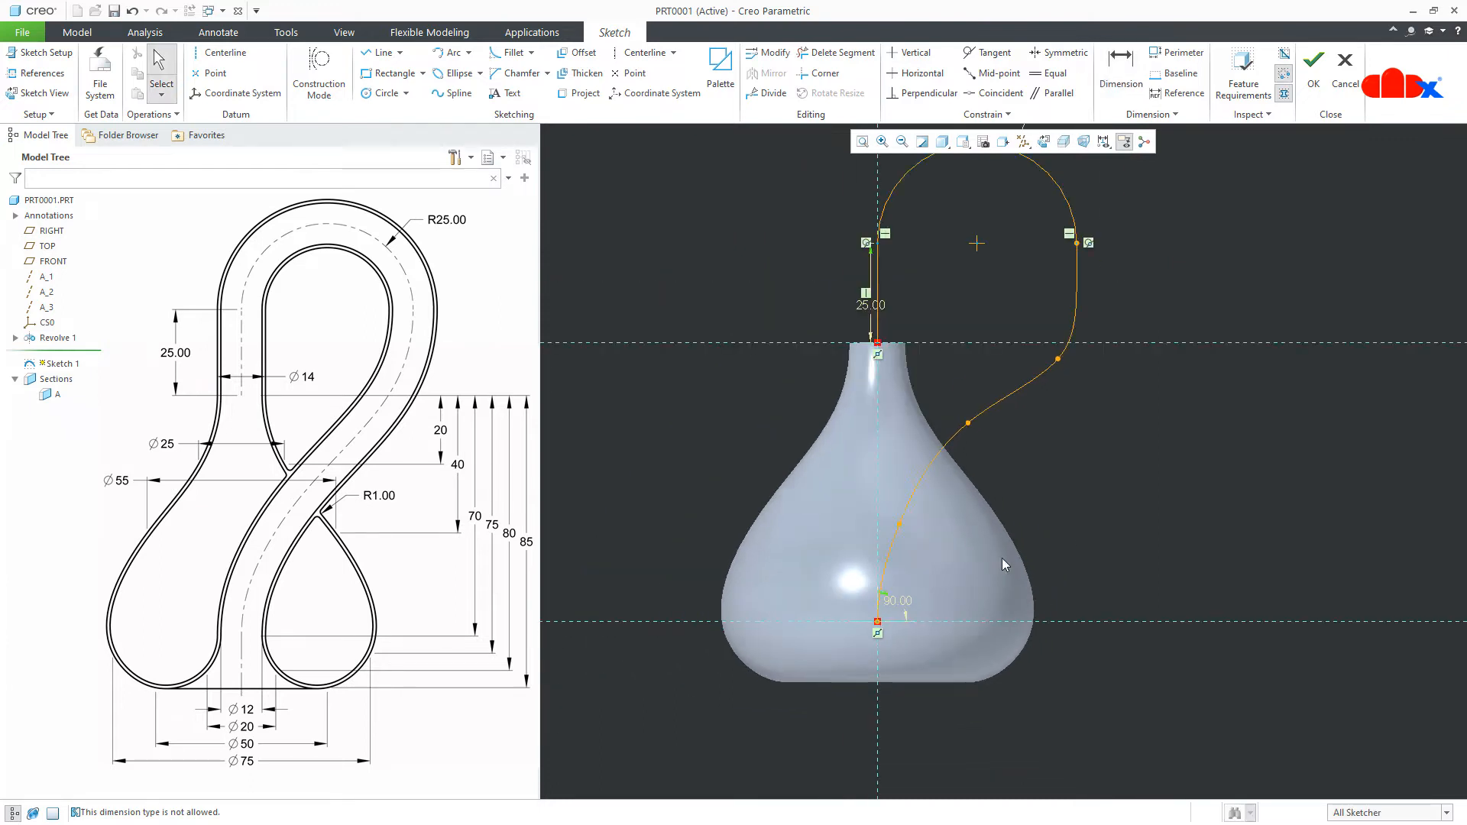
pyautogui.moveTo(1060, 357); pyautogui.dragTo(1058, 367)
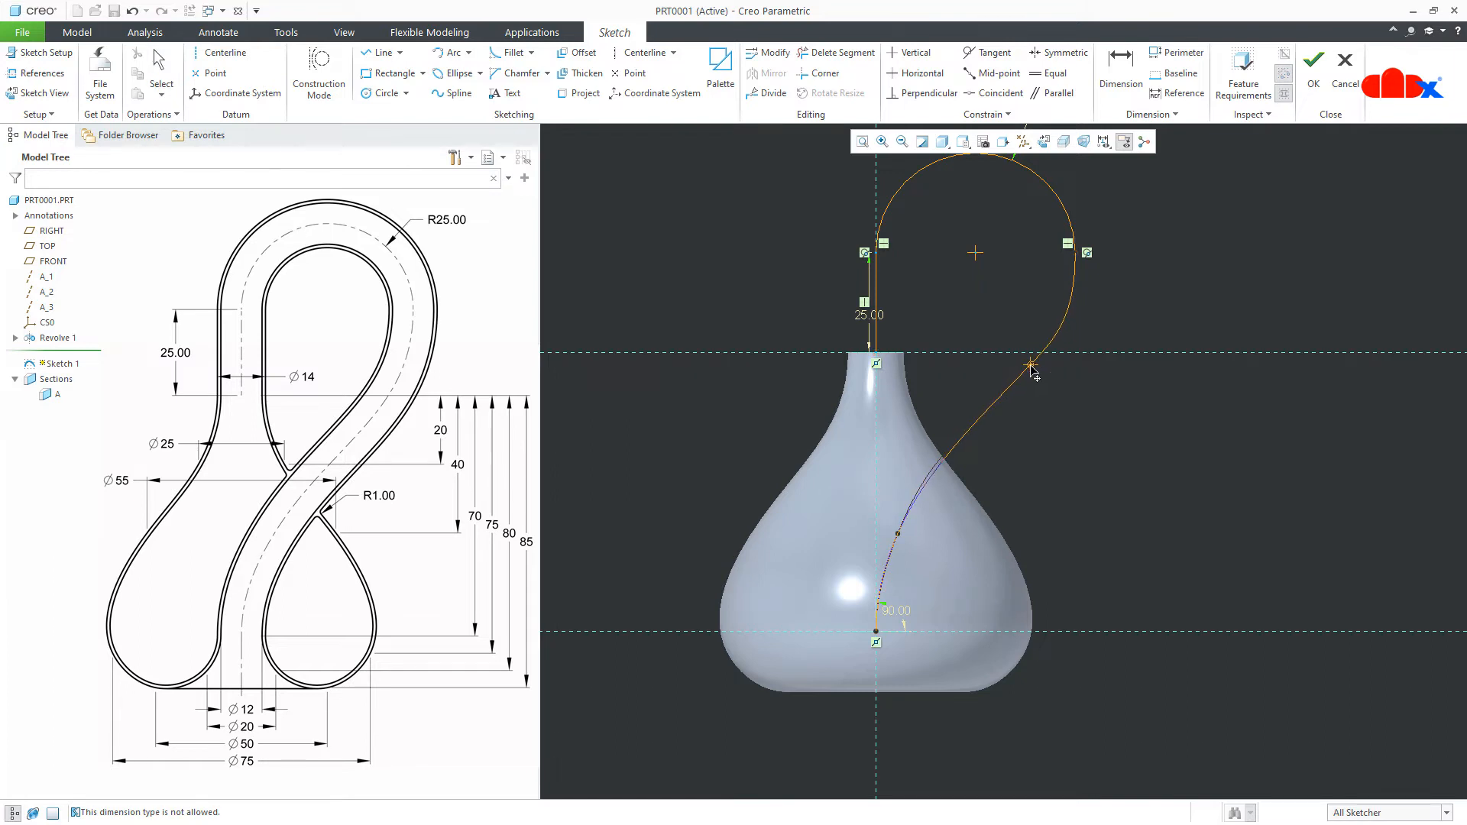
pyautogui.moveTo(1012, 393)
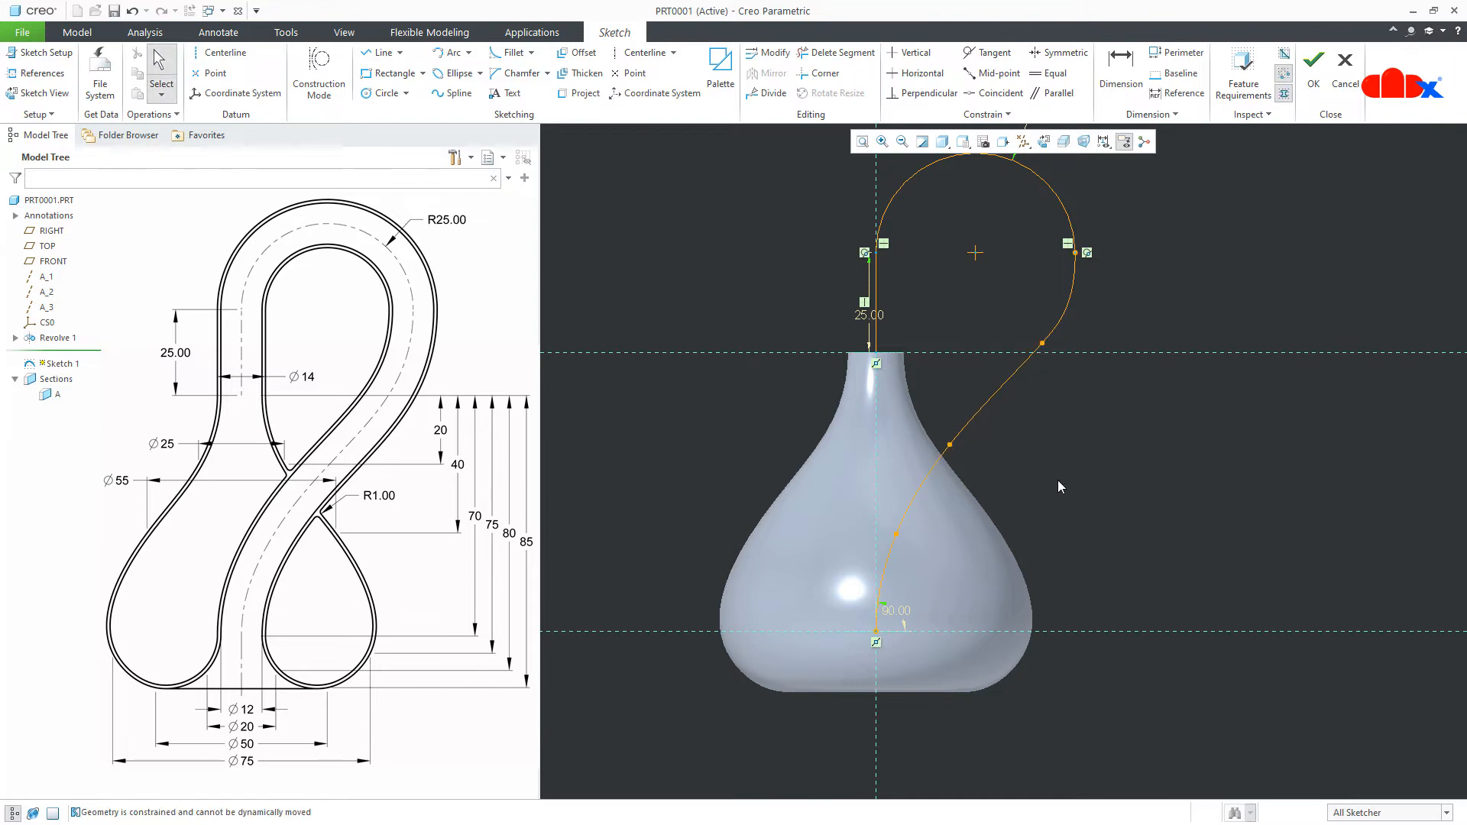
pyautogui.click(1312, 60)
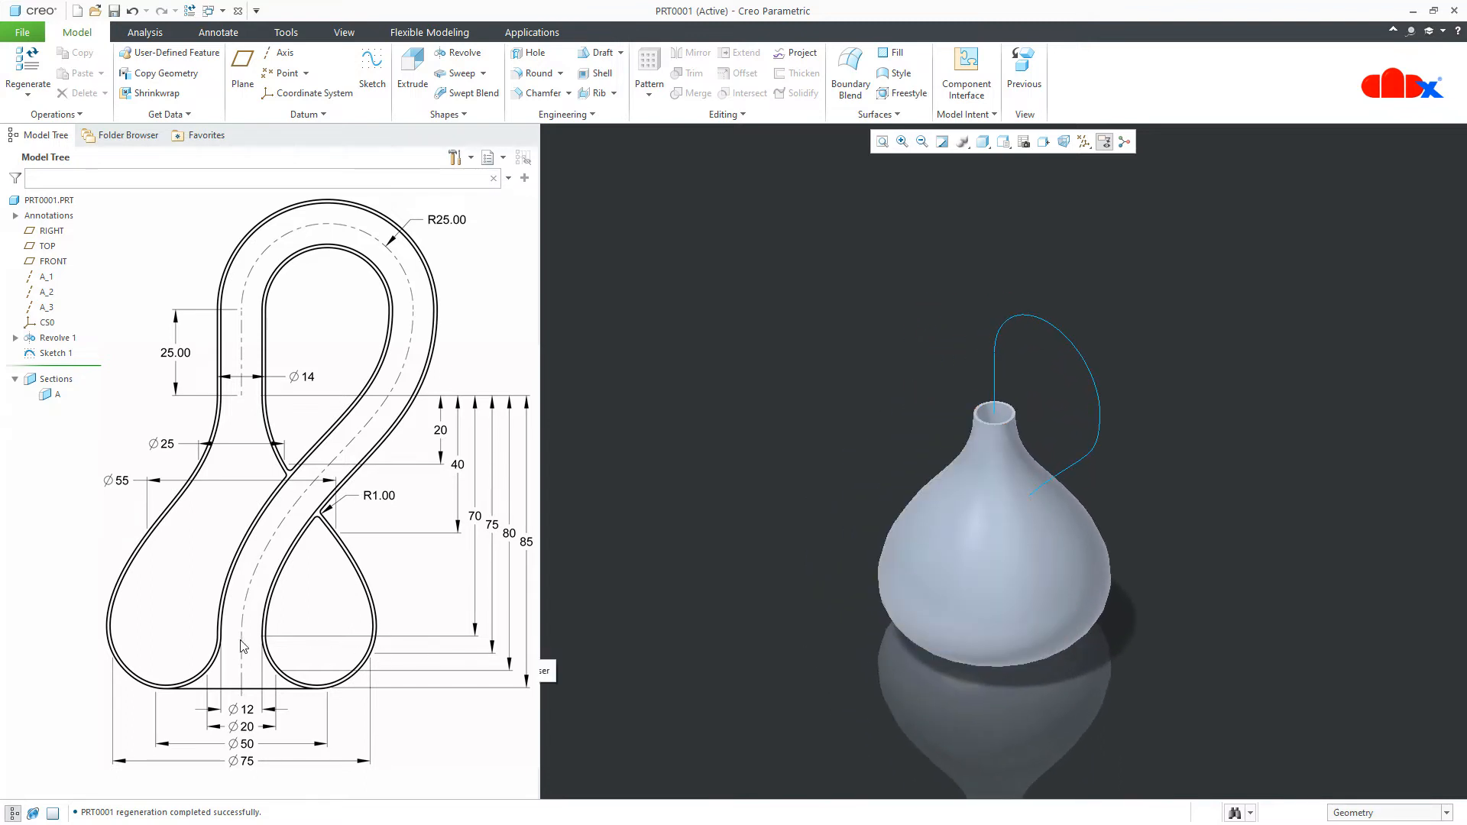
pyautogui.moveTo(245, 348)
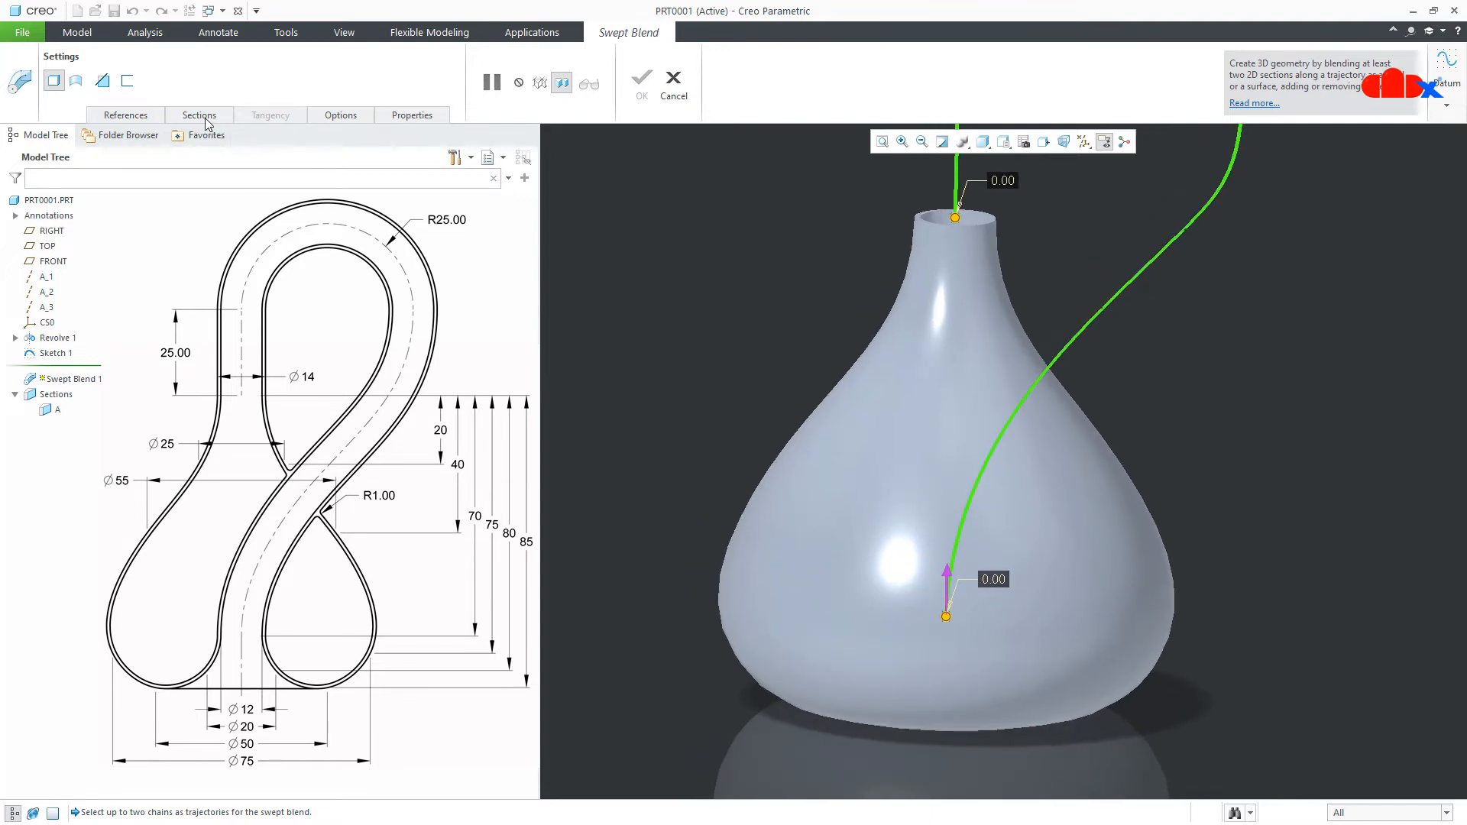
# Build the swept blend along Sketch 1 using the base circle and neck opening as selected sections.
pyautogui.click(199, 115)
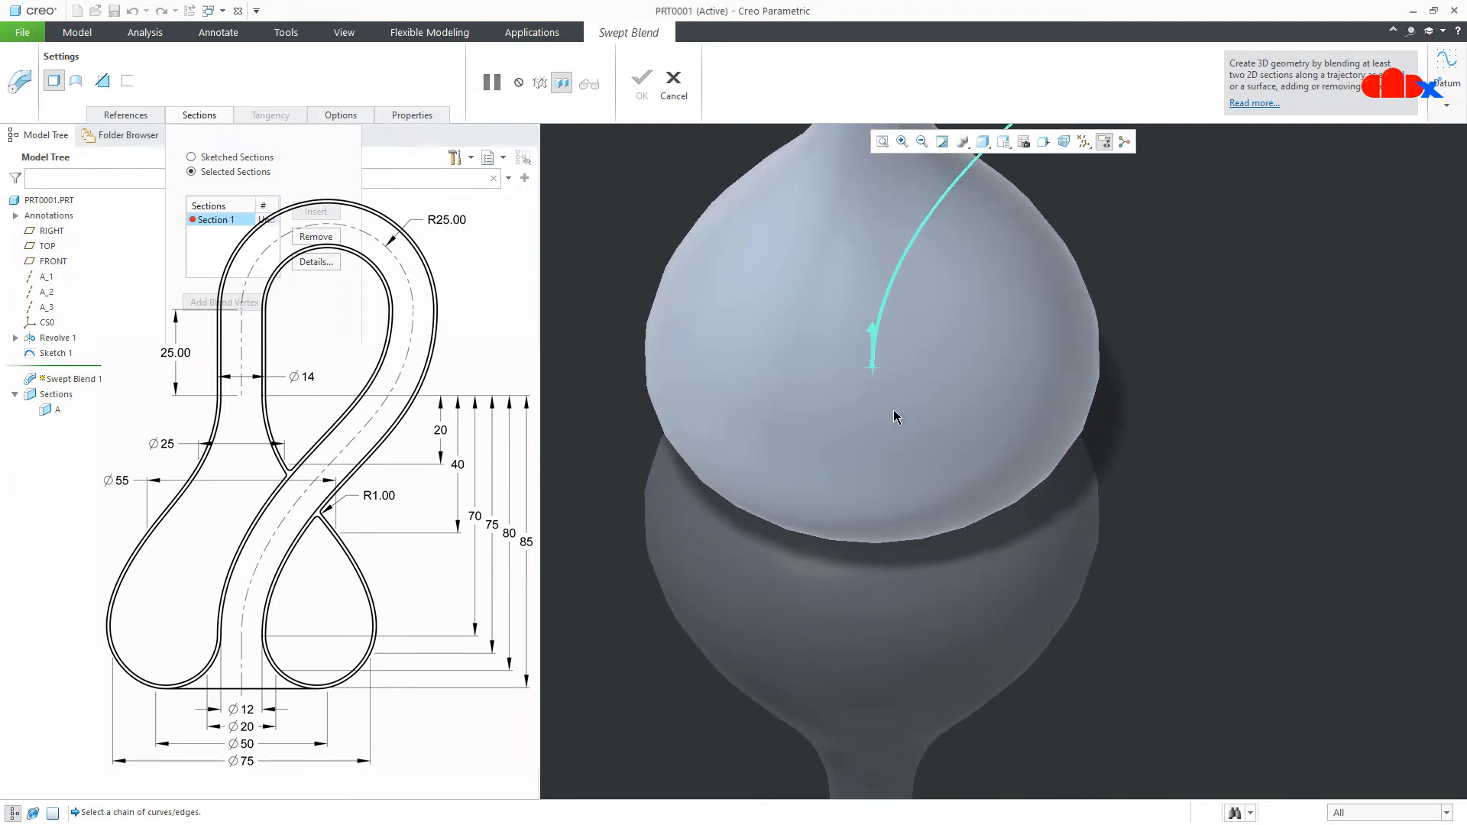
pyautogui.click(891, 404)
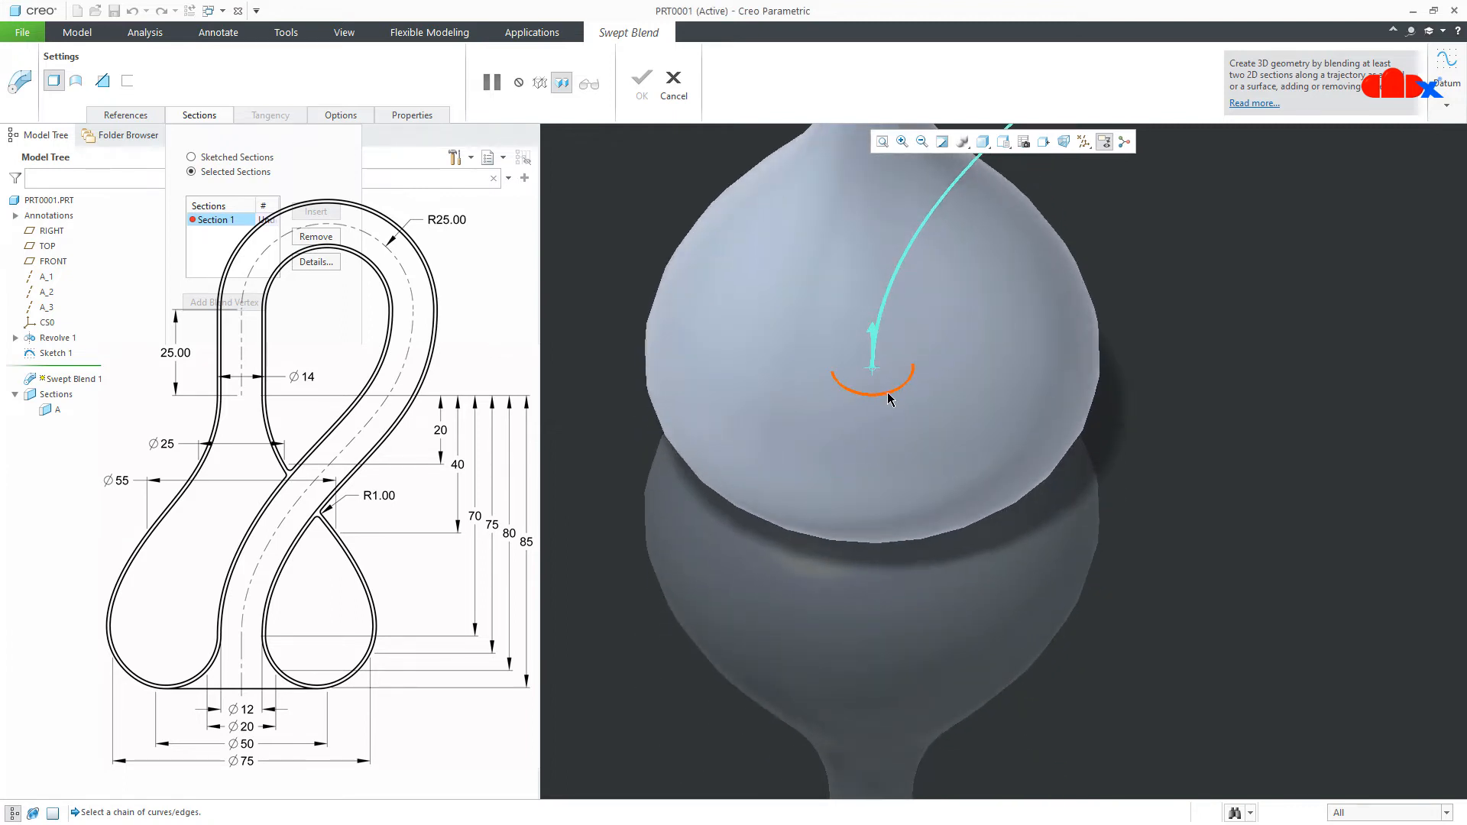
pyautogui.click(868, 389)
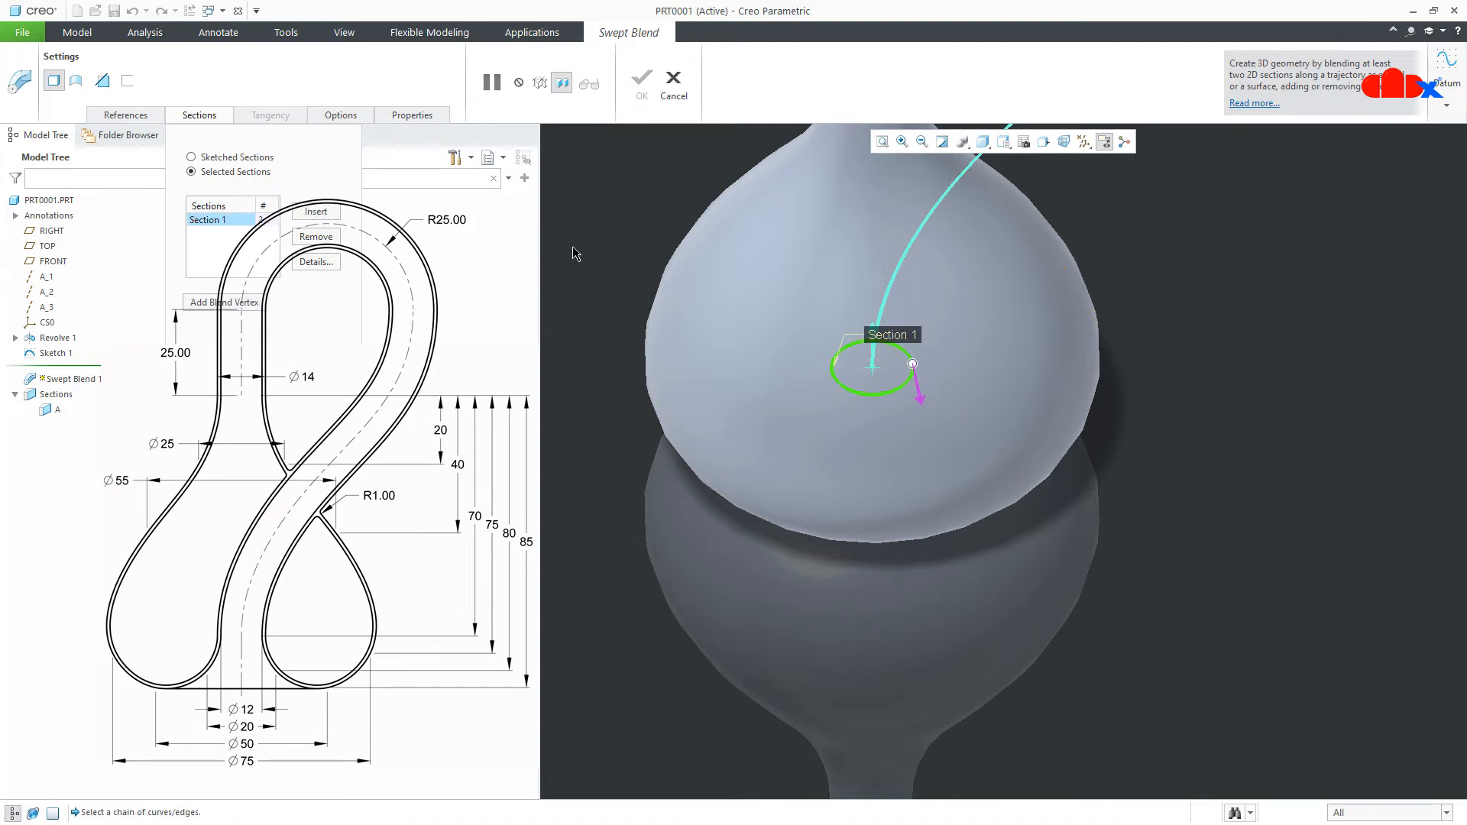
pyautogui.click(315, 211)
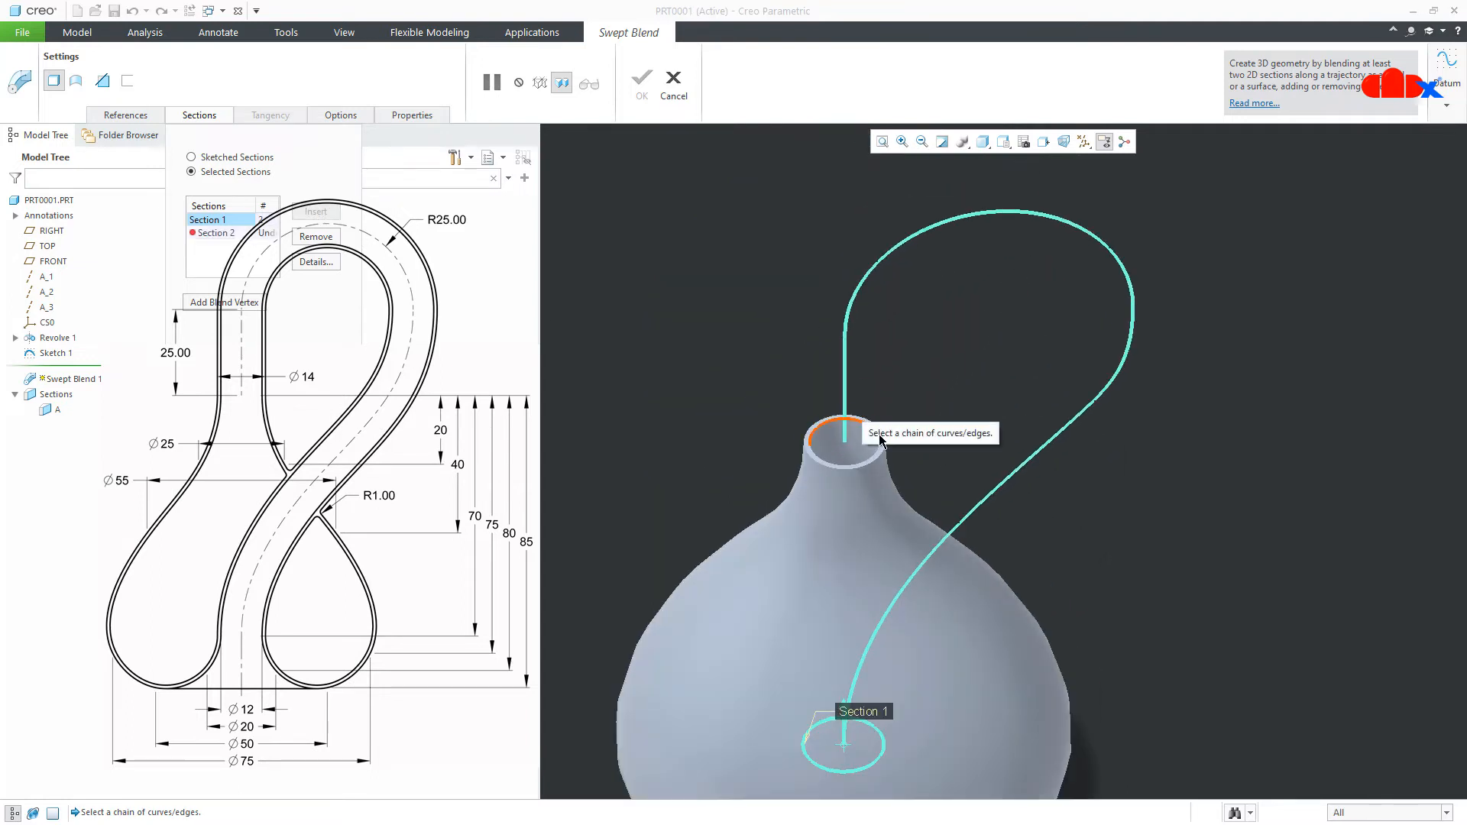
pyautogui.click(830, 439)
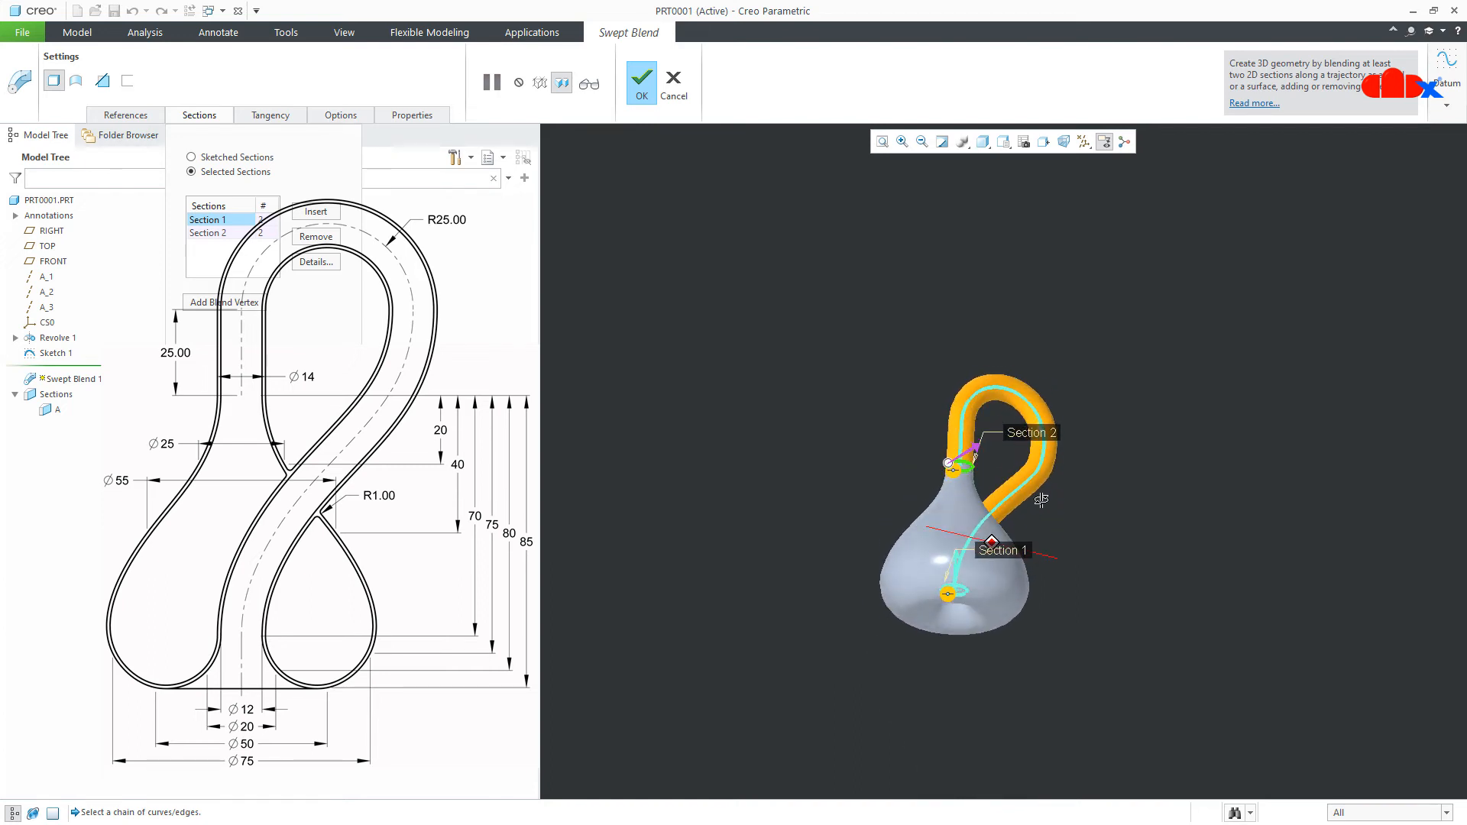
pyautogui.click(641, 78)
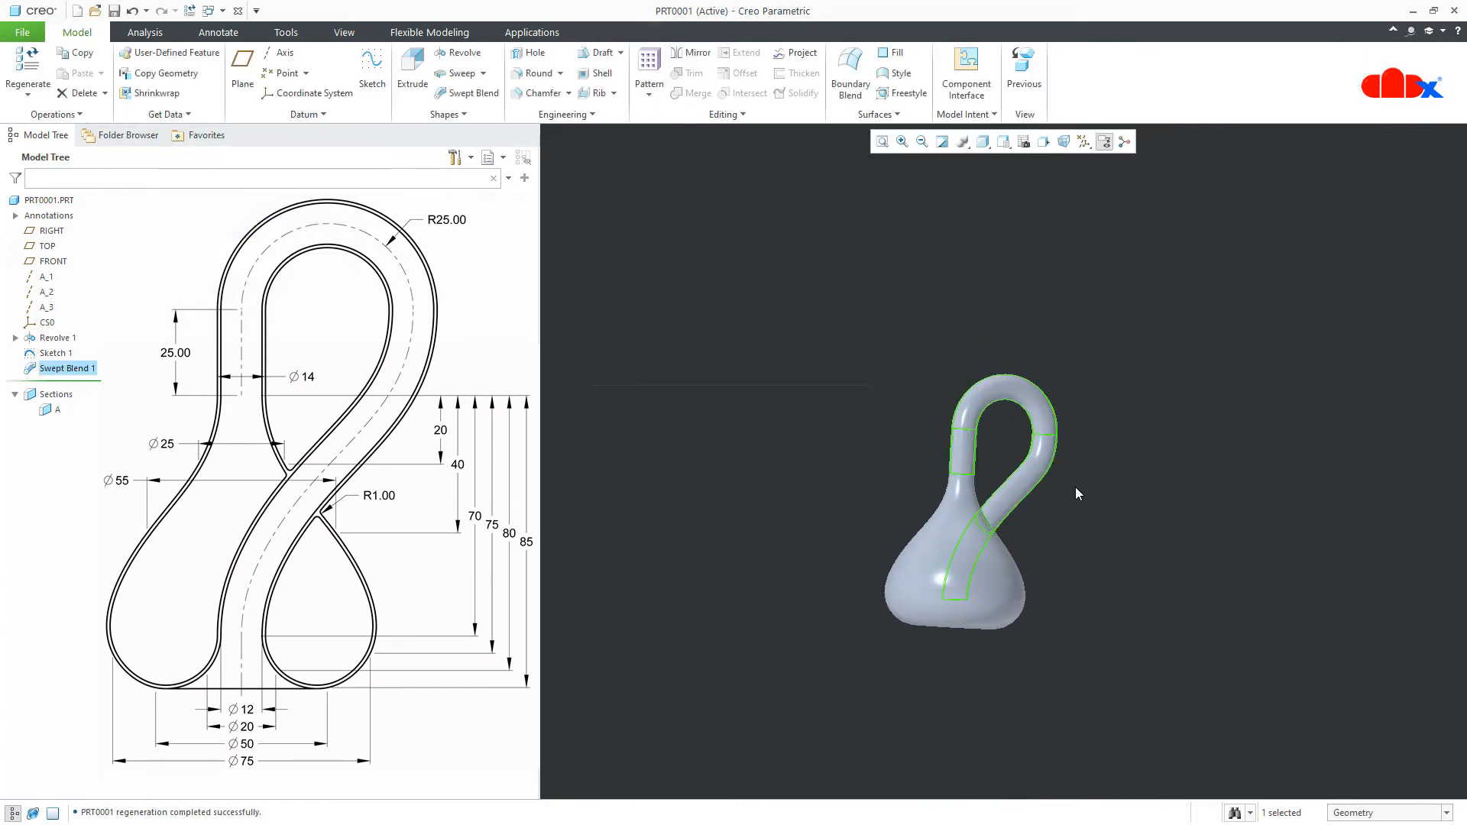
# Activate clipping section A and begin a second swept blend along the inner handle curve.
pyautogui.click(55, 410)
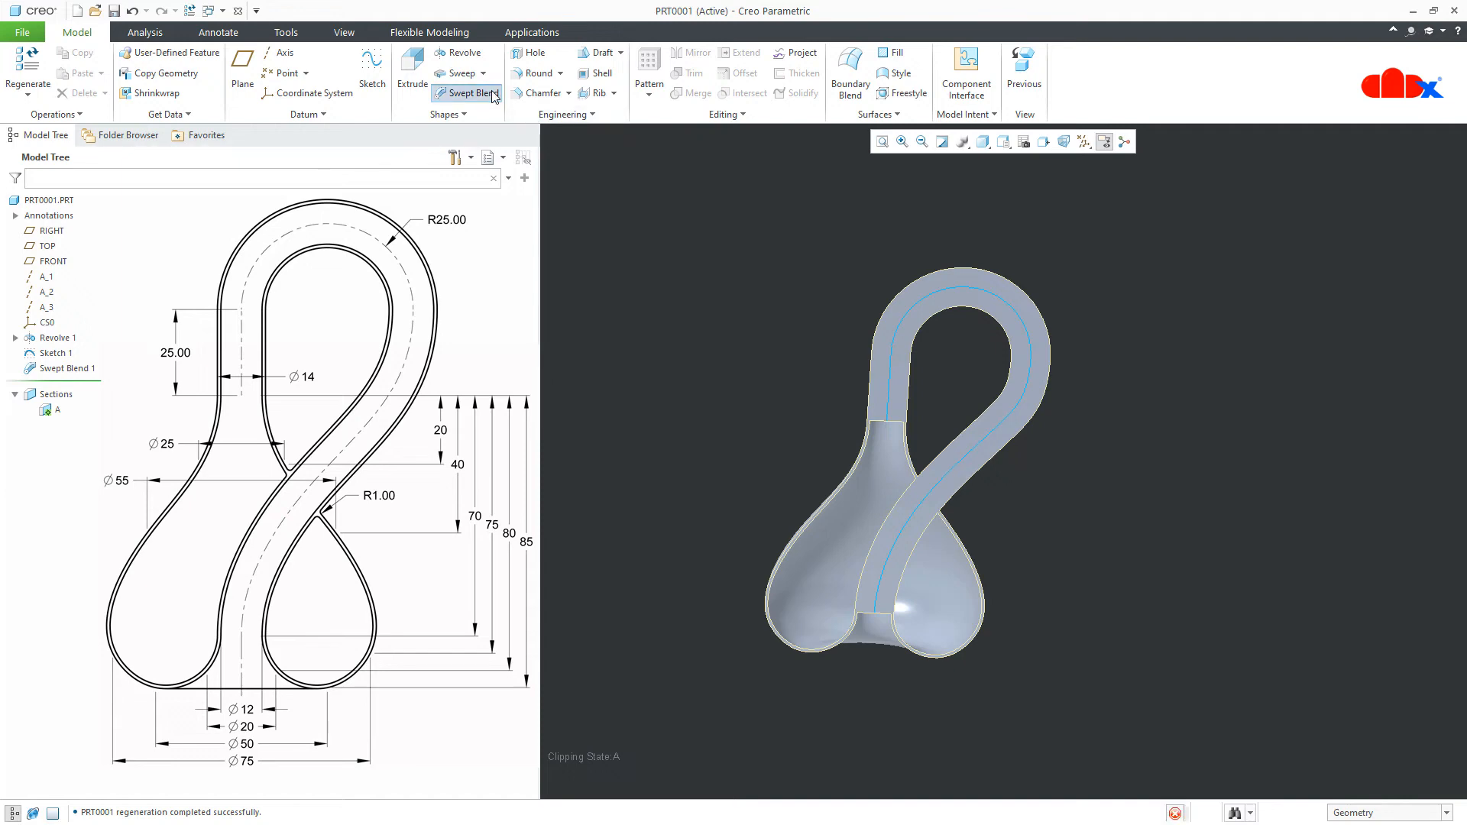
pyautogui.click(463, 93)
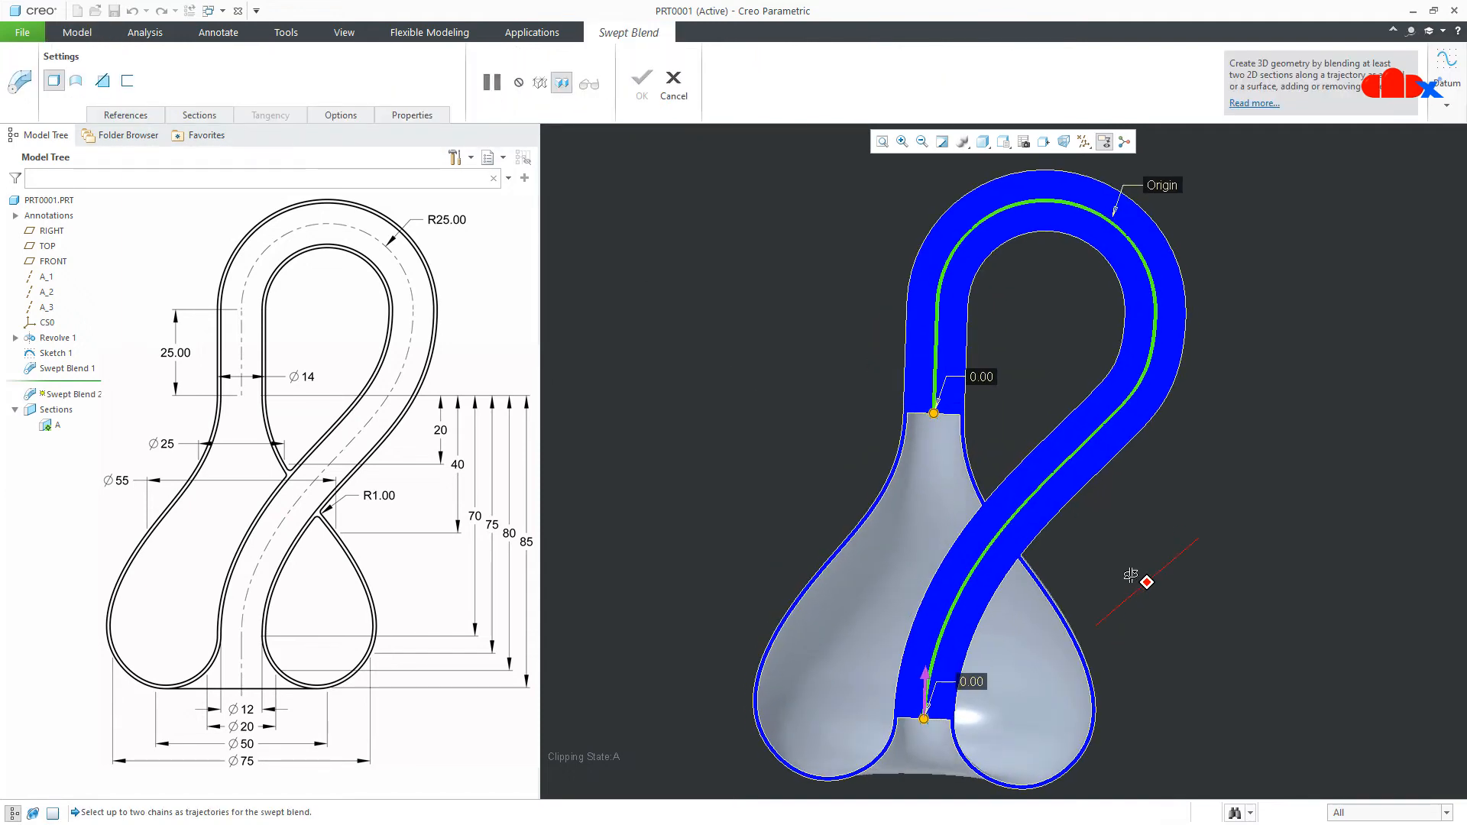
# Blend between the two selected inner edges with Remove Material enabled to finish Swept Blend 2.
pyautogui.click(200, 115)
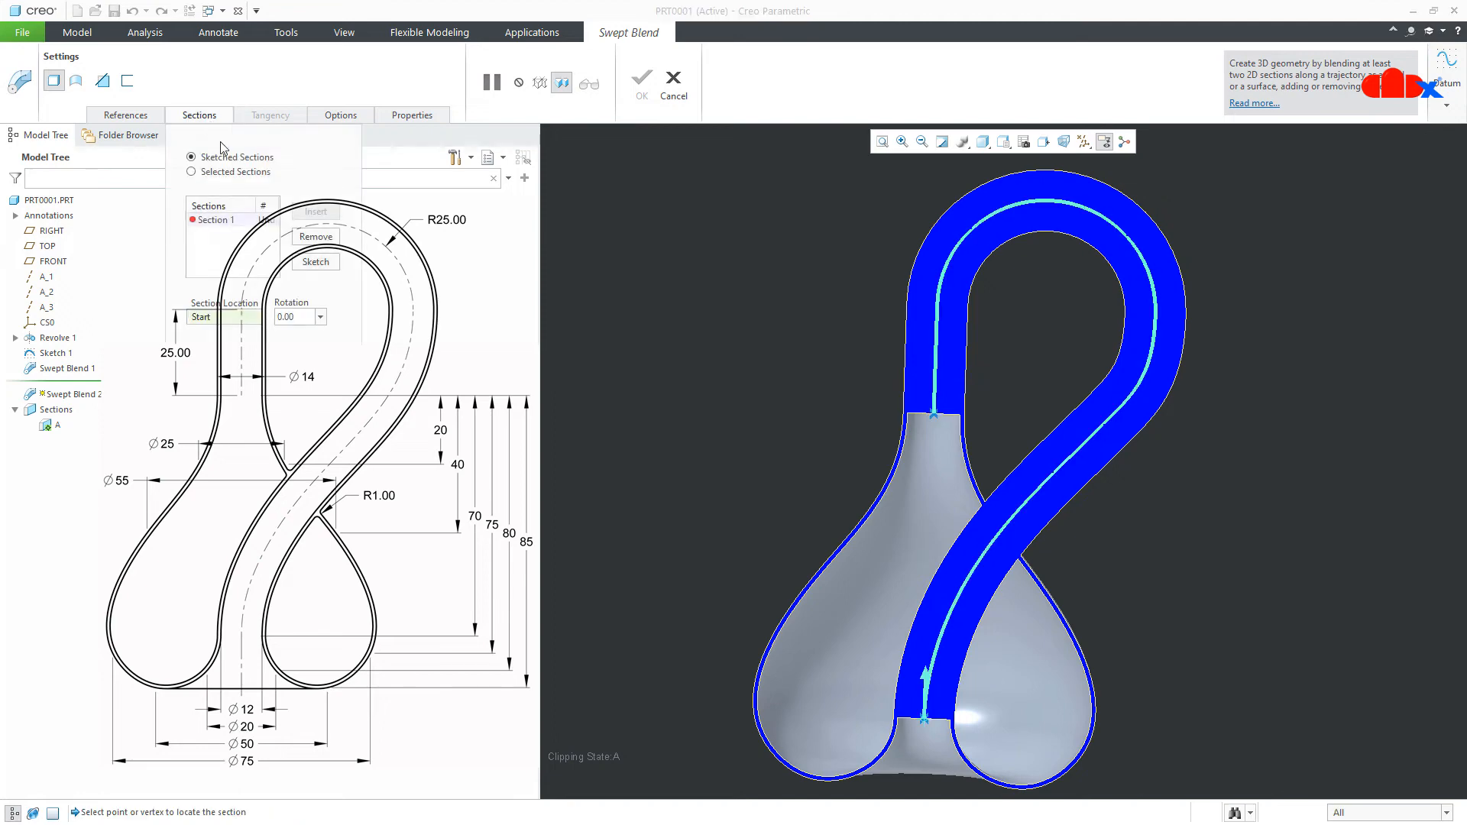
pyautogui.click(191, 172)
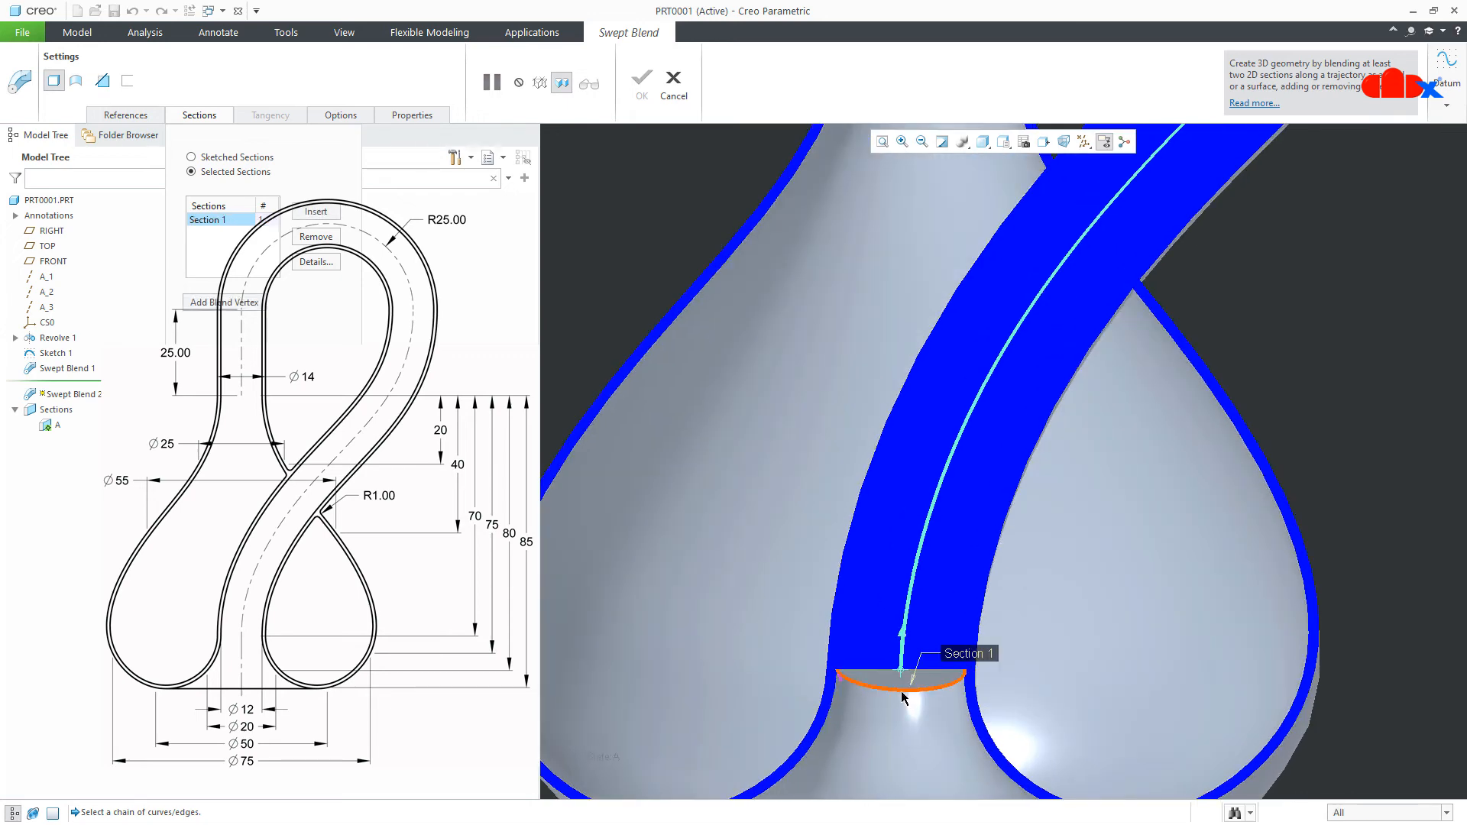
pyautogui.click(903, 689)
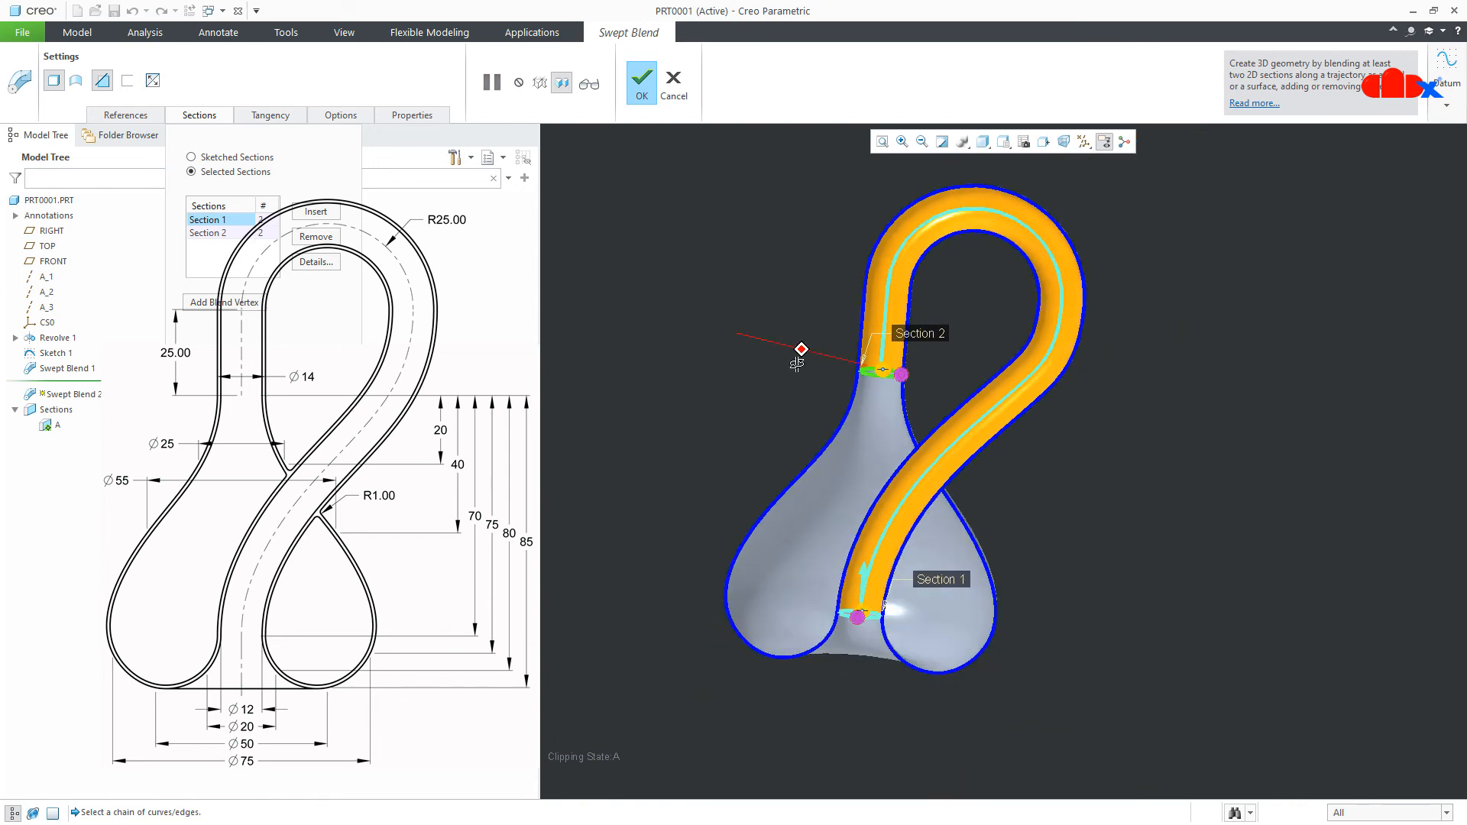
pyautogui.click(641, 77)
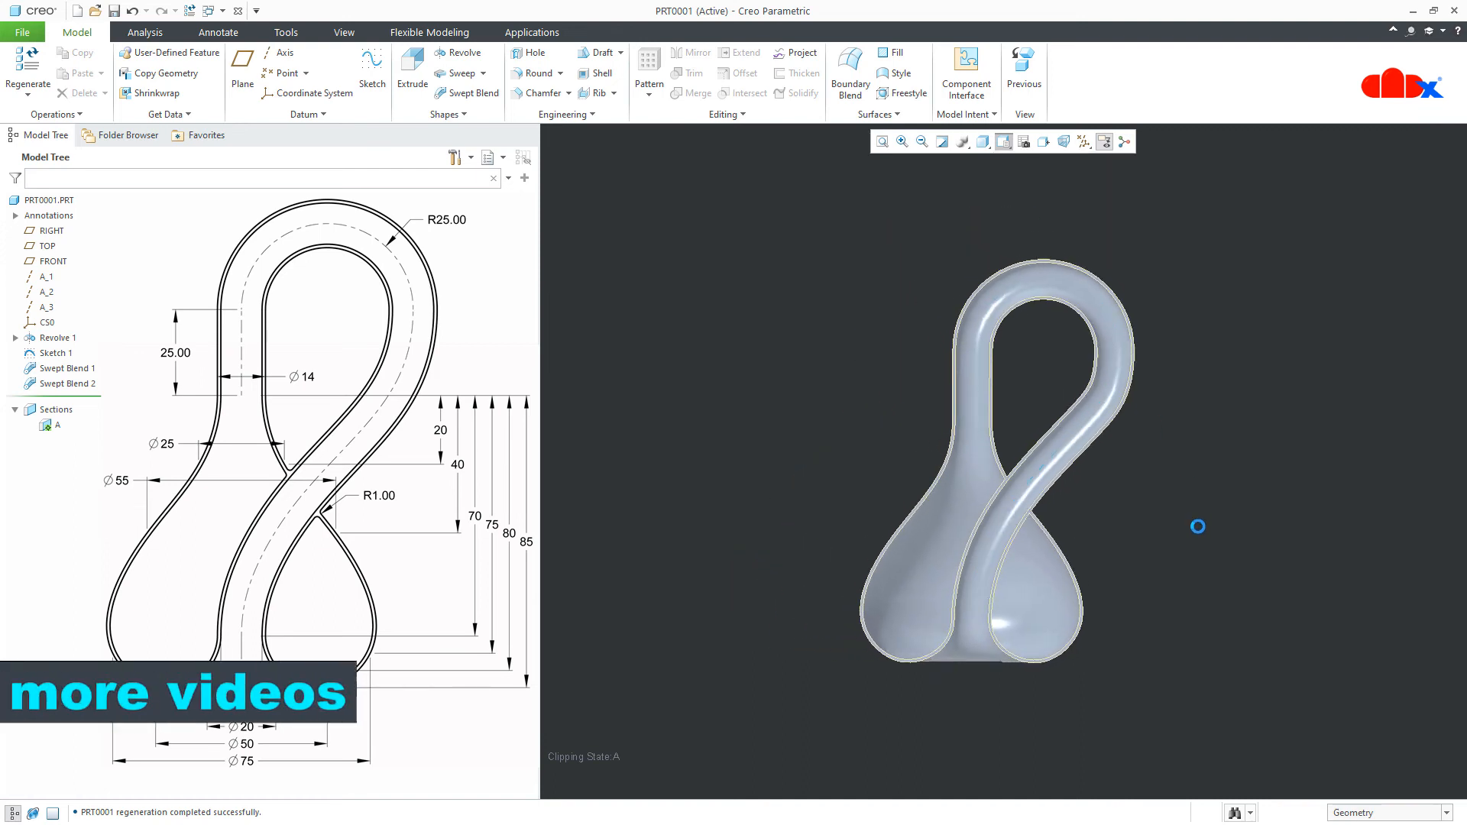
# Turn off the clipping section and apply the ptc-glass appearance to the part.
pyautogui.click(55, 425)
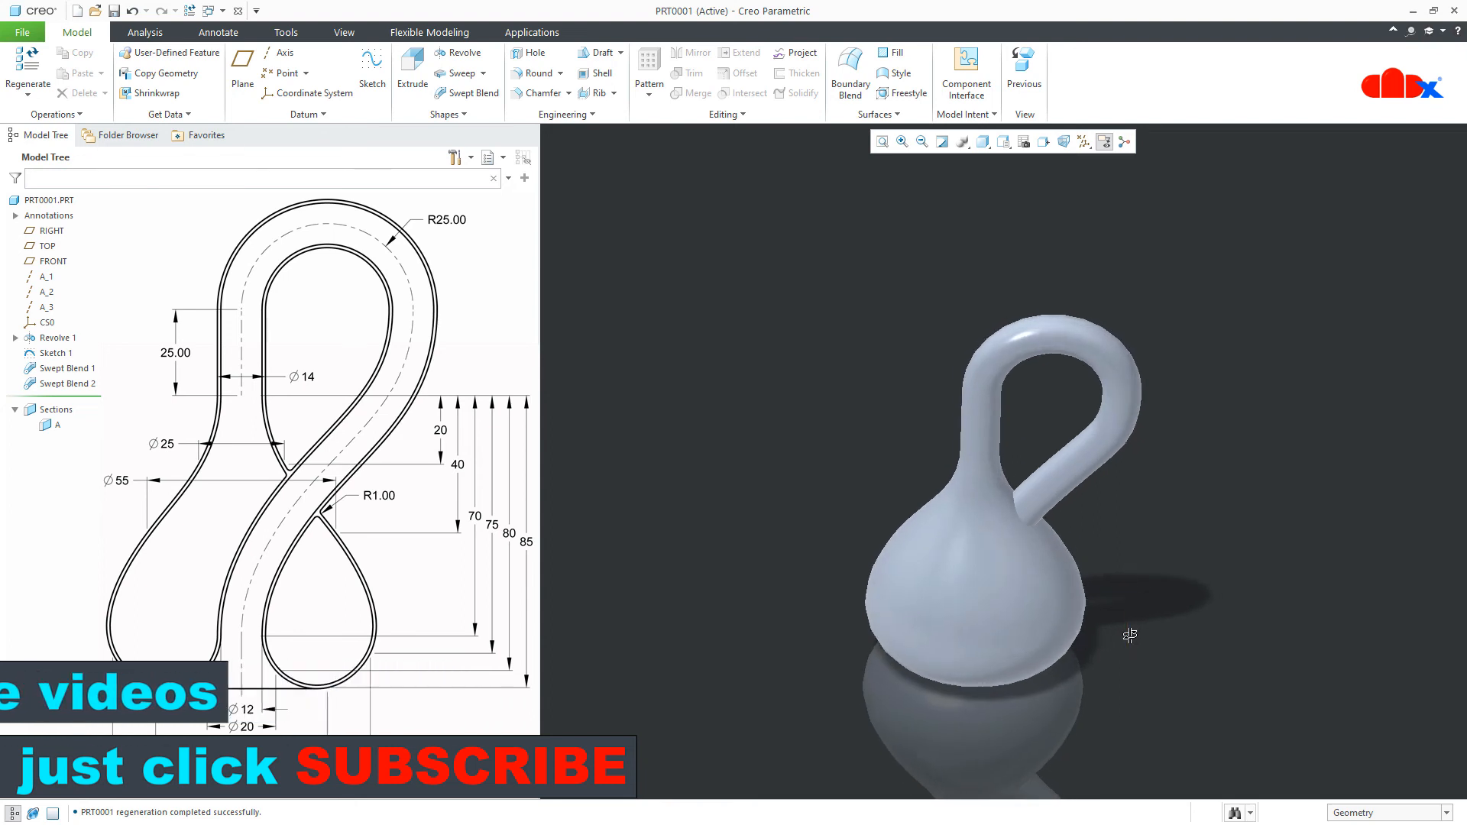
pyautogui.click(343, 32)
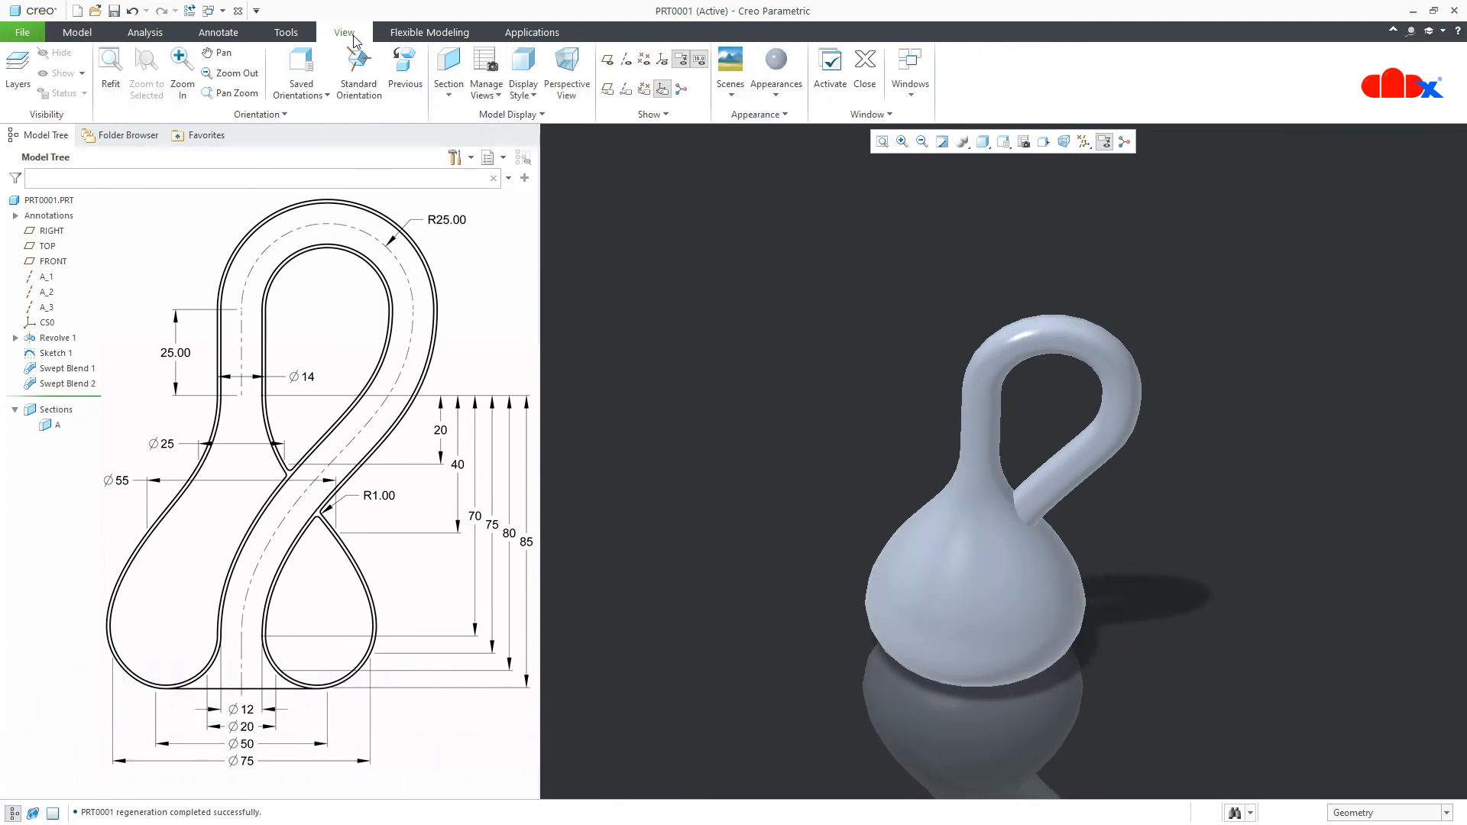
pyautogui.click(776, 65)
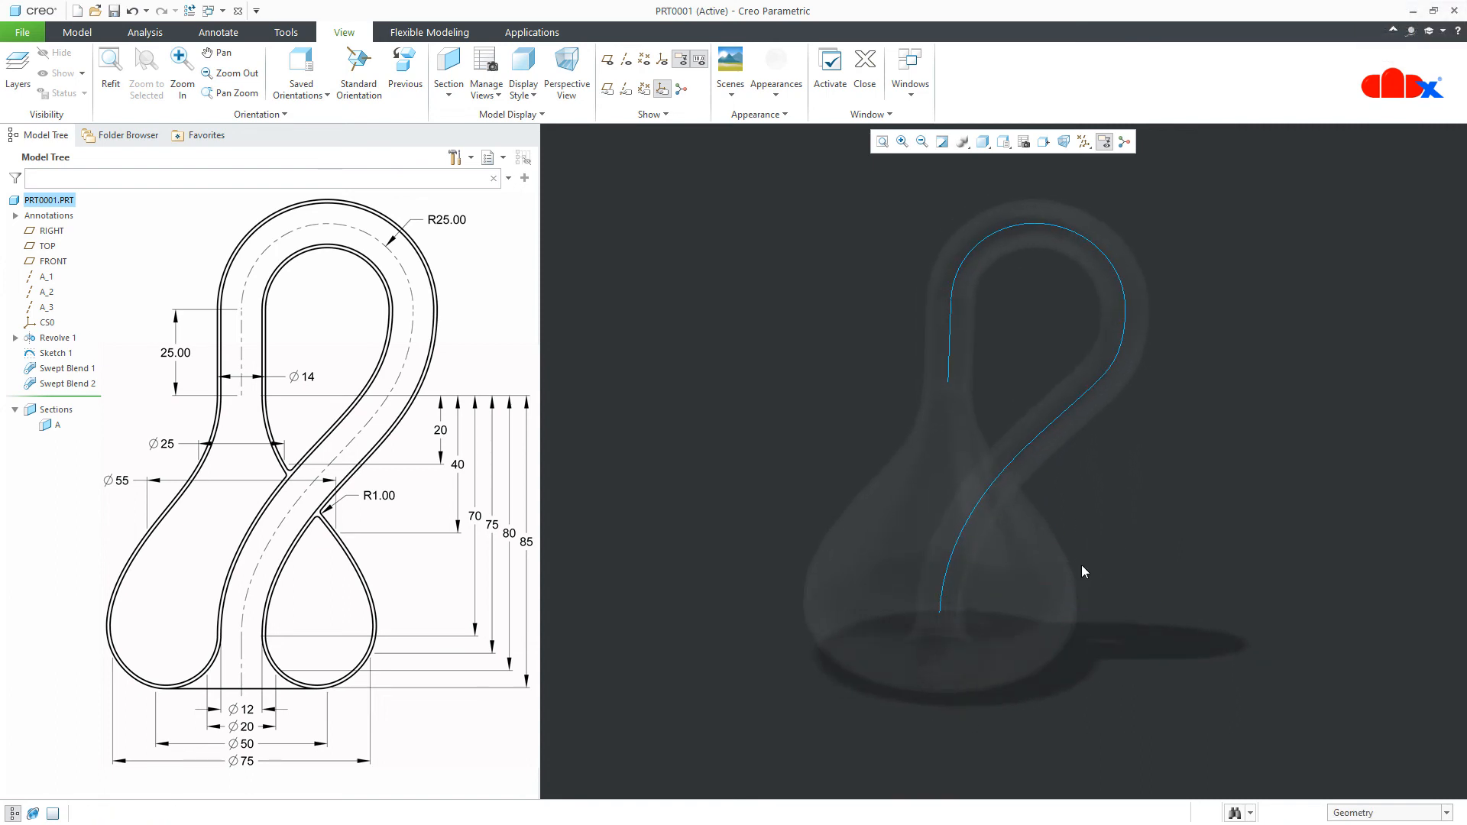
# Edit the model's glass appearance, setting its transparency to 0.65.
pyautogui.click(776, 59)
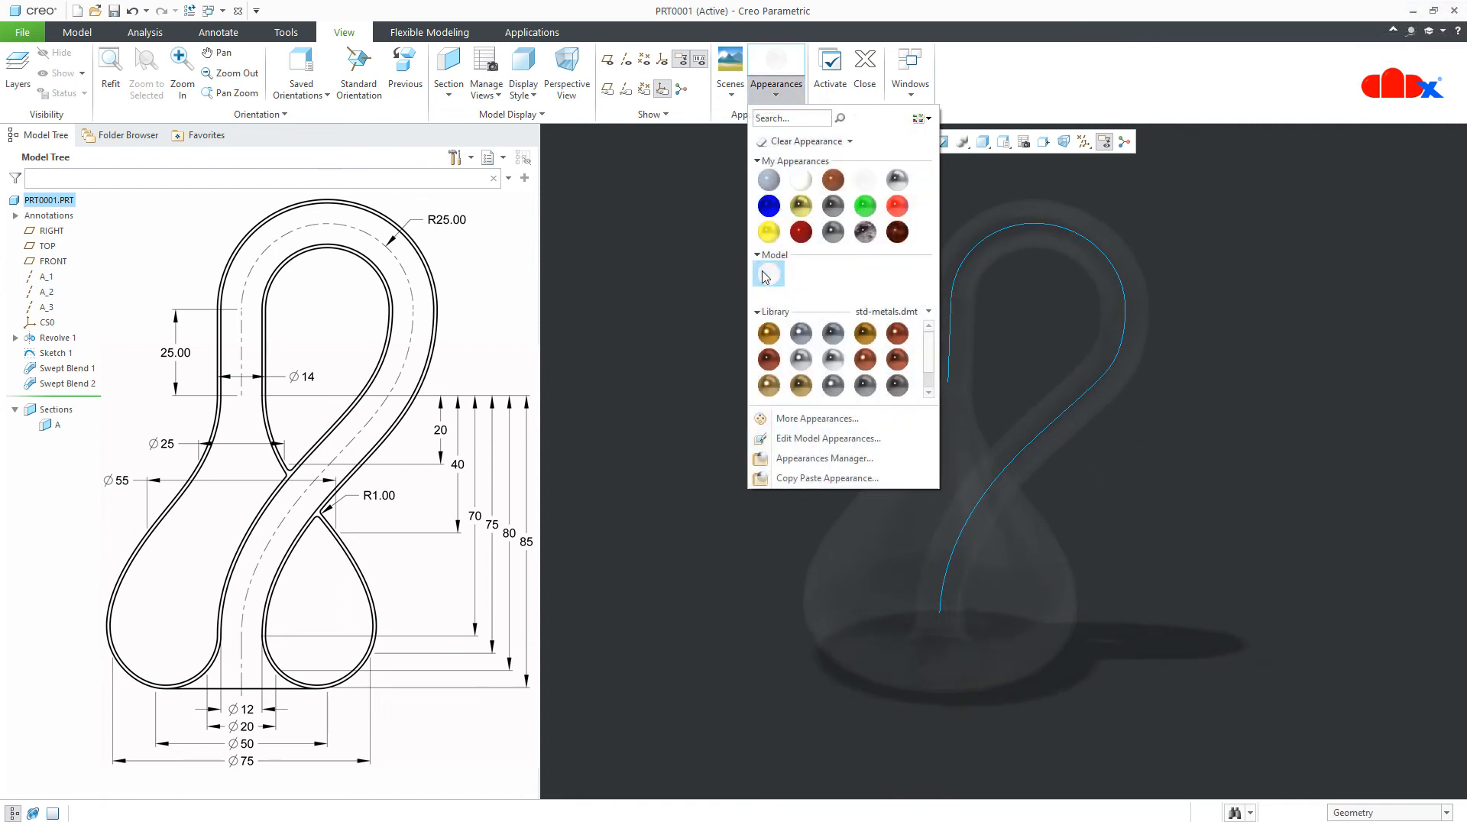
pyautogui.click(768, 273)
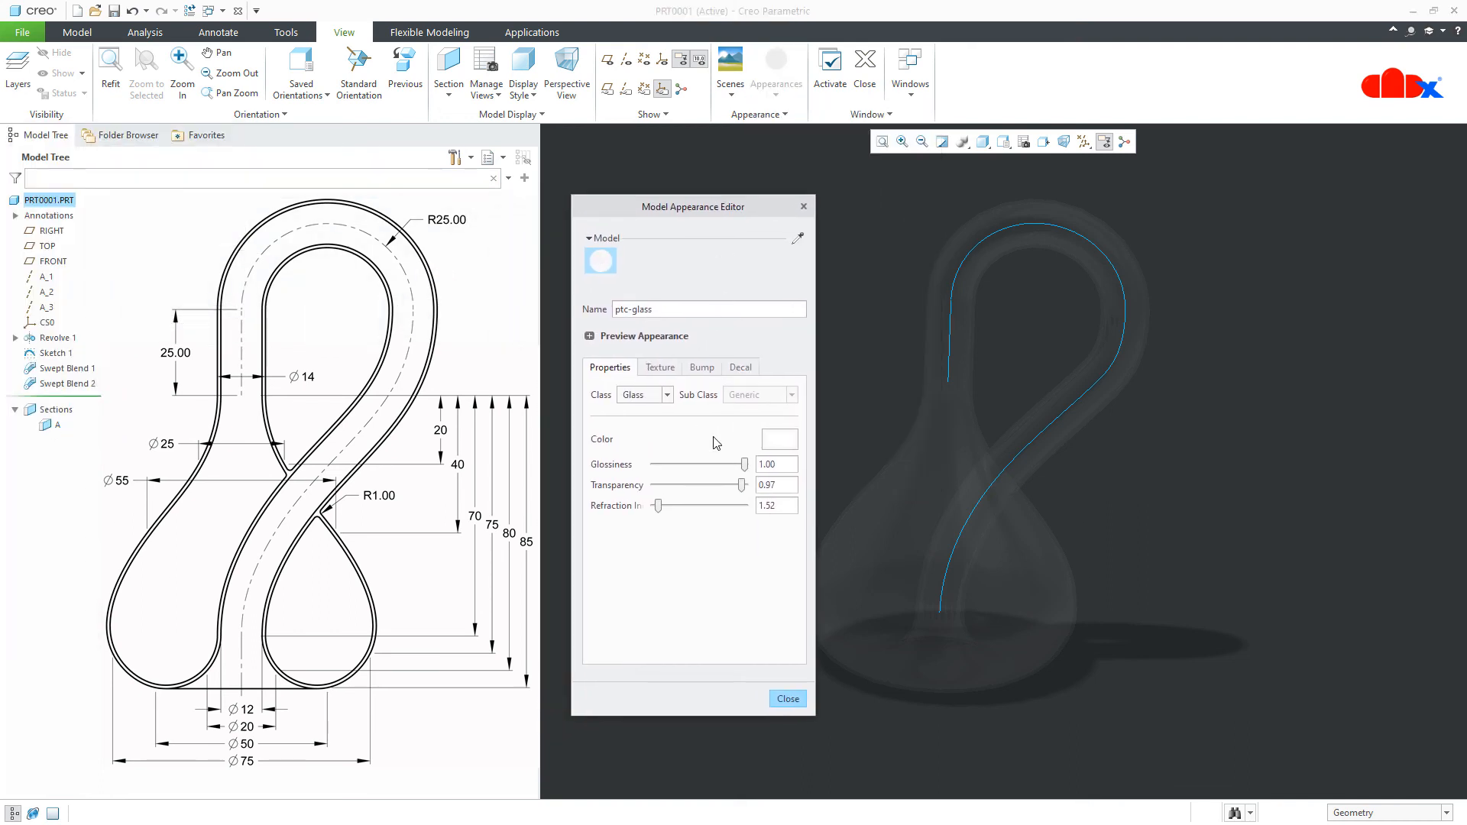
pyautogui.moveTo(739, 486); pyautogui.dragTo(730, 486)
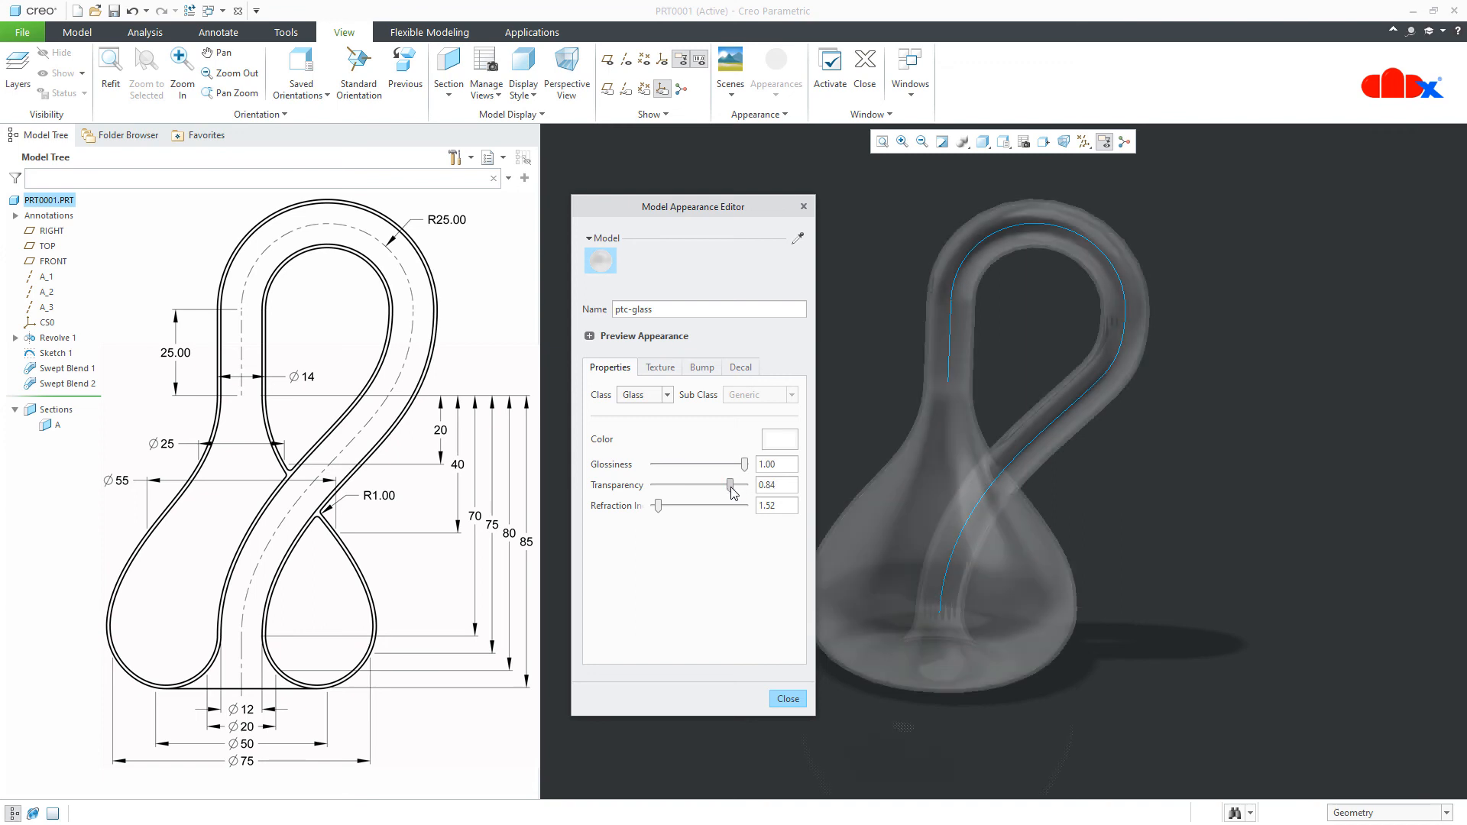
pyautogui.moveTo(729, 484); pyautogui.dragTo(710, 485)
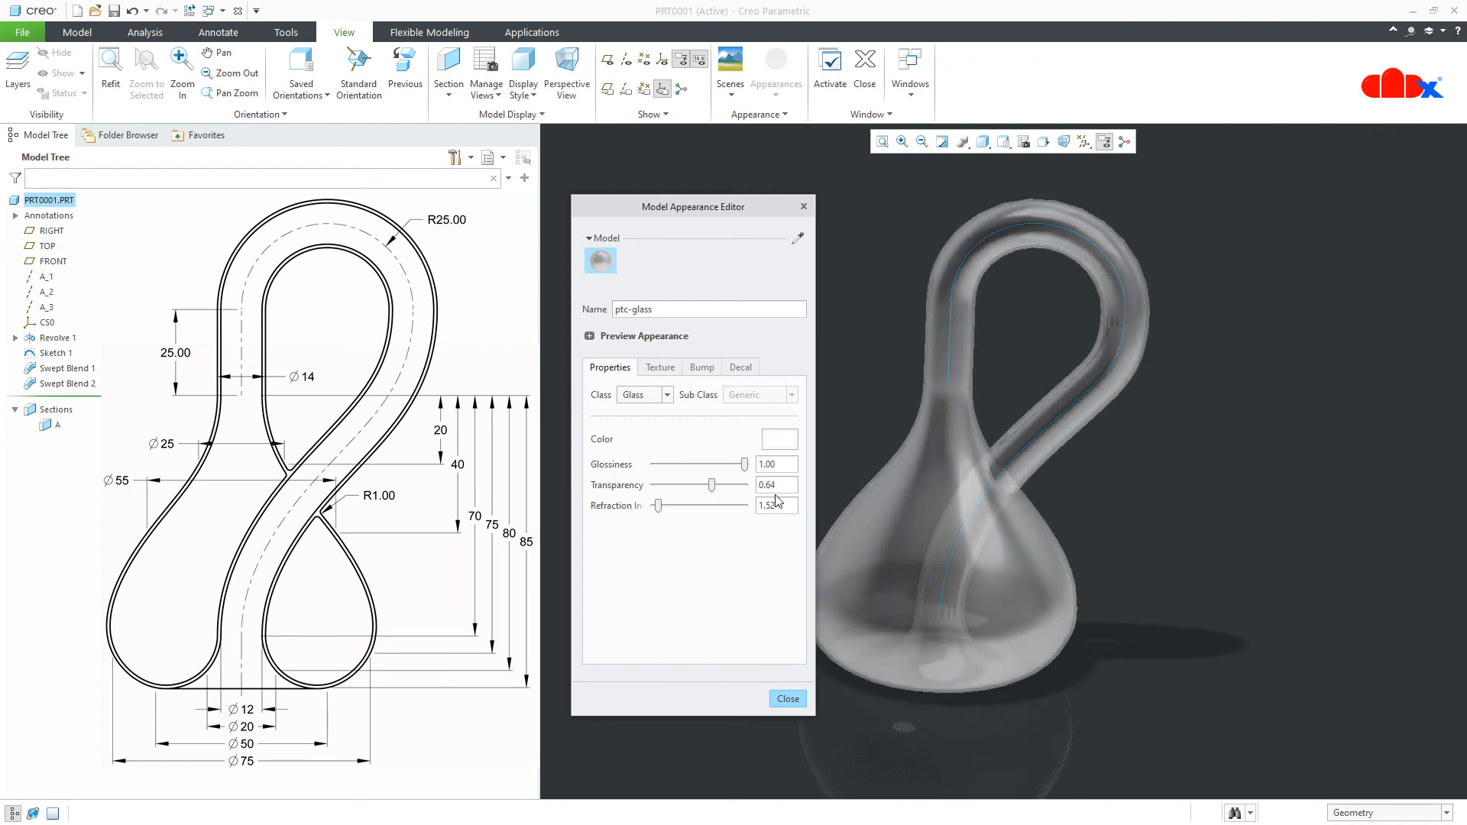
pyautogui.click(776, 485)
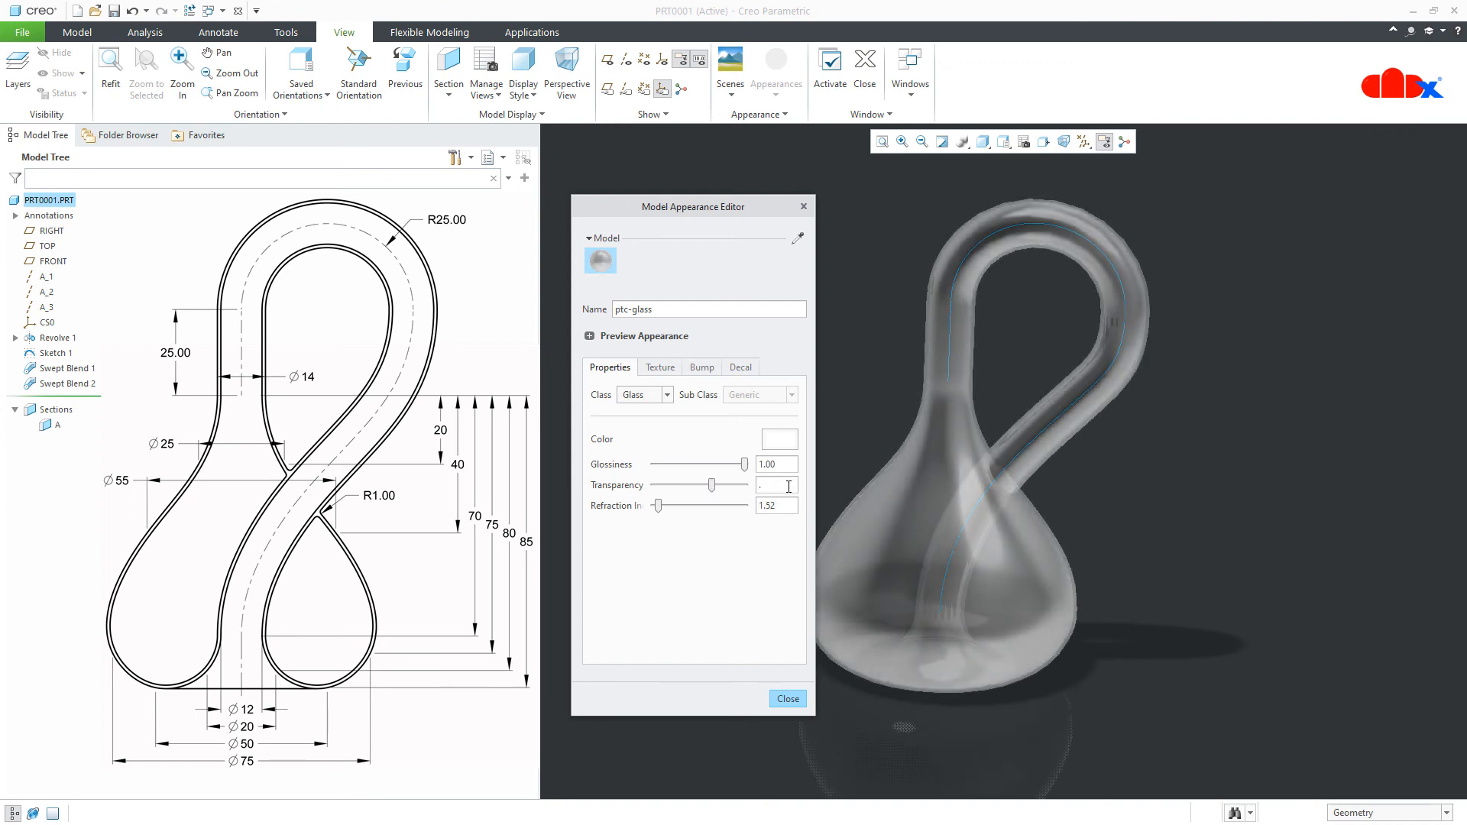
pyautogui.write('0.65')
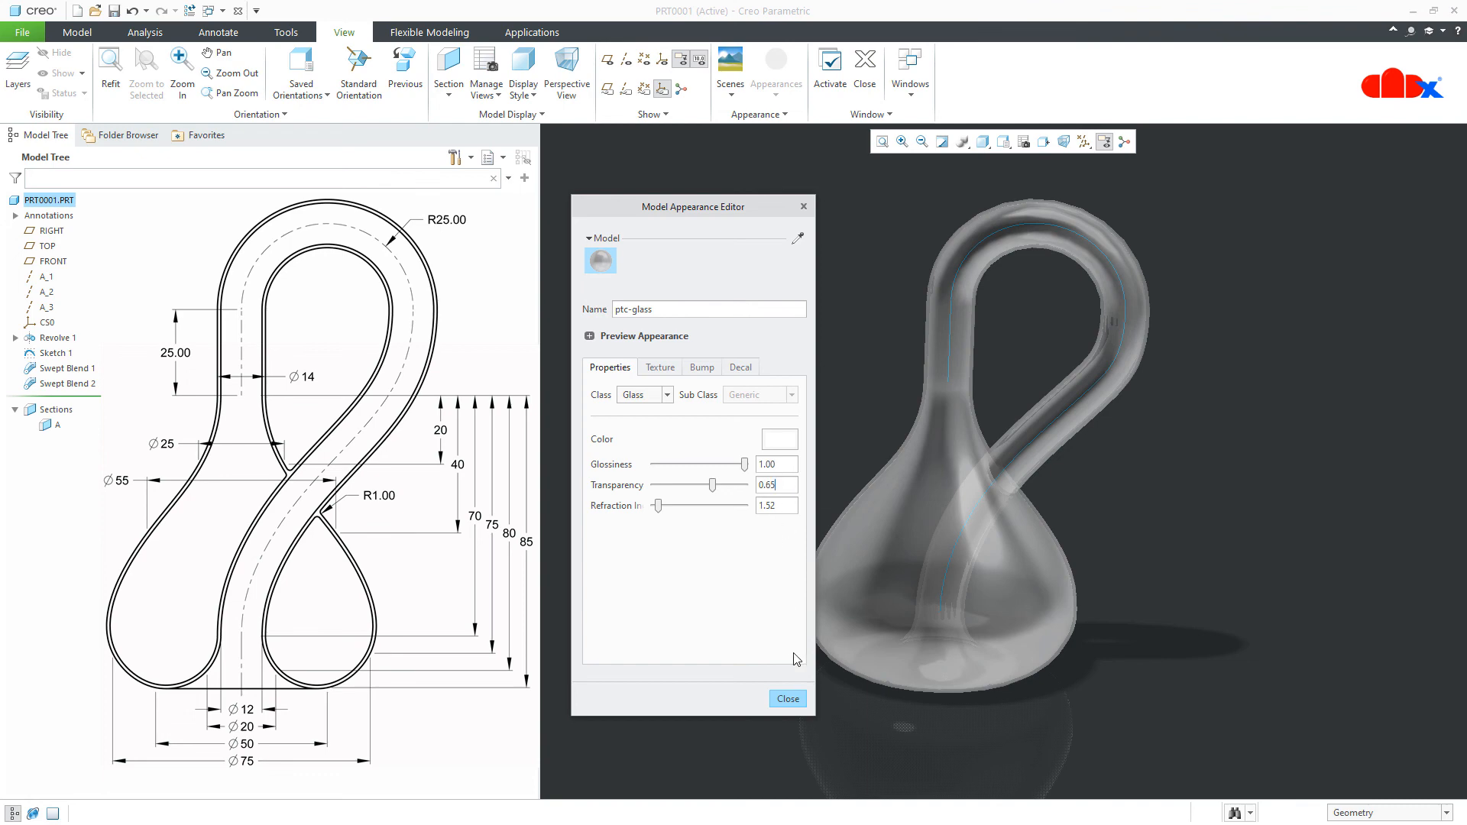
pyautogui.click(787, 699)
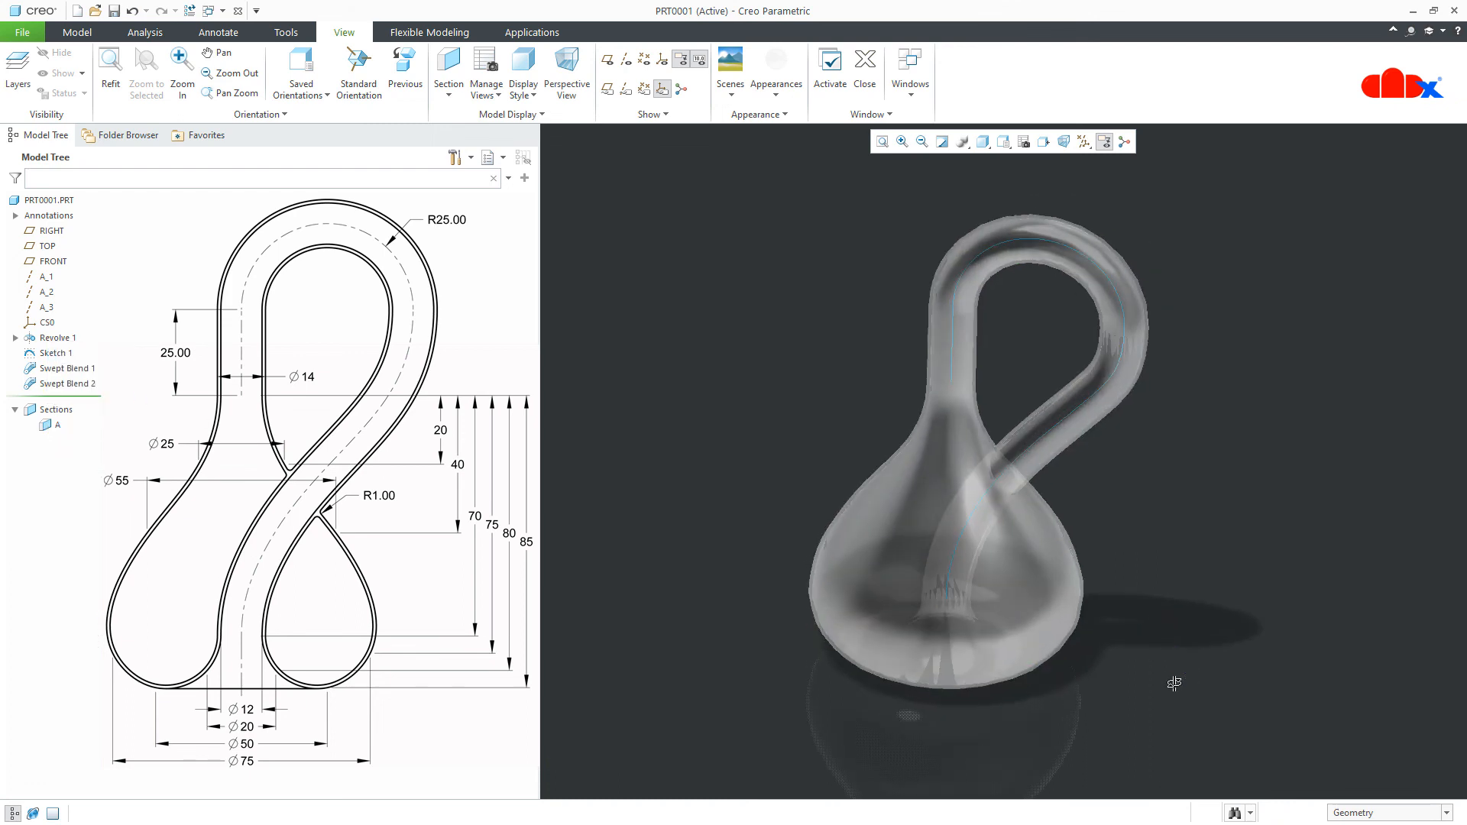
# Add Round 1 with radius 1.00 on the edge where the handle joins the vase.
pyautogui.click(51, 353)
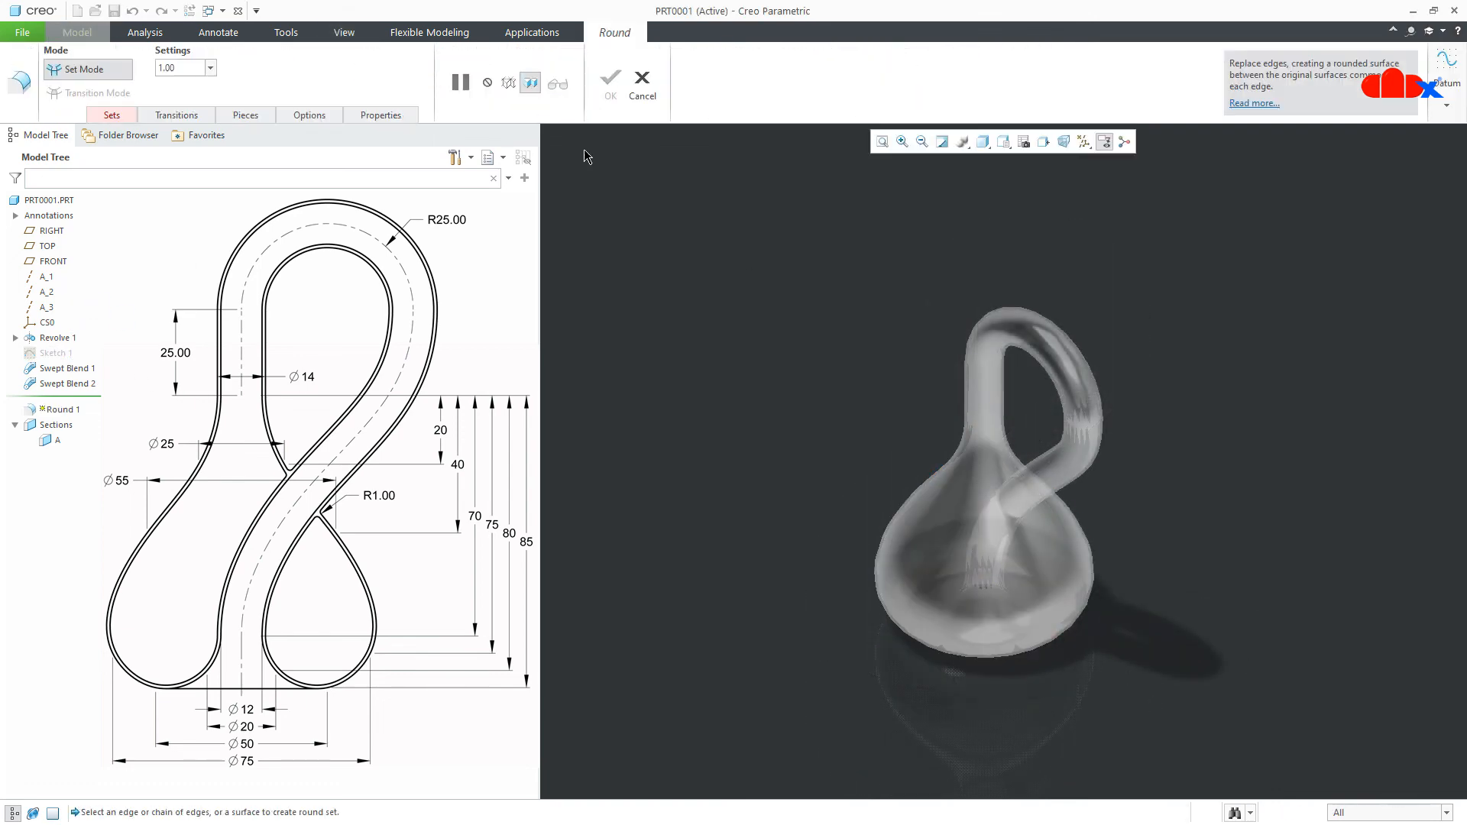
pyautogui.click(1005, 508)
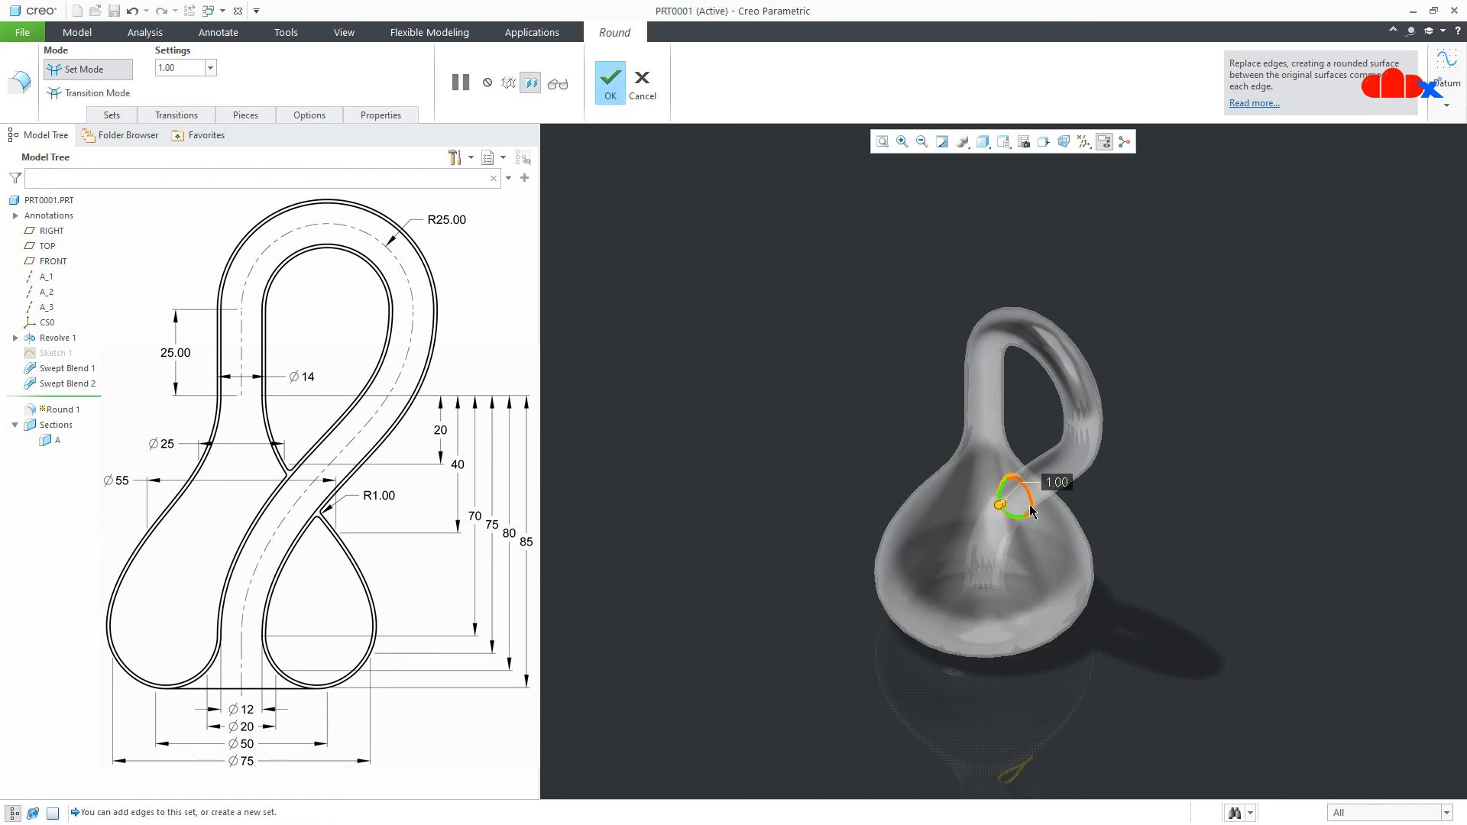
pyautogui.click(609, 78)
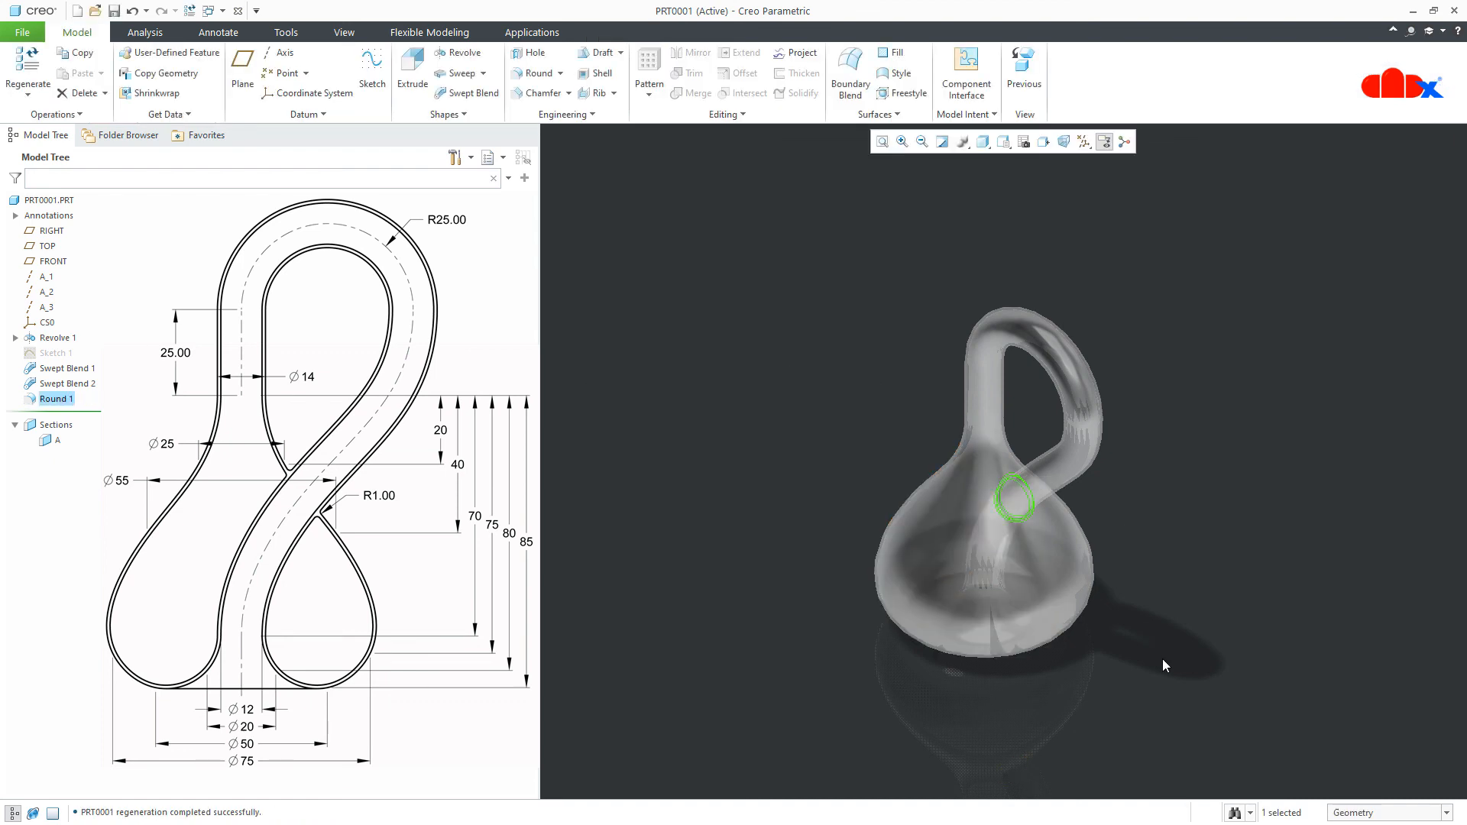